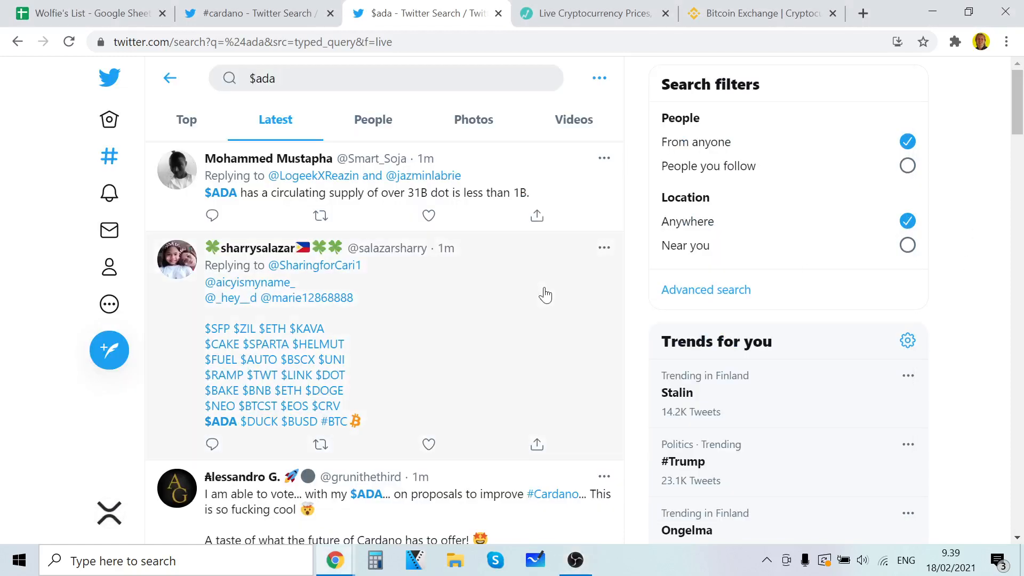
pyautogui.moveTo(468, 249)
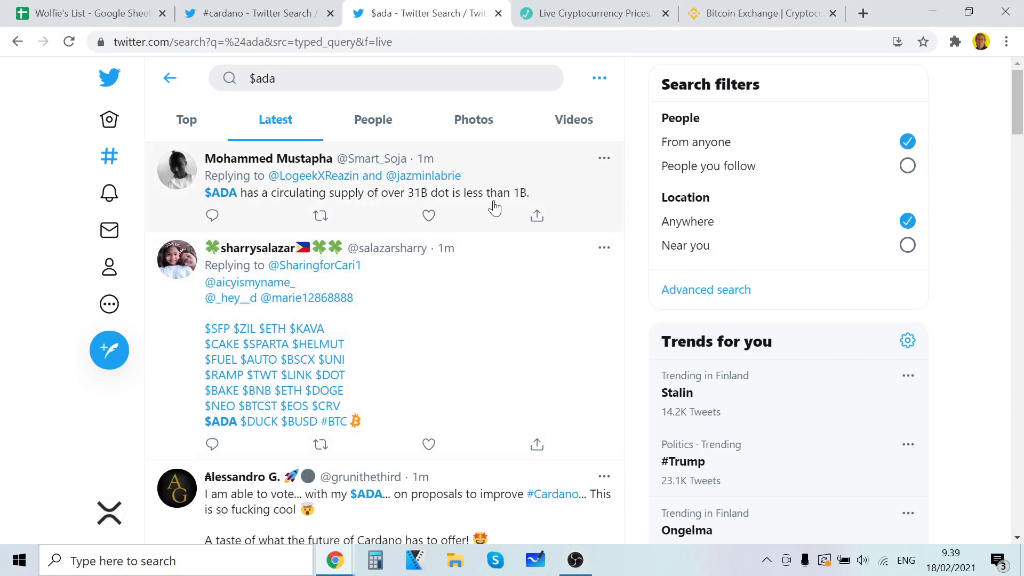
pyautogui.moveTo(473, 119)
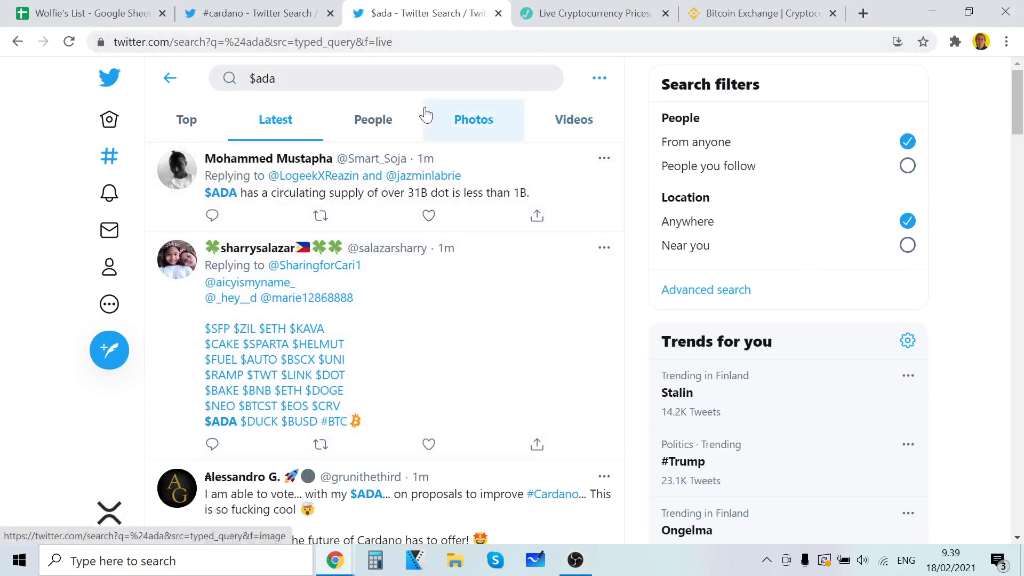
pyautogui.moveTo(489, 105)
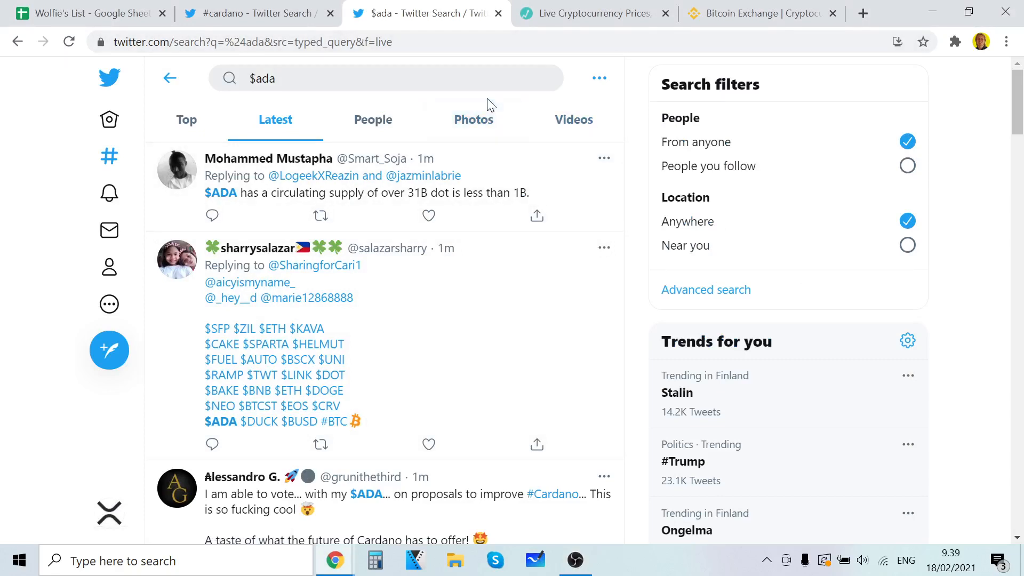
# - Switch to Live Coin Watch and scroll through the coin price rankings past the top 35 coins
pyautogui.click(590, 13)
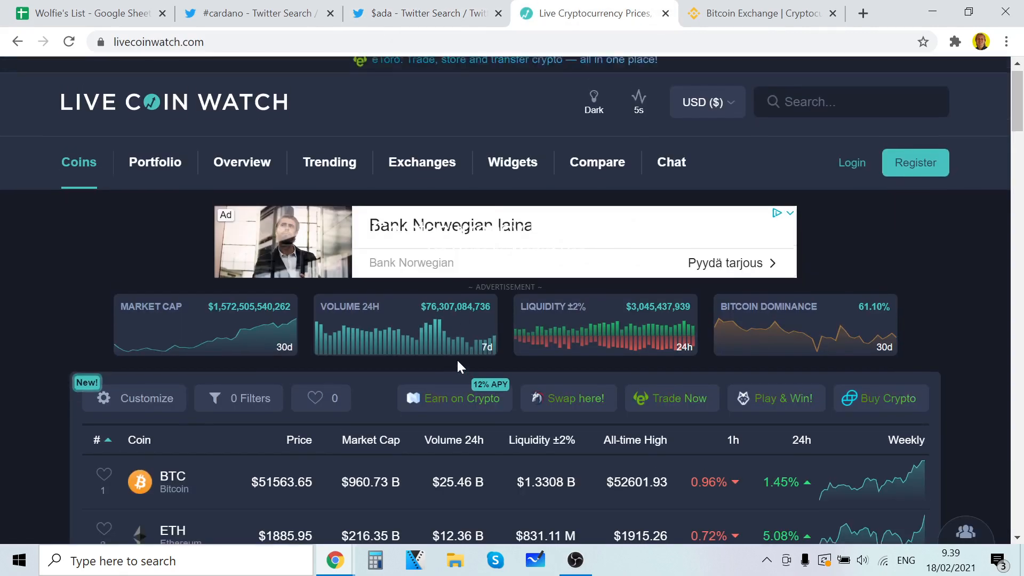
pyautogui.scroll(-3)
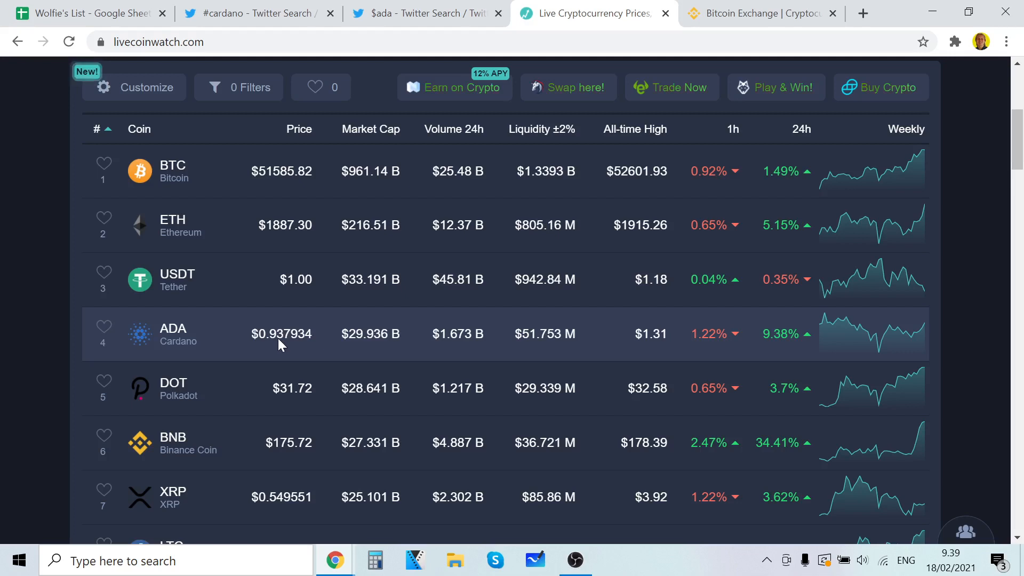
pyautogui.scroll(-3)
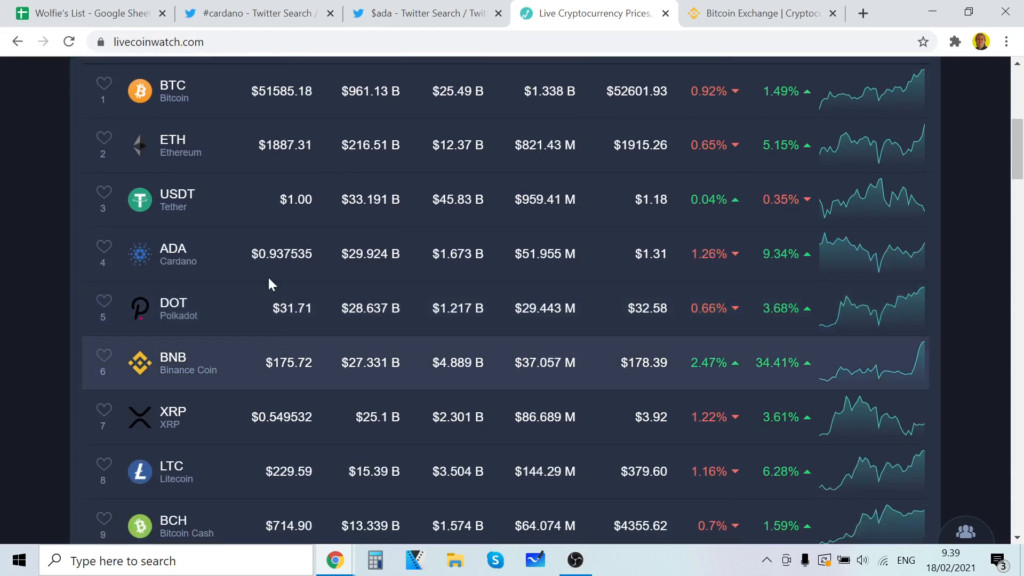
pyautogui.scroll(-3)
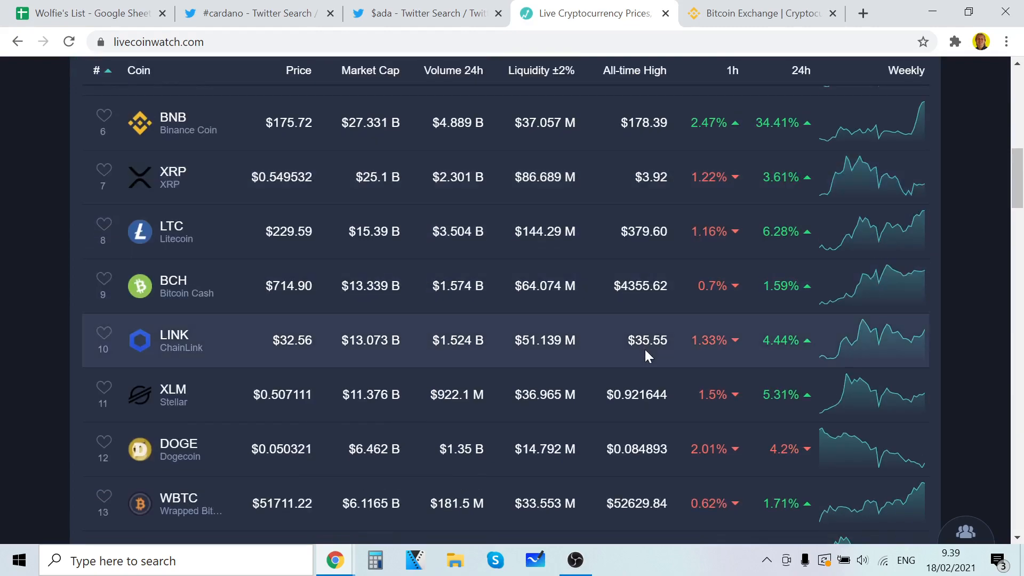
pyautogui.scroll(-3)
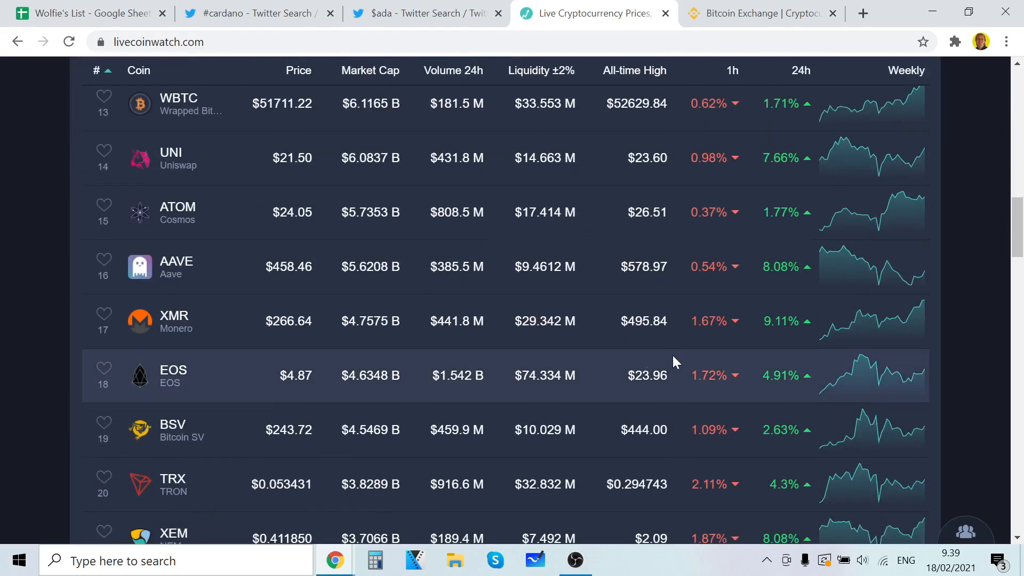
pyautogui.scroll(-3)
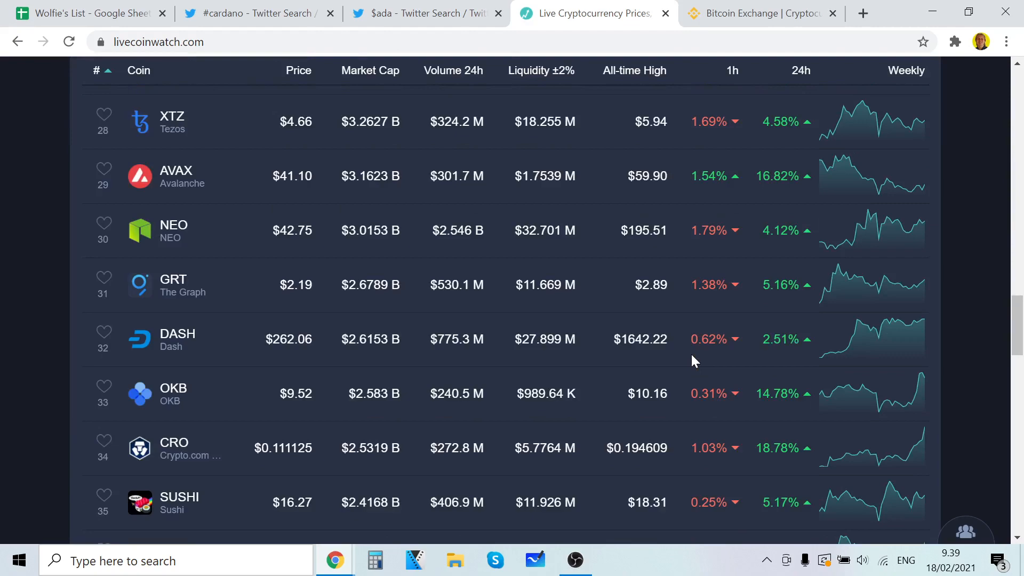
pyautogui.scroll(-3)
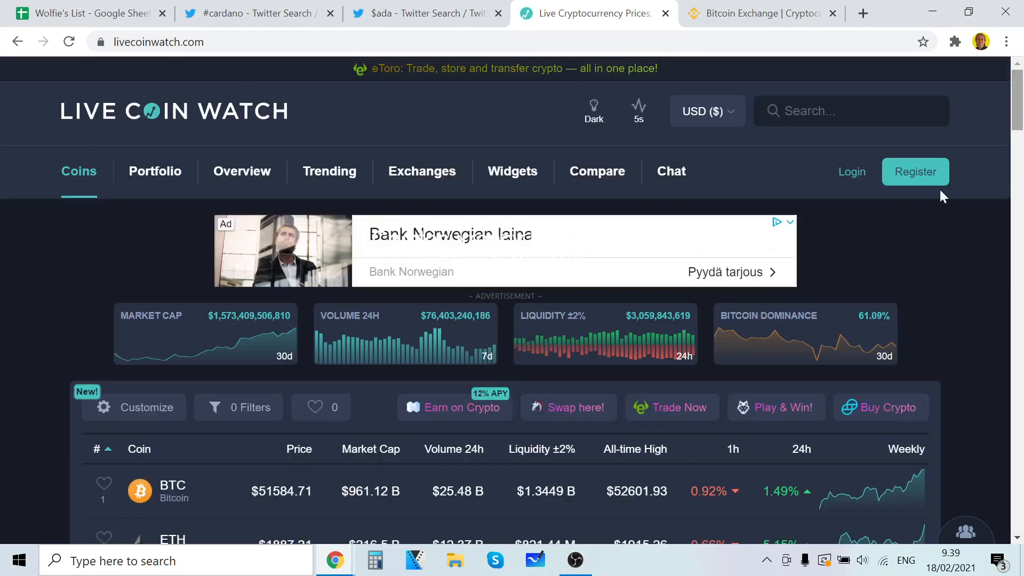
pyautogui.scroll(-3)
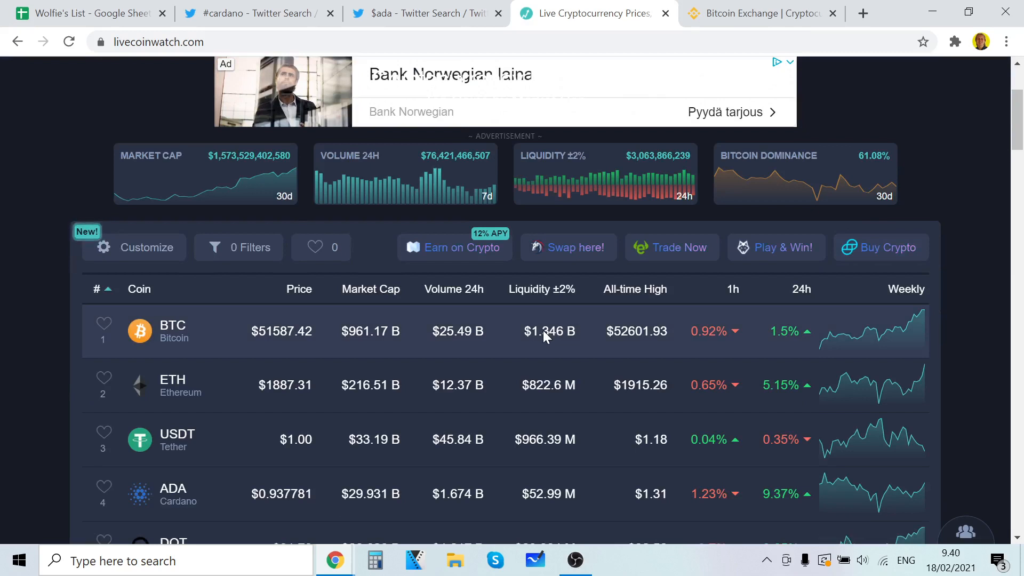
pyautogui.moveTo(284, 346)
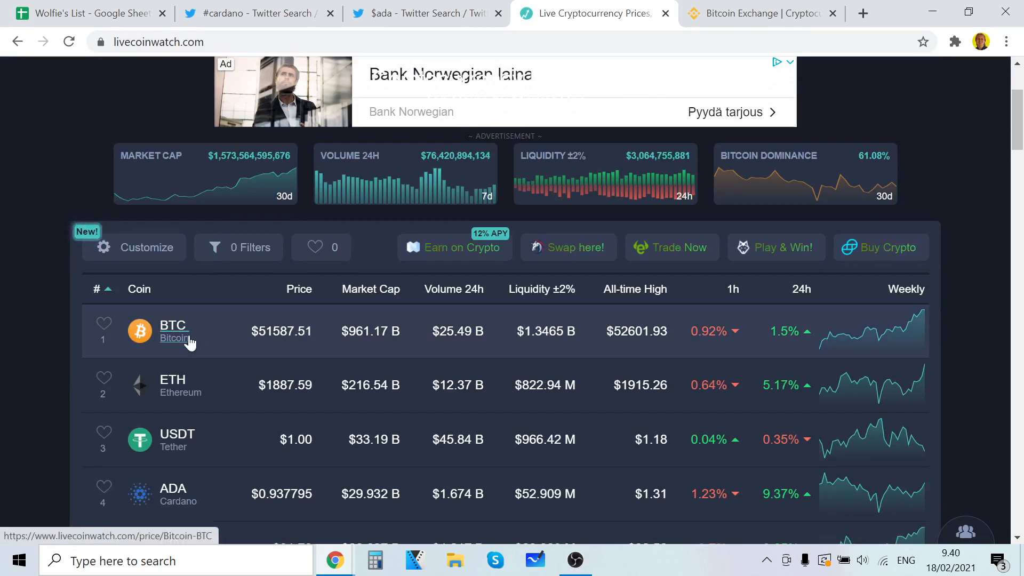
# - Open the Bitcoin (BTC) price page in a new tab and scroll through its details
pyautogui.click(174, 325)
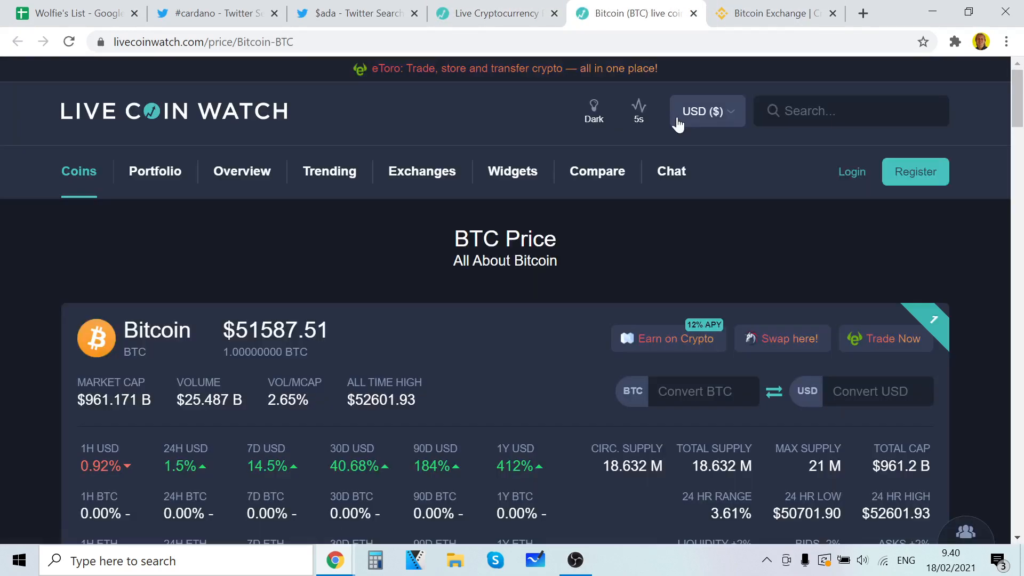
pyautogui.scroll(-3)
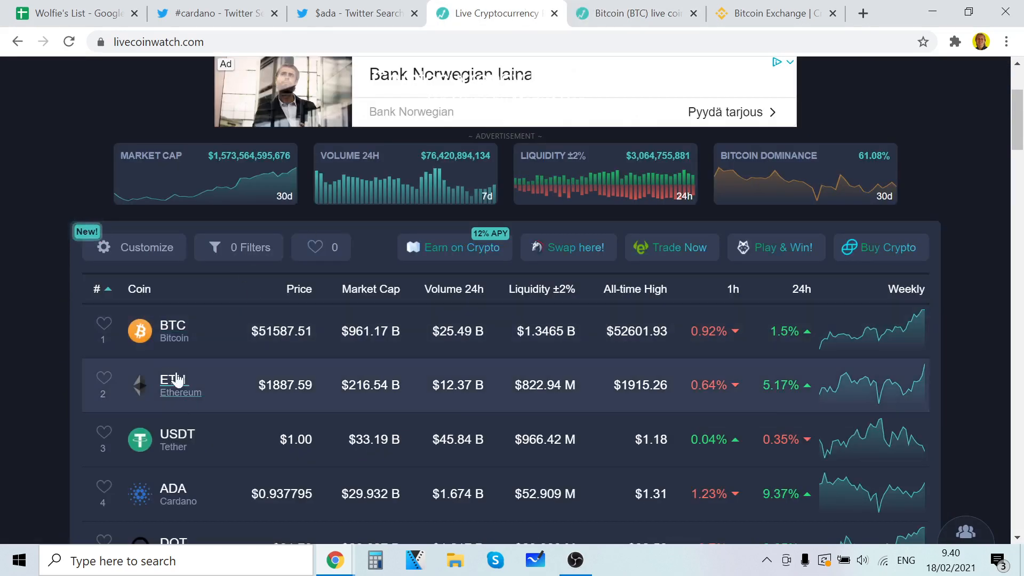
pyautogui.scroll(-3)
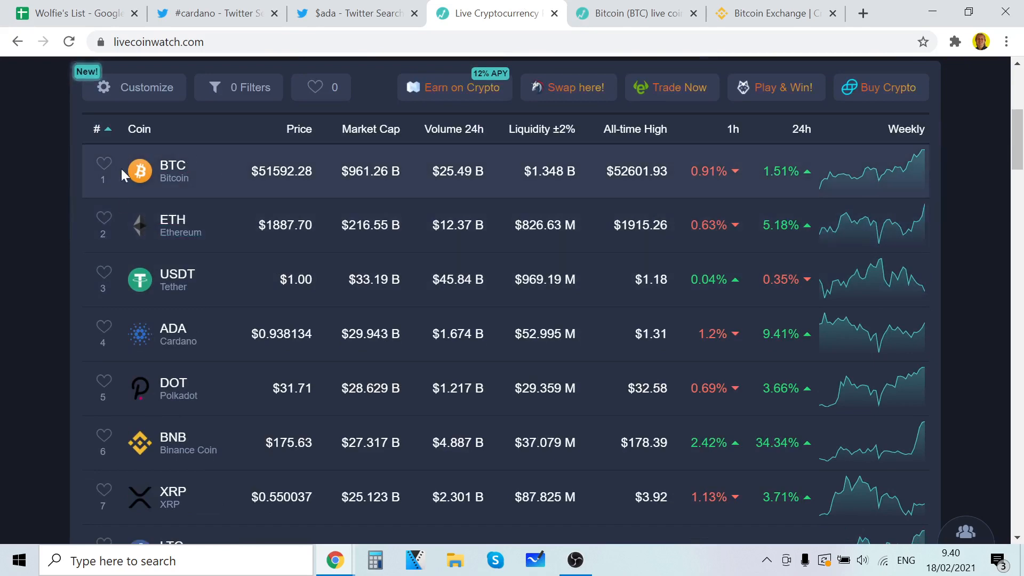
pyautogui.moveTo(173, 176)
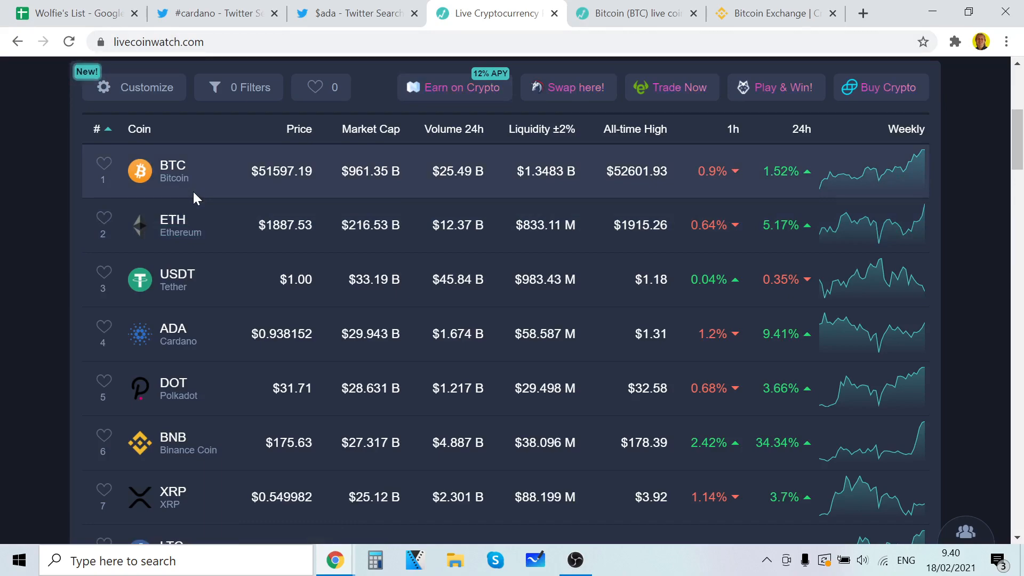
pyautogui.scroll(-3)
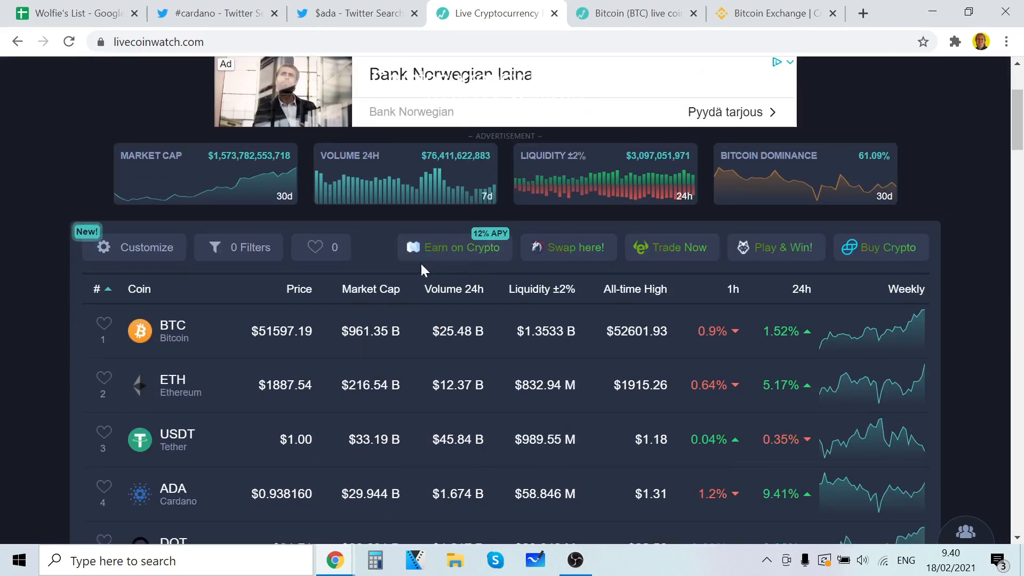
pyautogui.moveTo(269, 298)
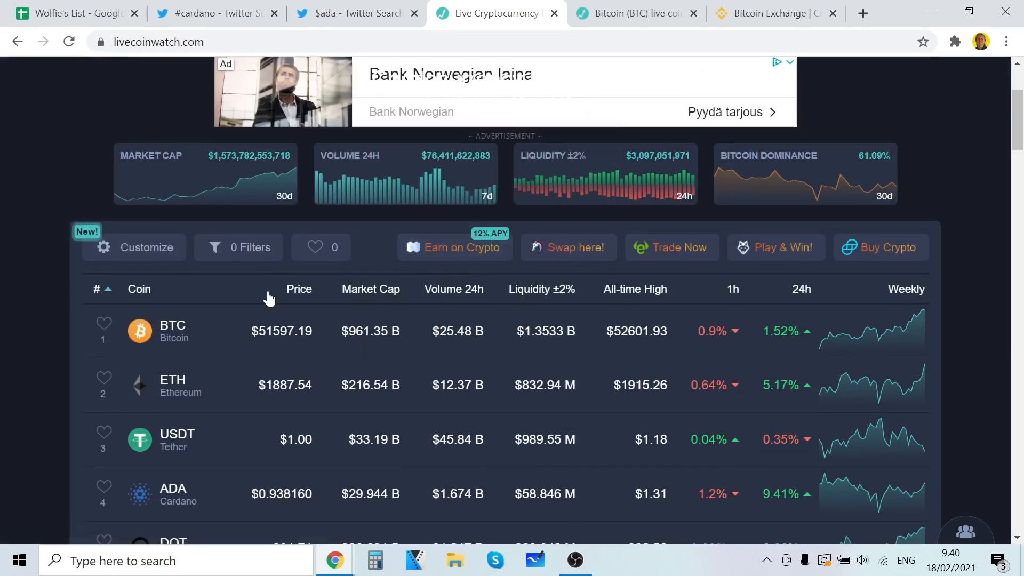
pyautogui.moveTo(206, 301)
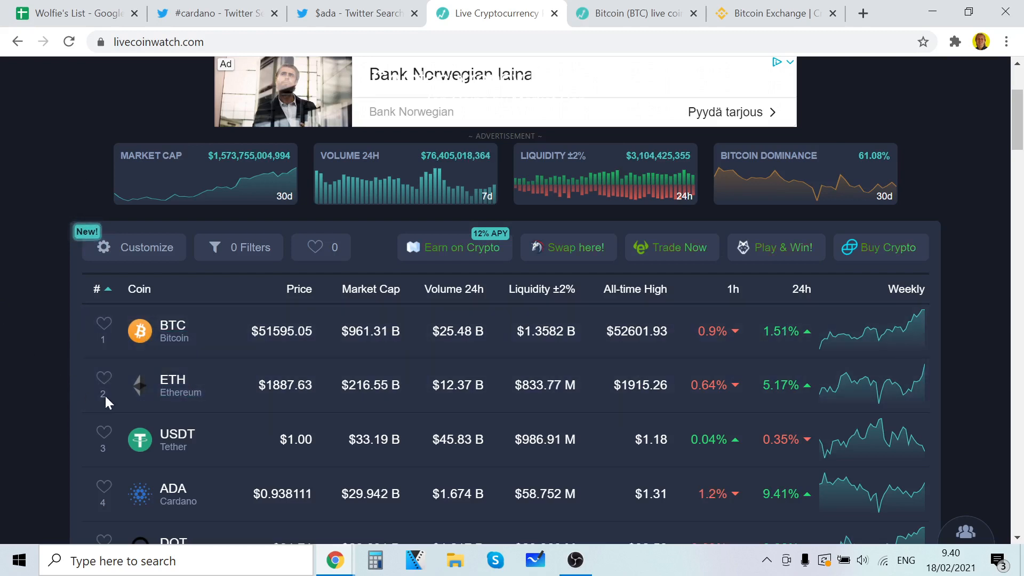
pyautogui.scroll(-3)
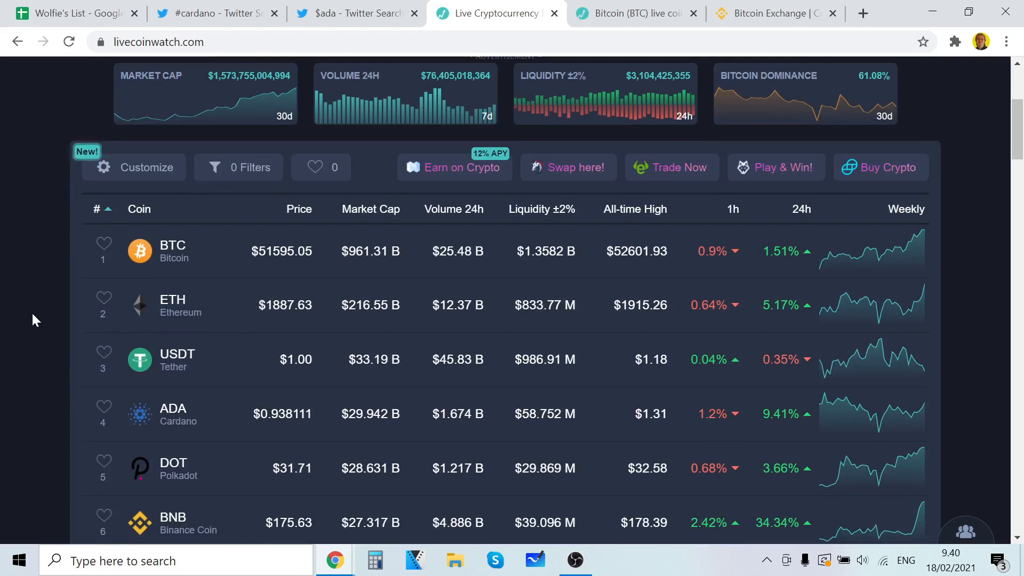
pyautogui.scroll(-3)
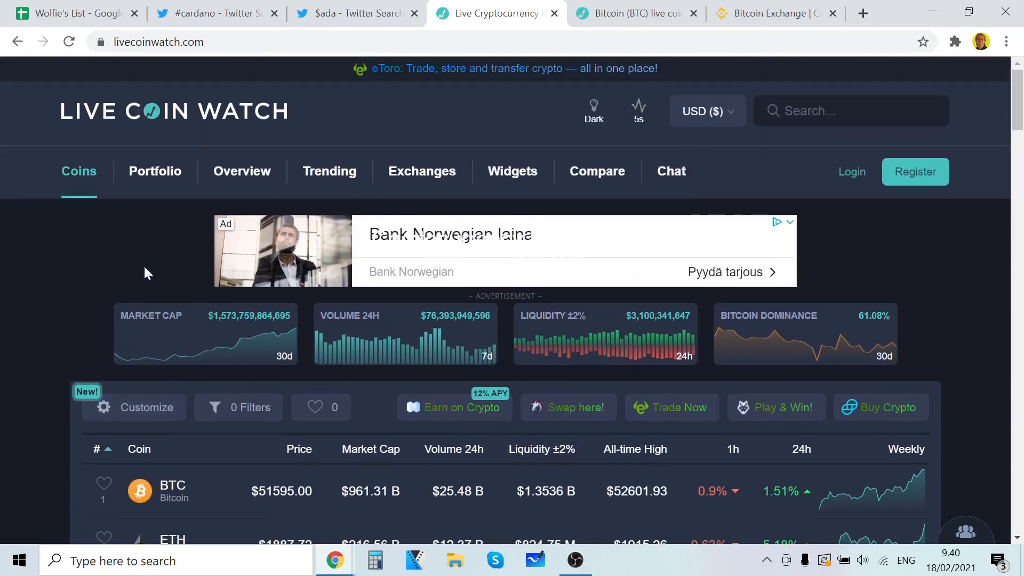
pyautogui.scroll(-3)
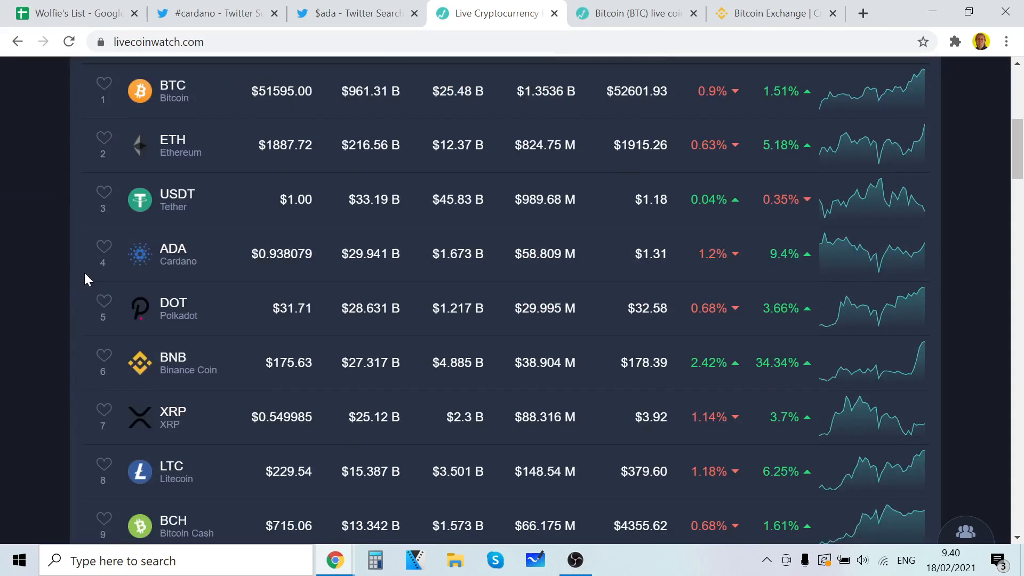
pyautogui.scroll(-3)
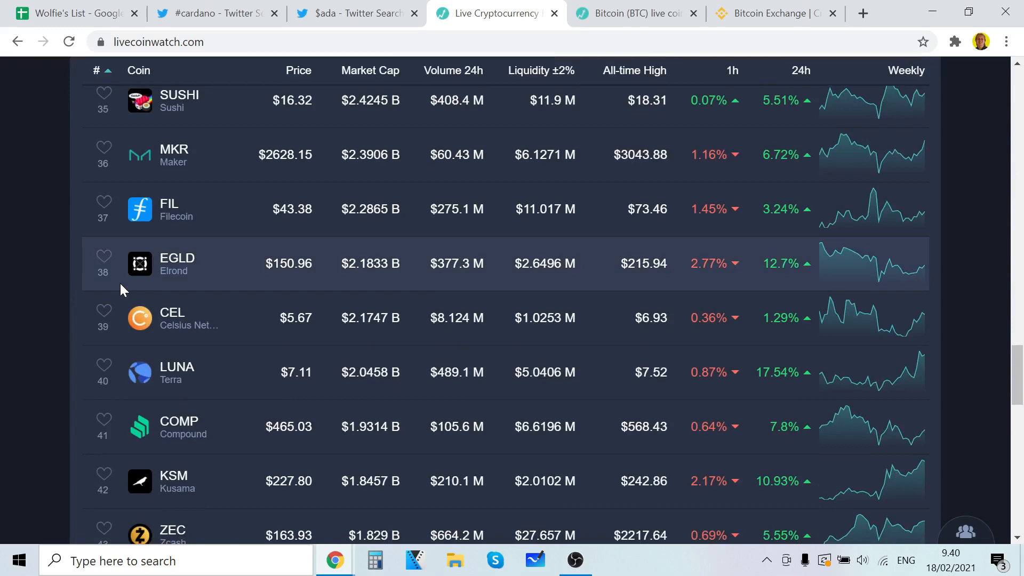
pyautogui.scroll(-3)
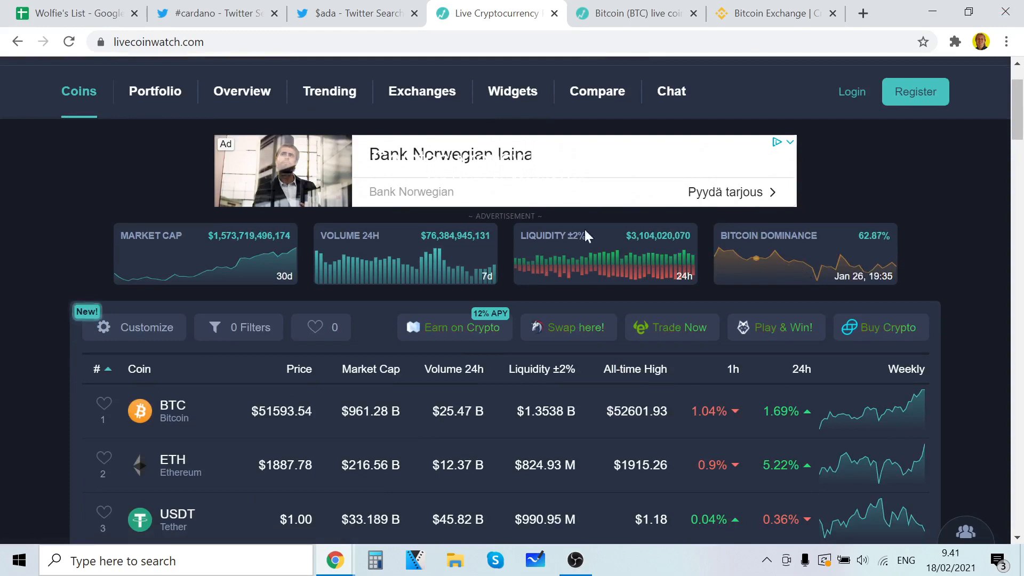
pyautogui.scroll(-3)
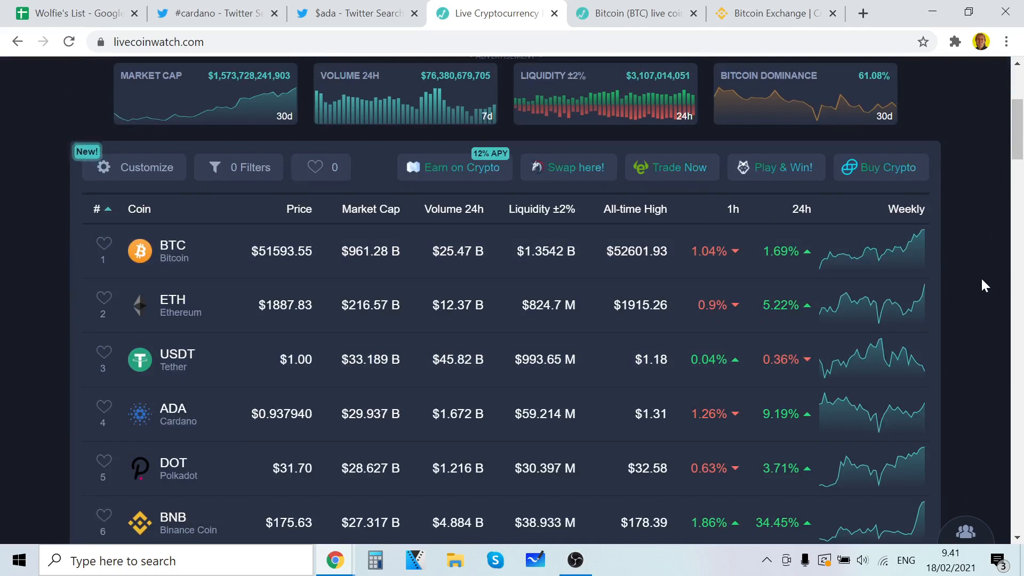
pyautogui.moveTo(841, 255)
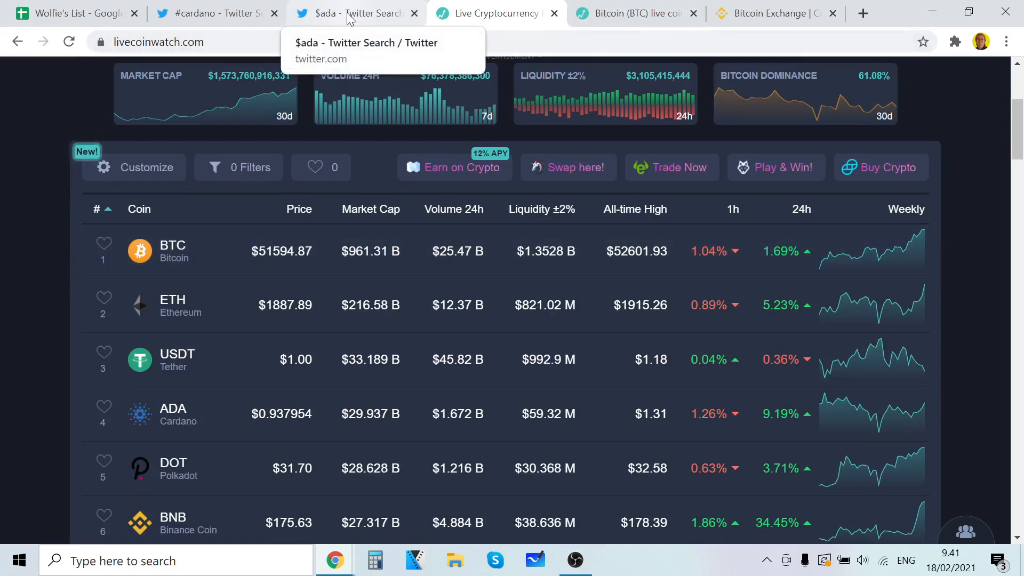
pyautogui.moveTo(477, 190)
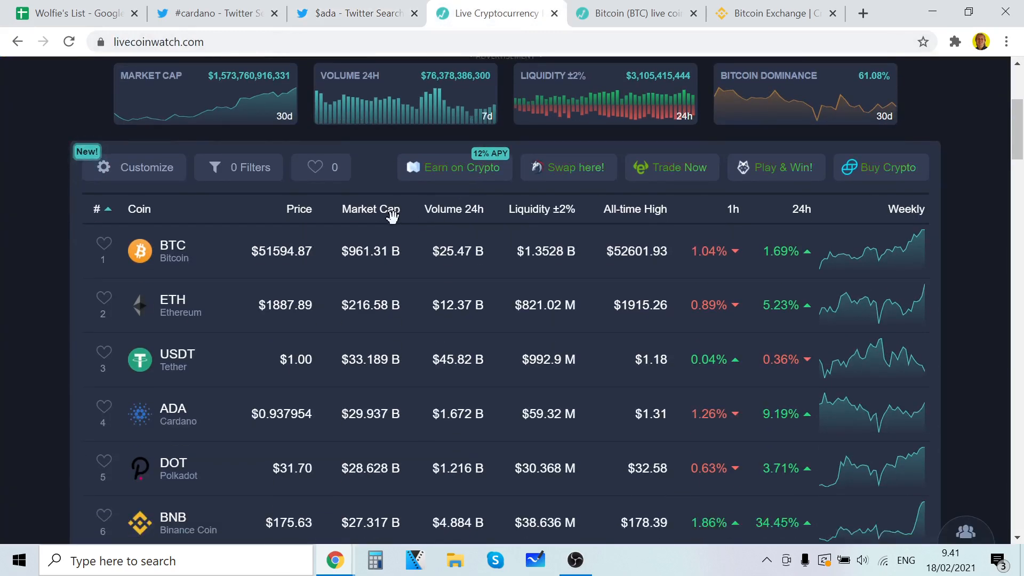
pyautogui.scroll(-3)
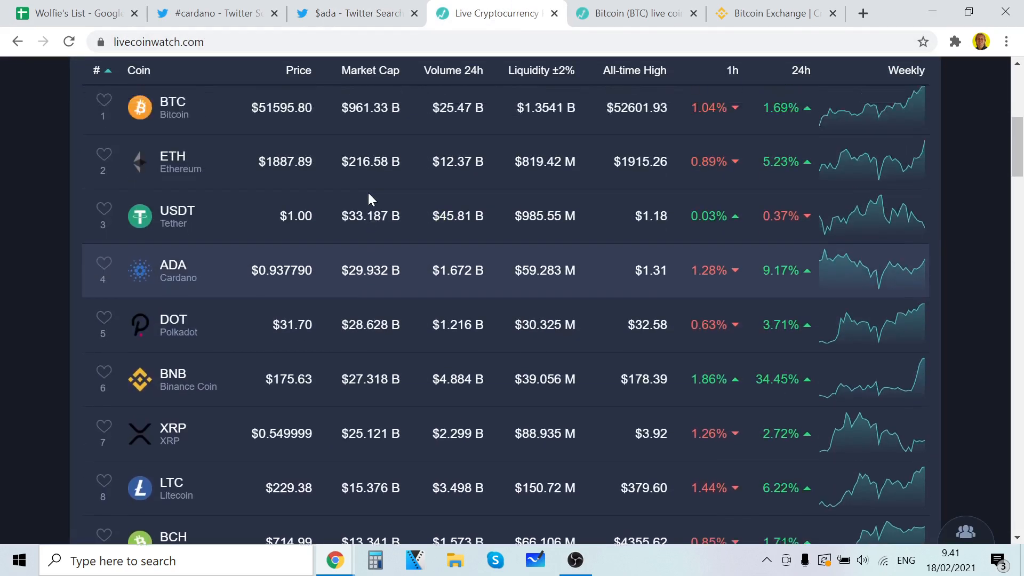
pyautogui.click(353, 13)
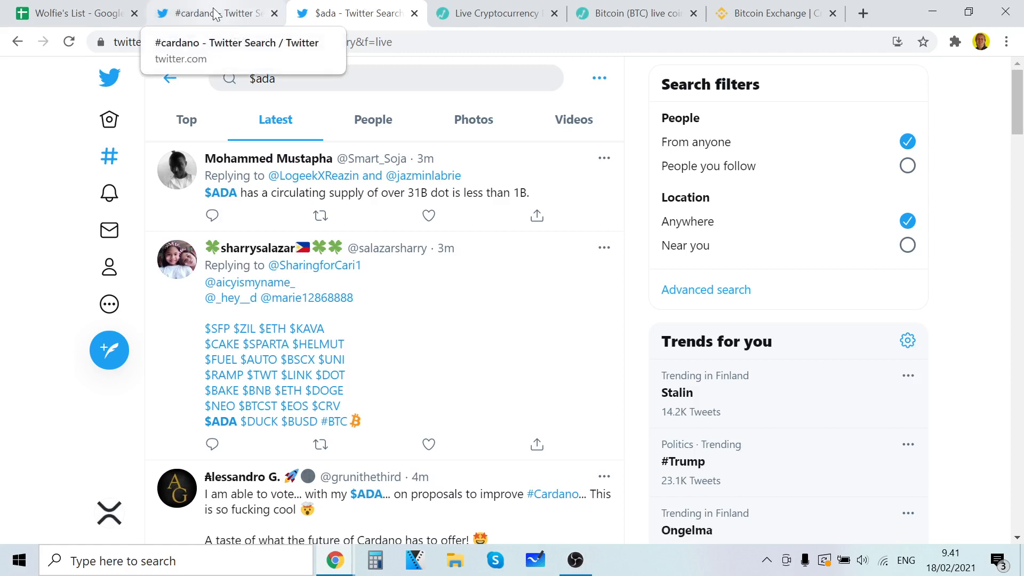
pyautogui.moveTo(496, 13)
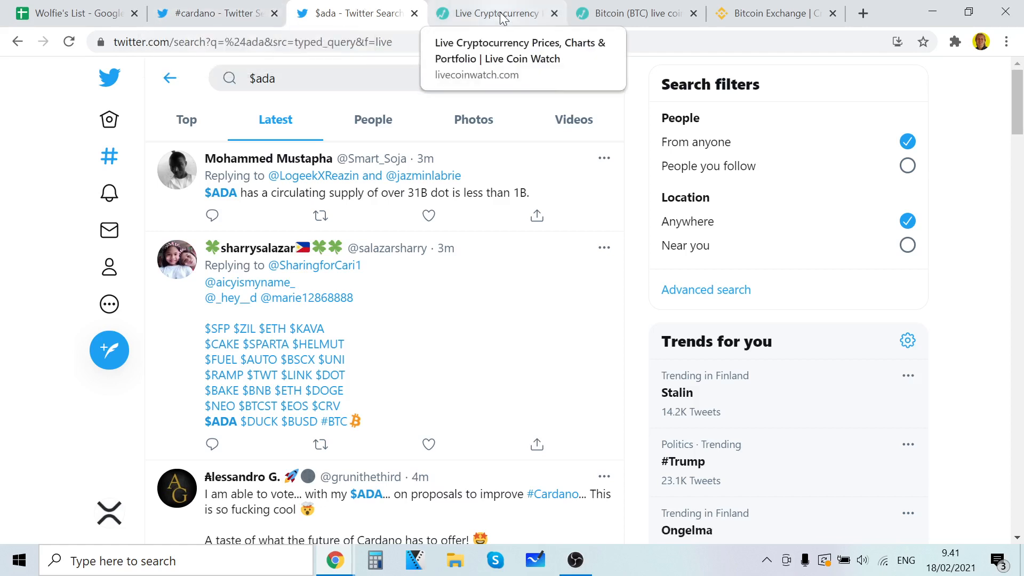
# - Scroll the #cardano Top results and retweet Cardano Moon Dan's "Just retweet please" tweet
pyautogui.click(215, 13)
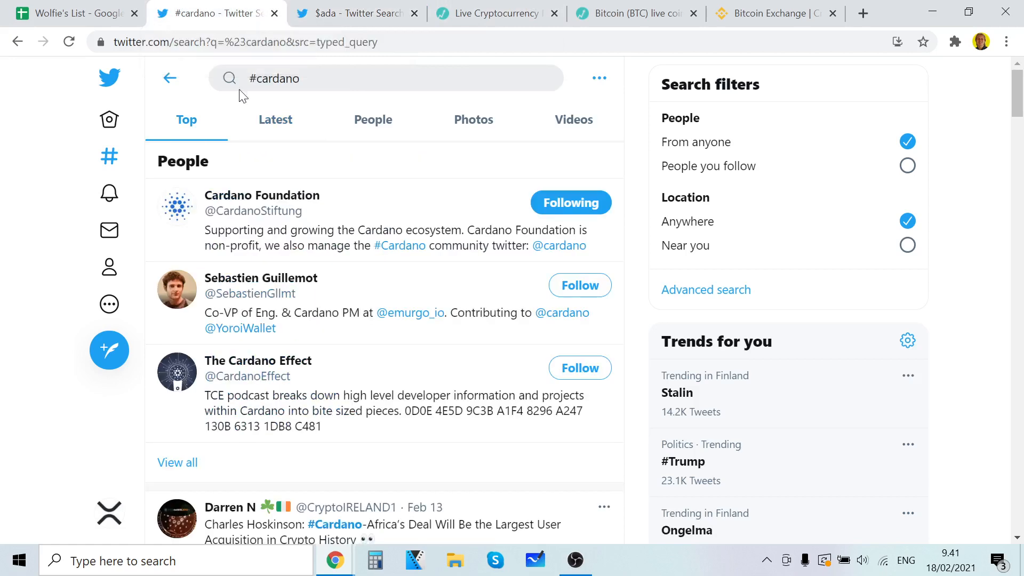
pyautogui.scroll(-3)
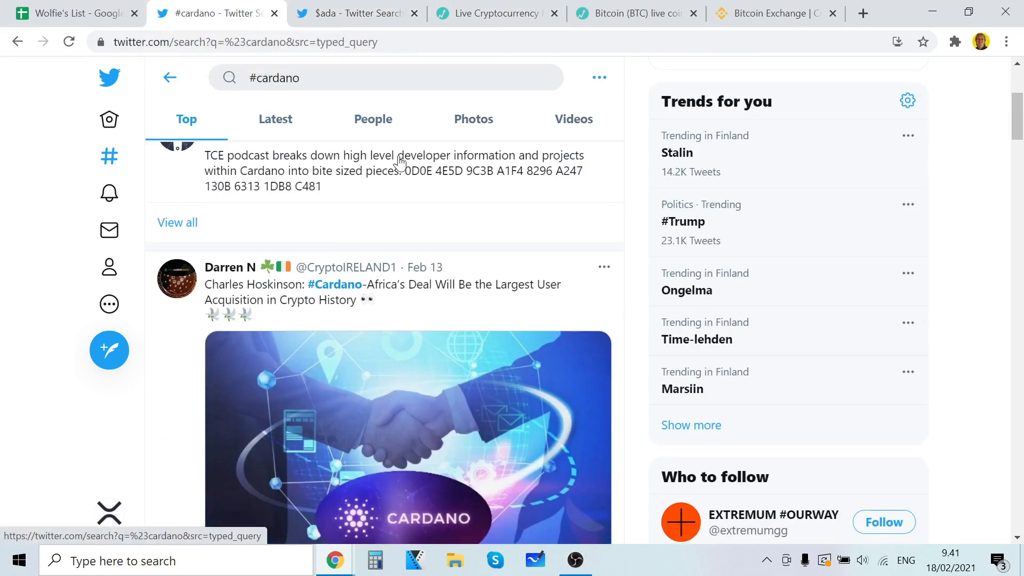
pyautogui.click(356, 13)
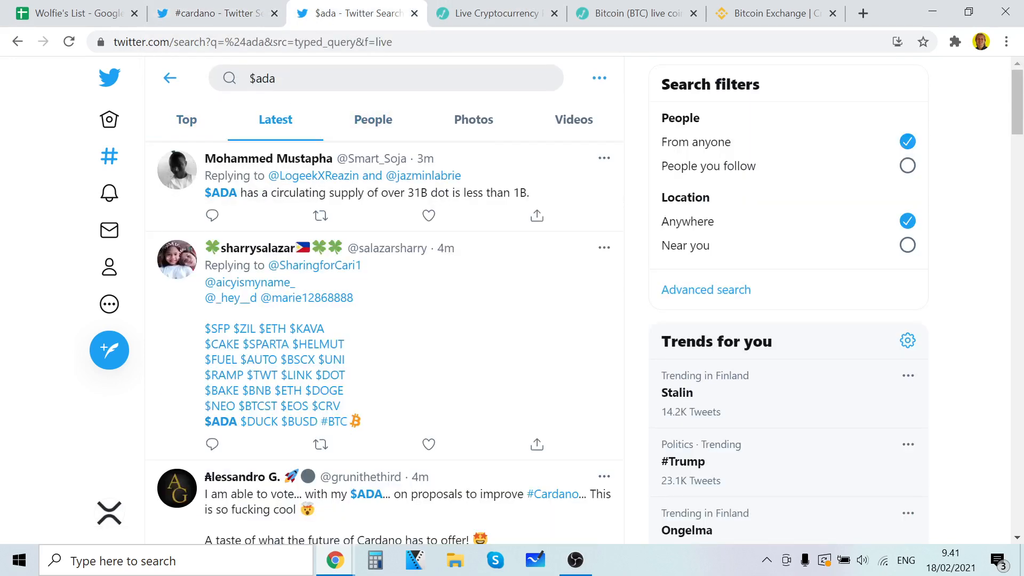
pyautogui.click(215, 13)
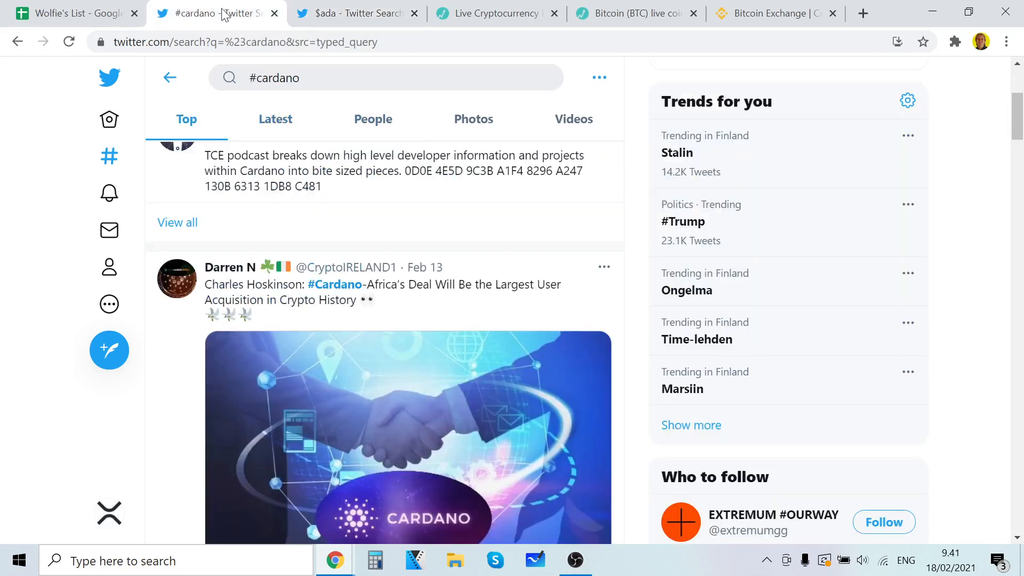
pyautogui.scroll(-3)
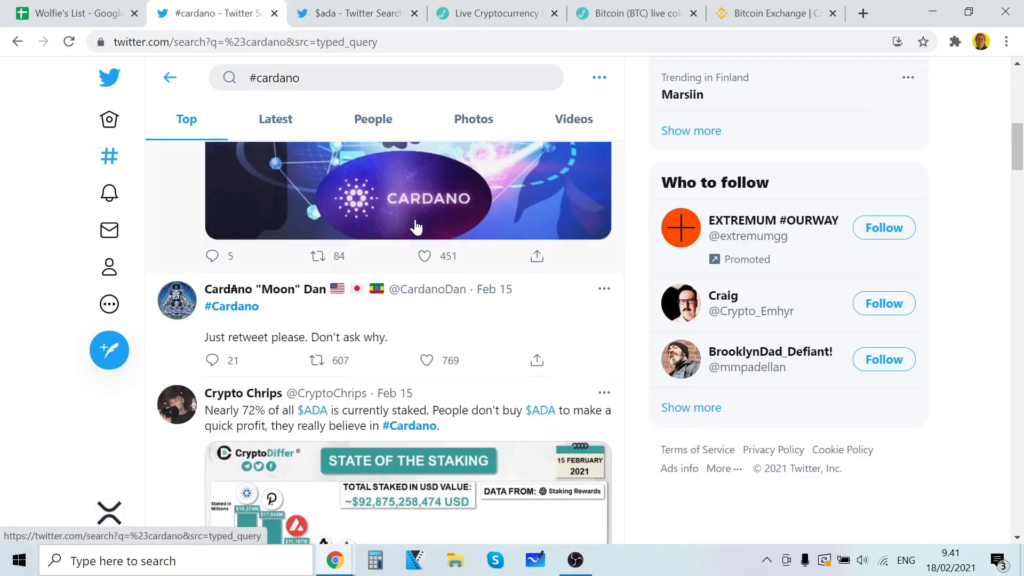
pyautogui.moveTo(307, 231)
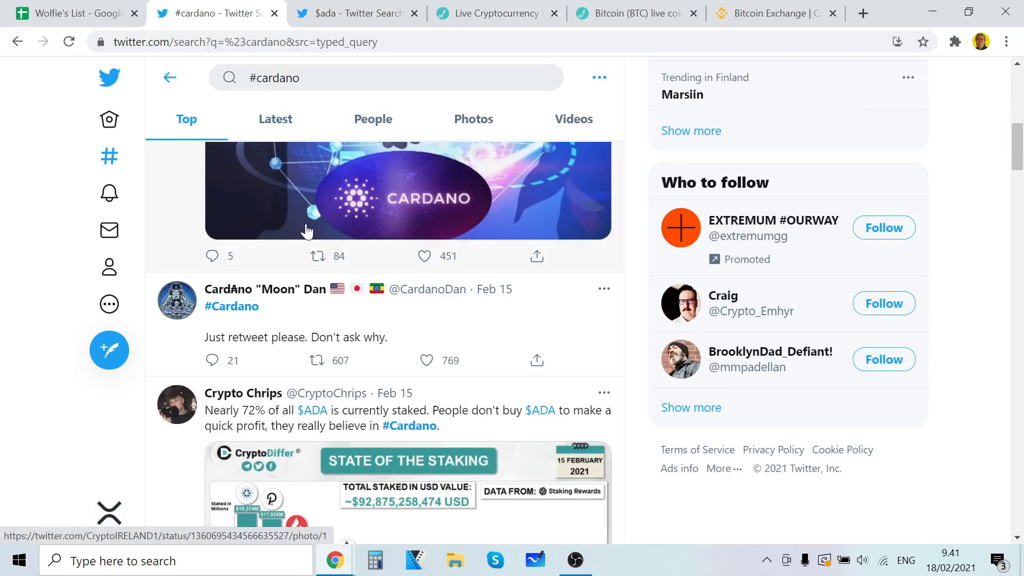
pyautogui.scroll(-3)
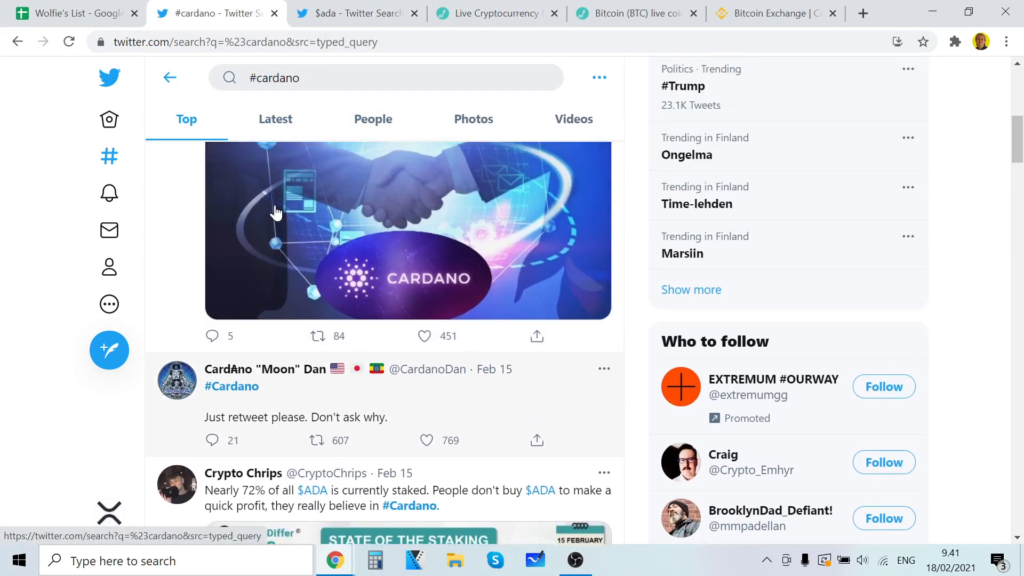
pyautogui.scroll(-3)
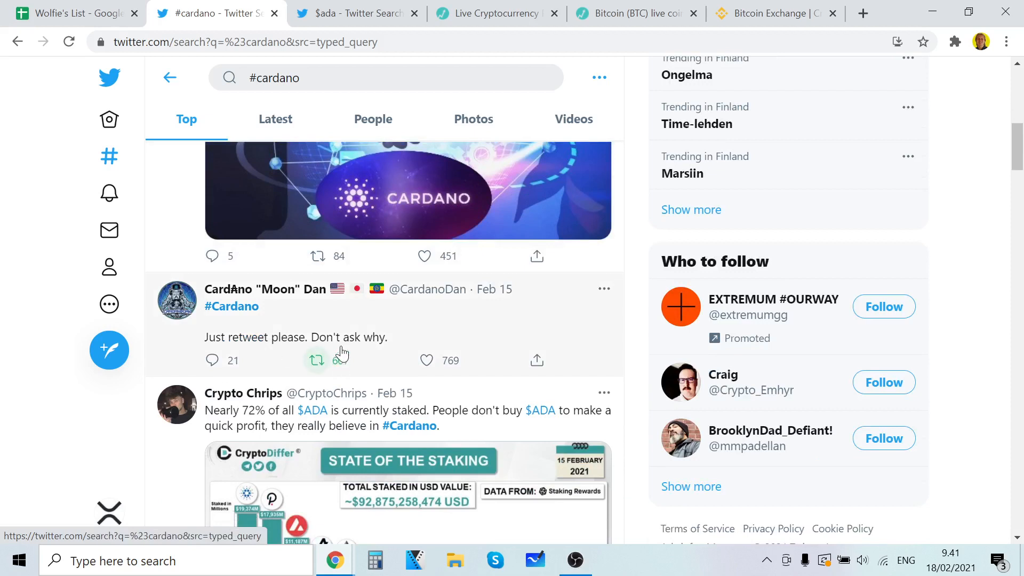
pyautogui.click(317, 359)
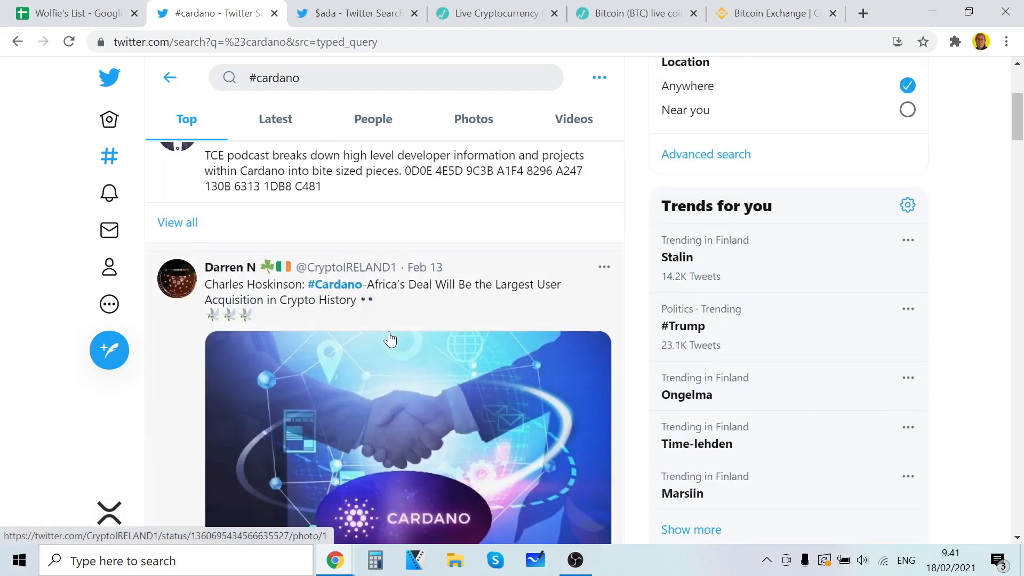
# - Scroll further down the Top tweets past the staking chart and close the transactions-per-epoch photo
pyautogui.scroll(-3)
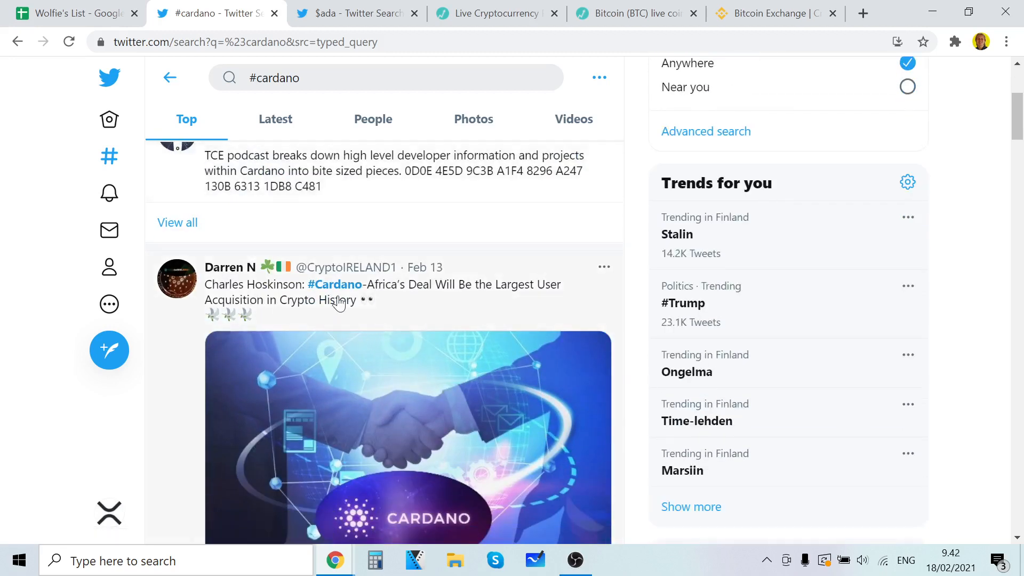
pyautogui.scroll(-3)
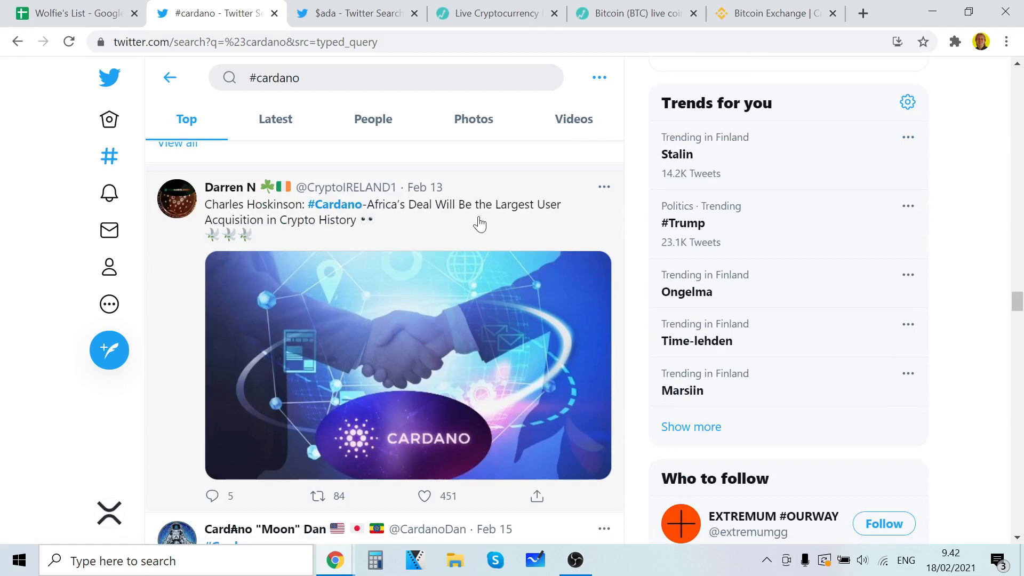
pyautogui.scroll(-3)
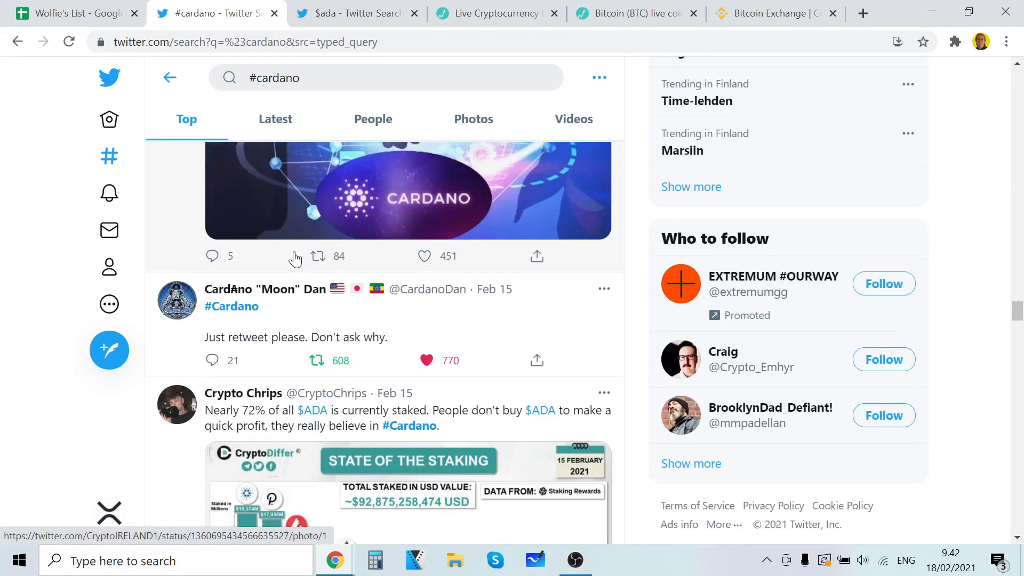
pyautogui.scroll(-3)
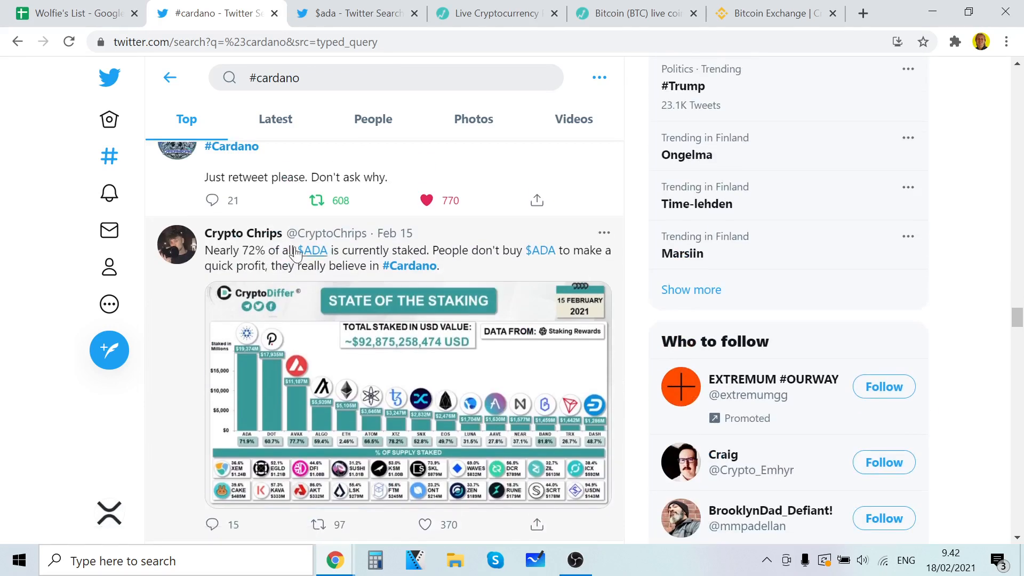
pyautogui.scroll(-3)
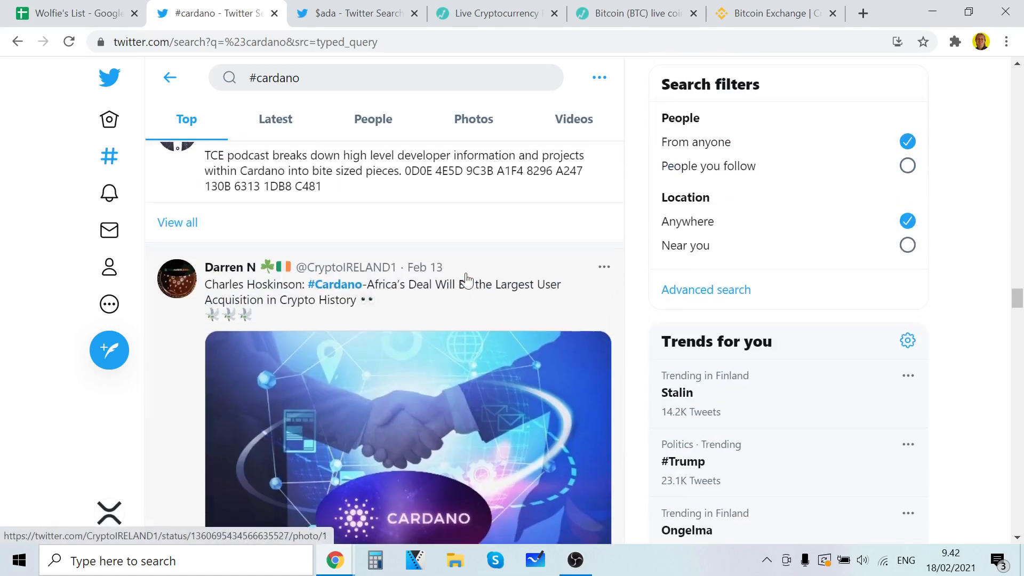
pyautogui.scroll(-3)
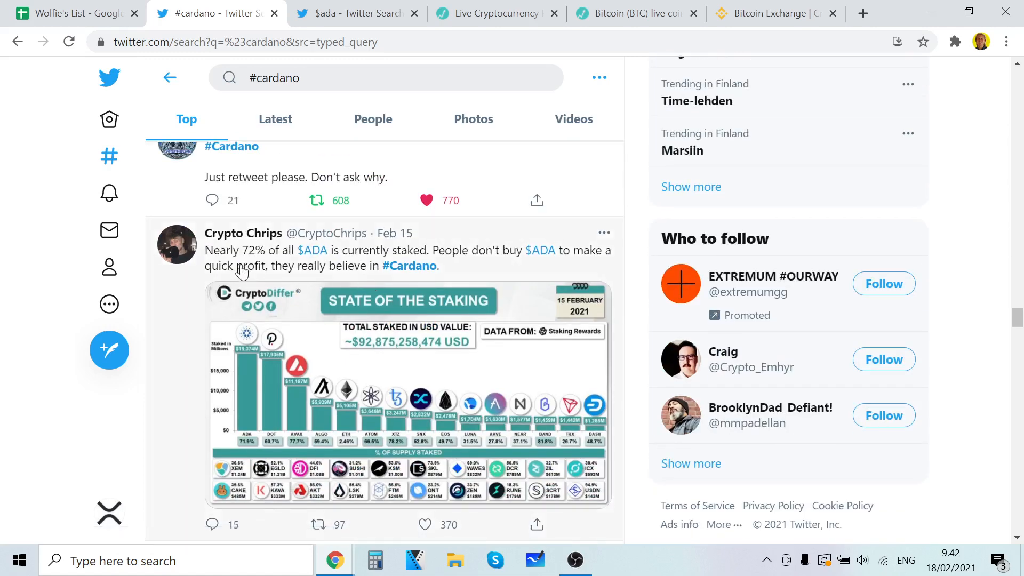
pyautogui.moveTo(476, 420)
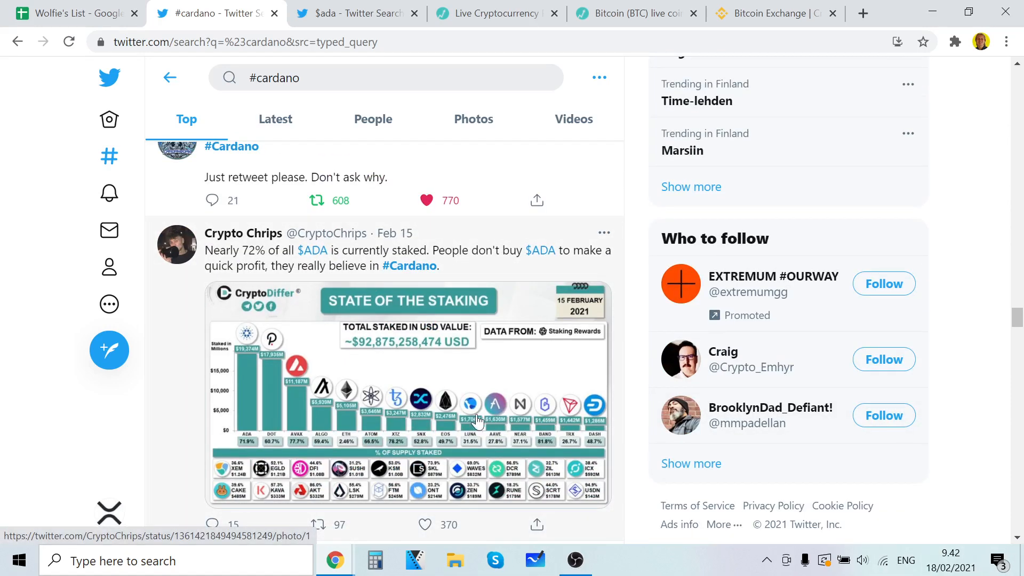
pyautogui.moveTo(359, 345)
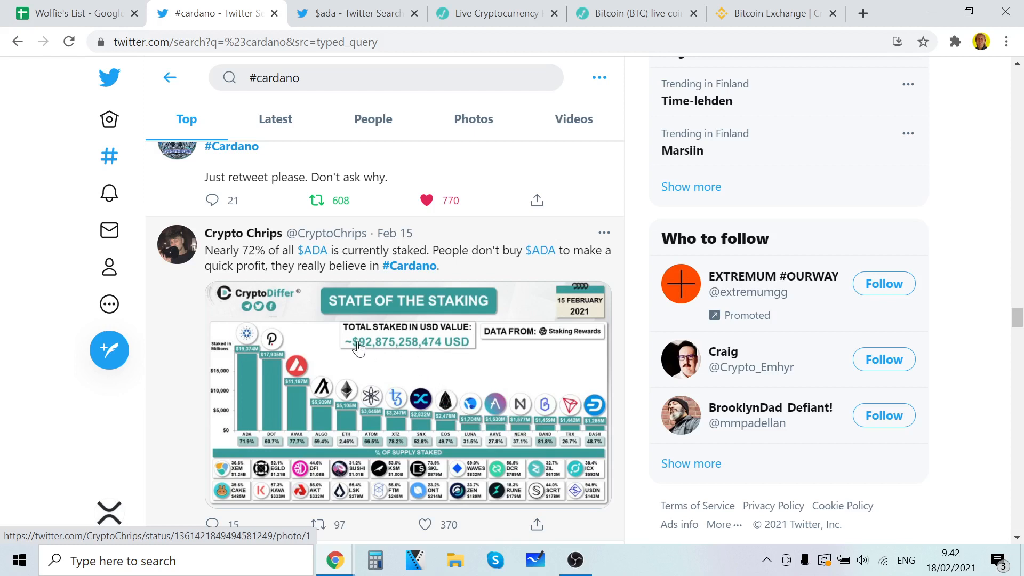
pyautogui.scroll(-3)
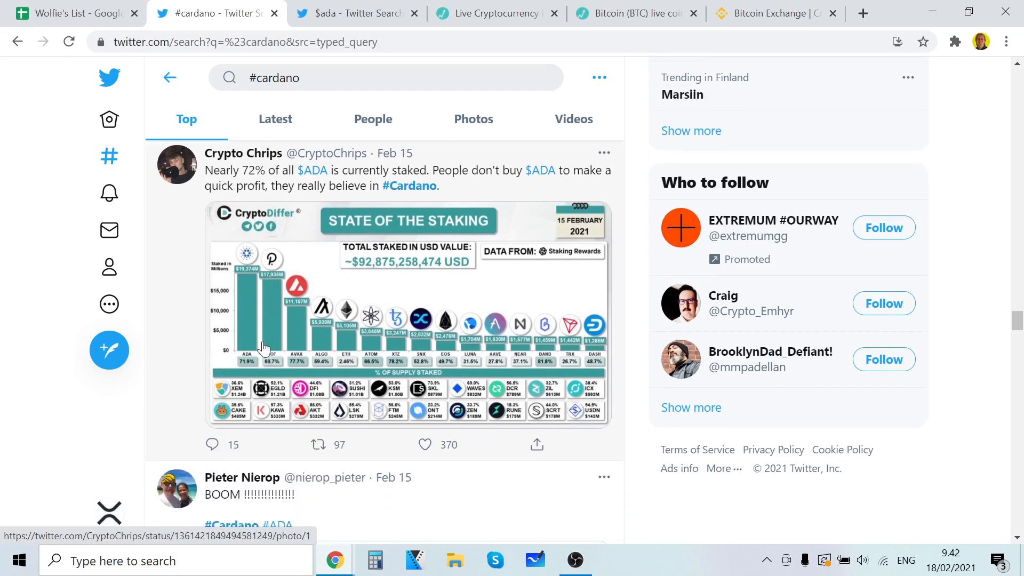
pyautogui.scroll(-3)
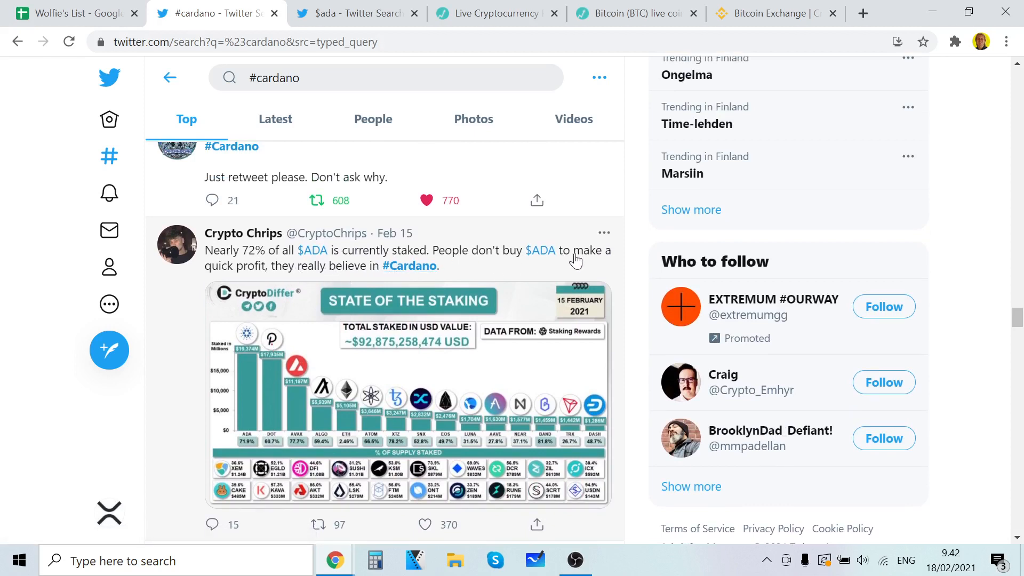
pyautogui.moveTo(365, 275)
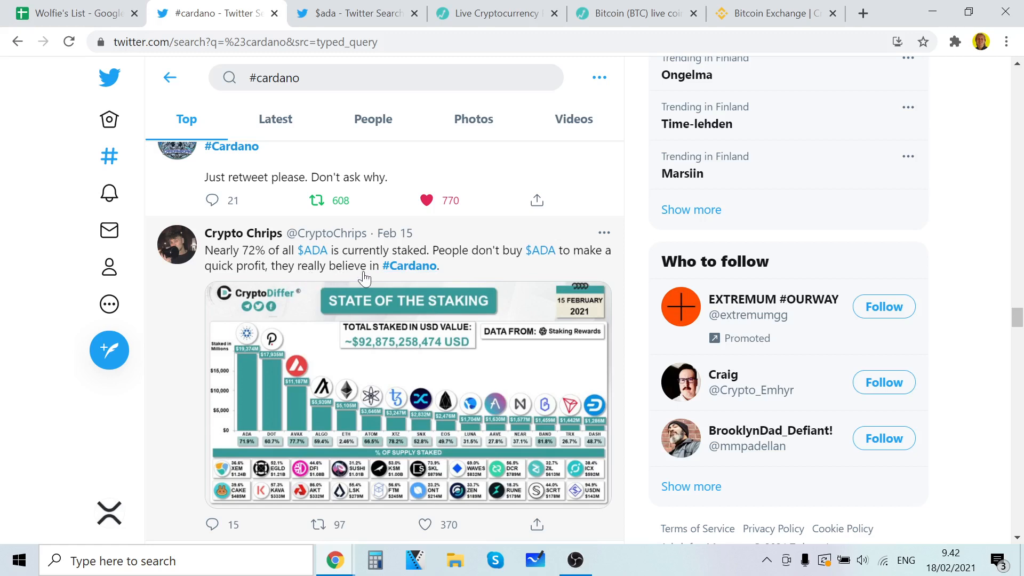
pyautogui.scroll(-3)
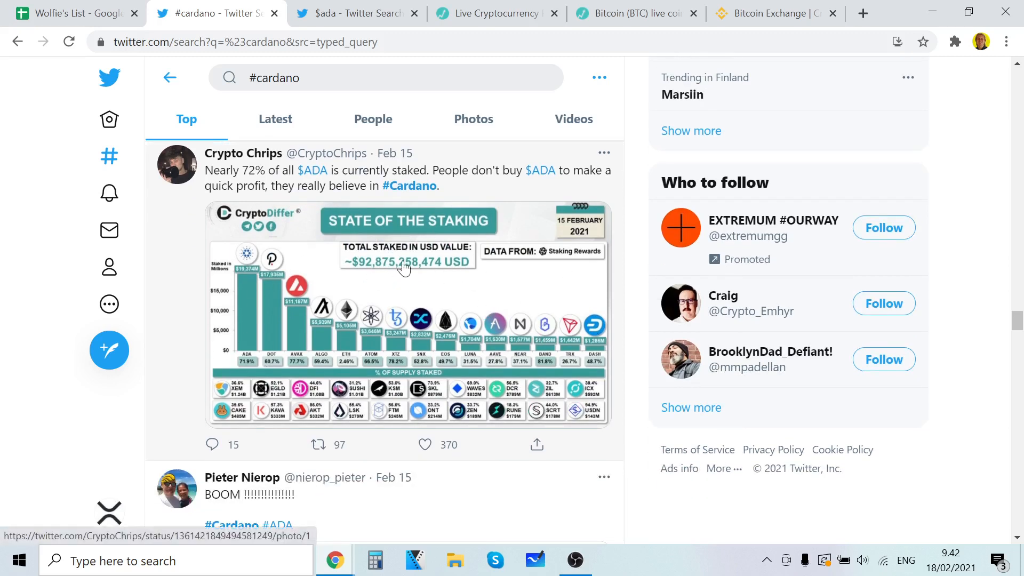
pyautogui.scroll(-3)
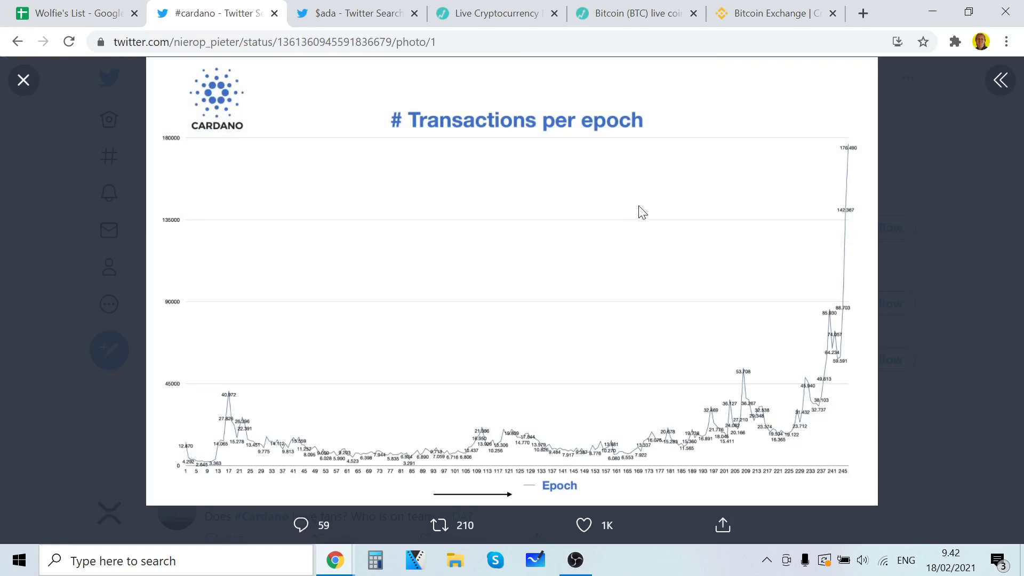
pyautogui.moveTo(70, 147)
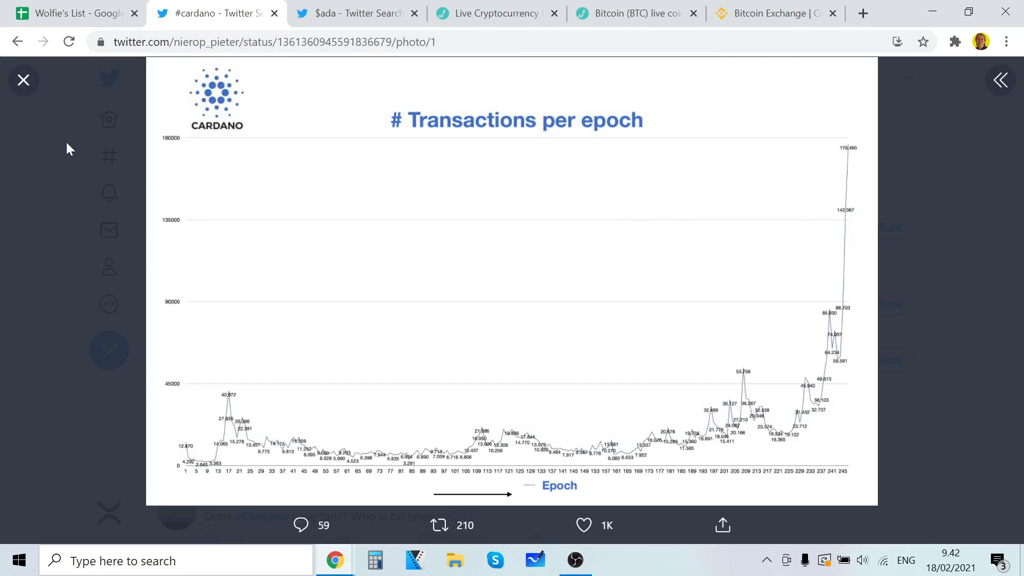
pyautogui.click(23, 80)
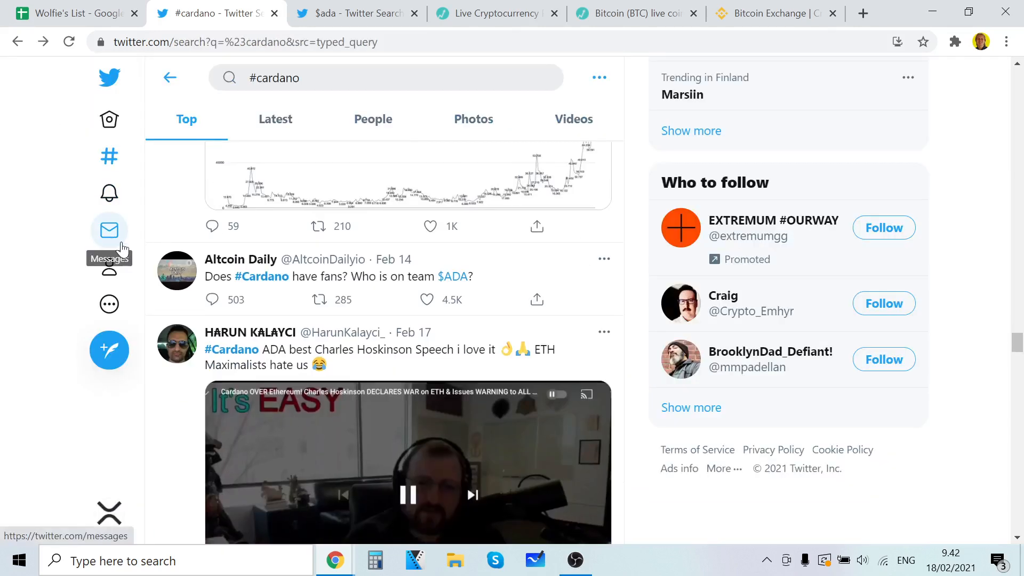
# - Play the Charles Hoskinson speech video and continue down the #cardano Top results
pyautogui.scroll(-3)
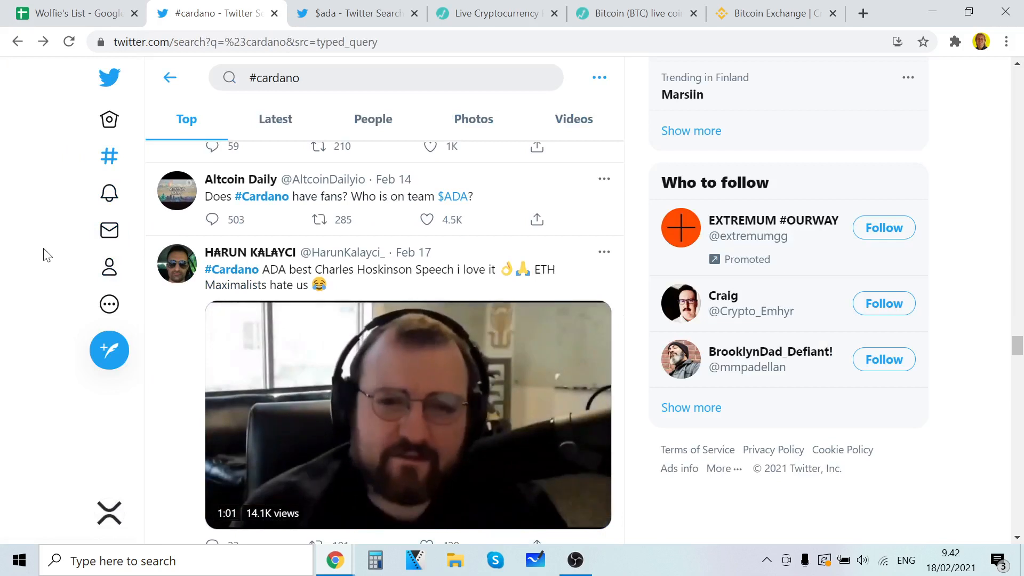
pyautogui.click(409, 411)
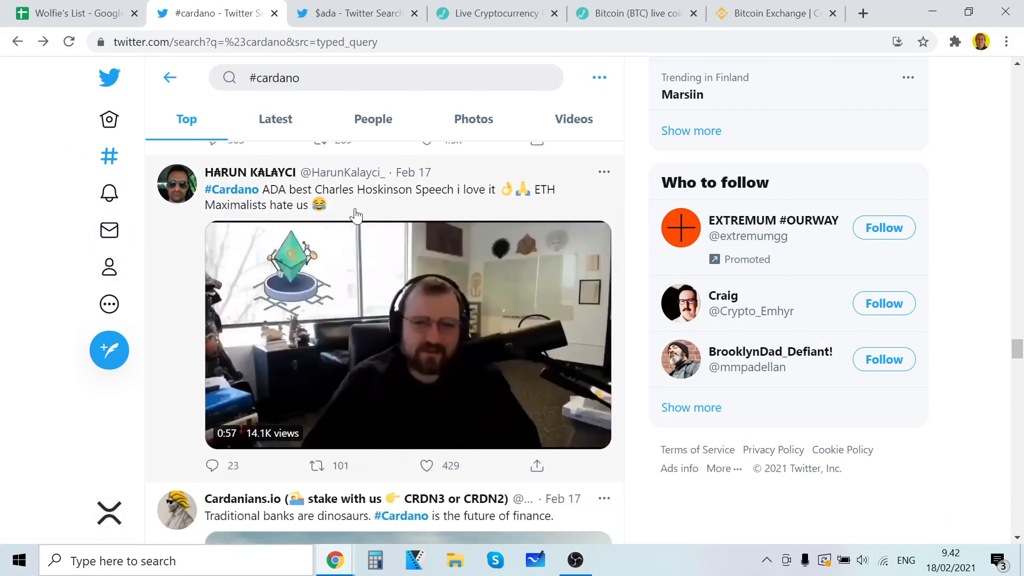
pyautogui.click(406, 334)
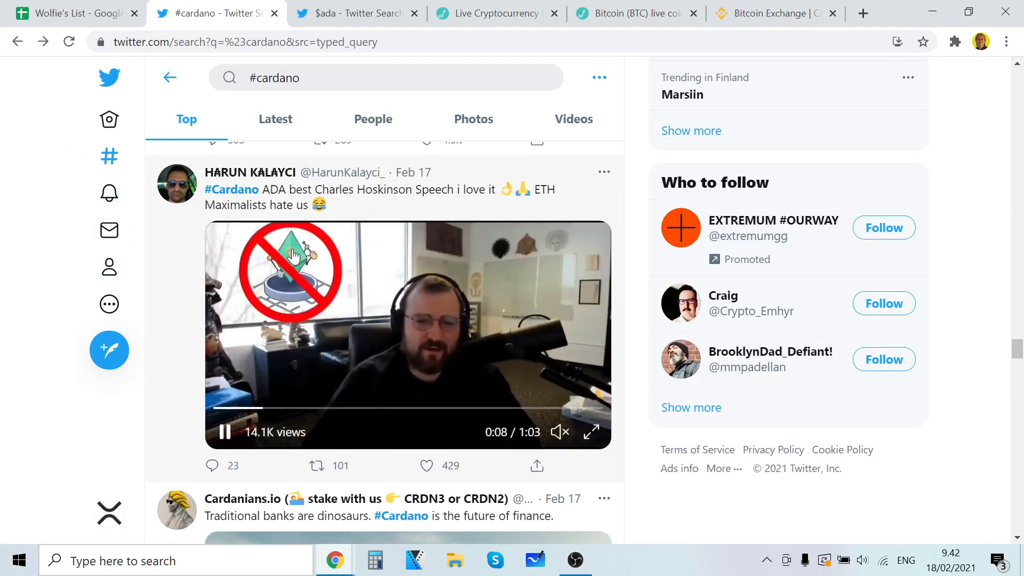
pyautogui.scroll(-3)
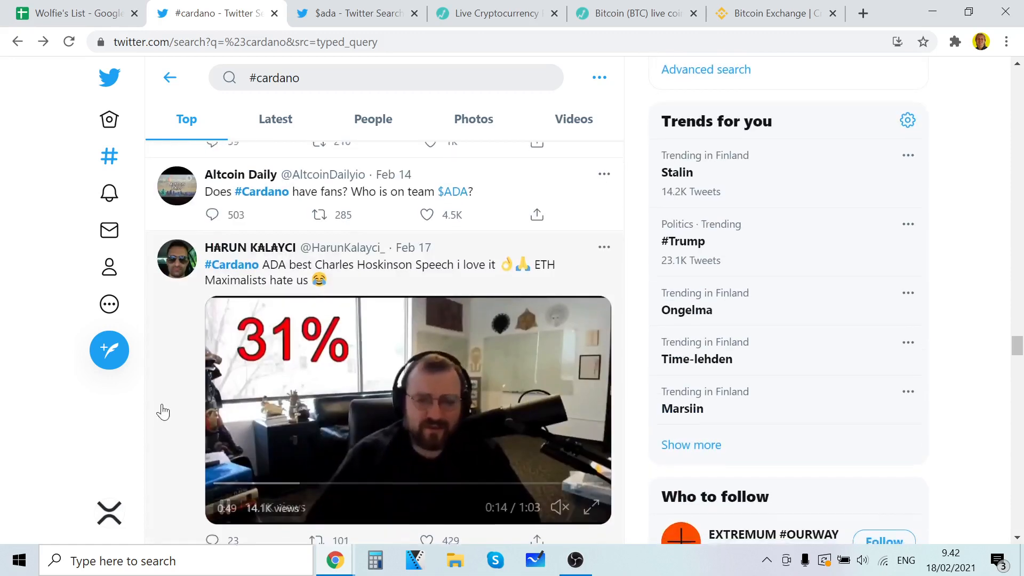
pyautogui.scroll(-3)
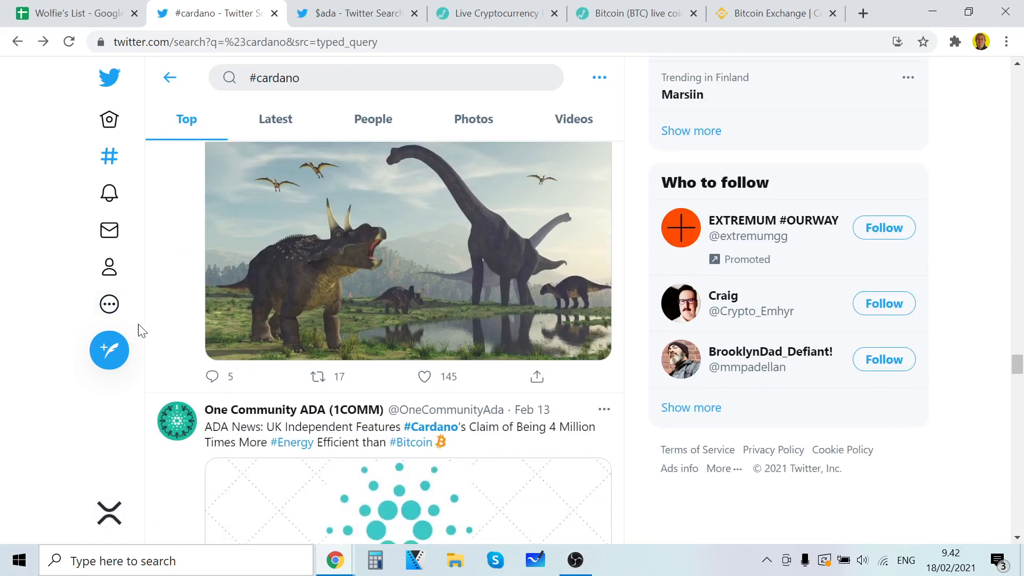
pyautogui.scroll(-3)
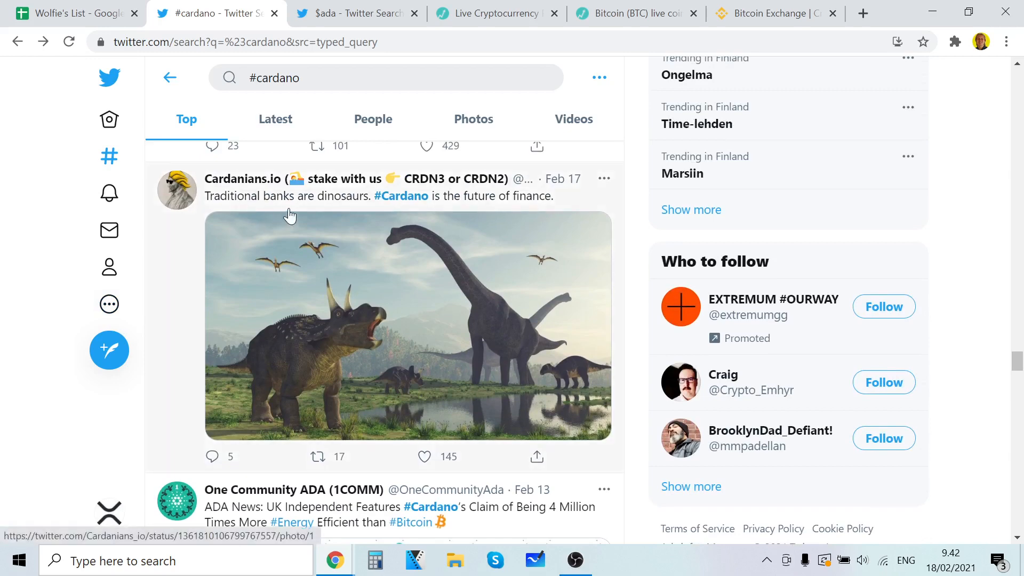
# - Scroll to the 'BOOM! 8000+ NEW WALLETS' tweet and enlarge its Delegation Monitor charts image
pyautogui.scroll(-3)
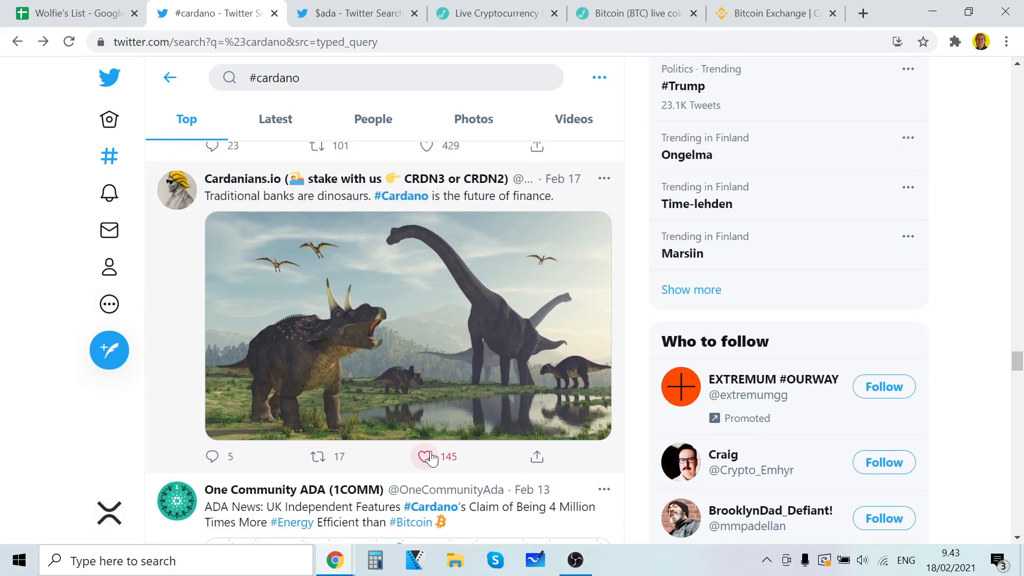
pyautogui.scroll(-3)
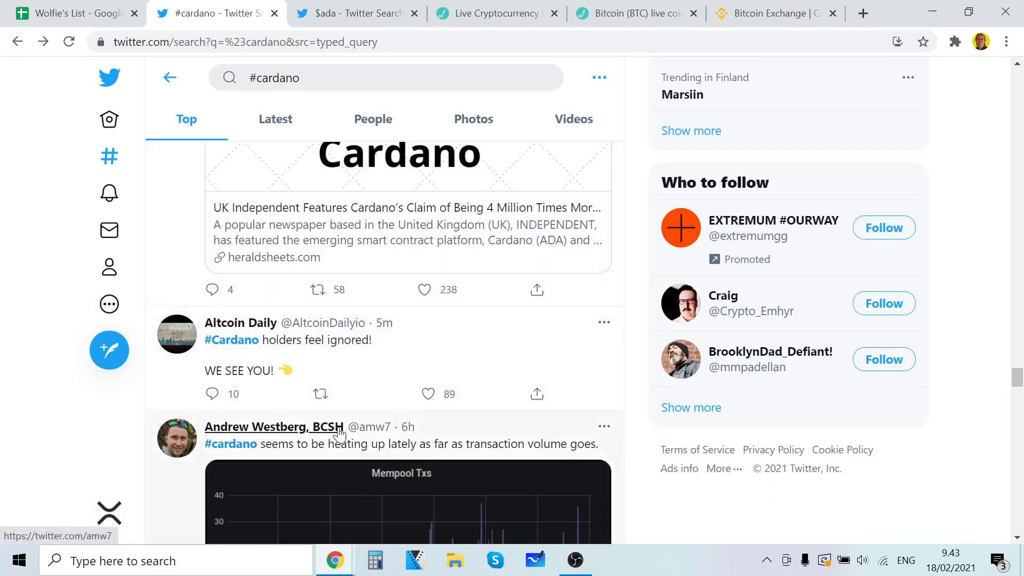
pyautogui.scroll(-3)
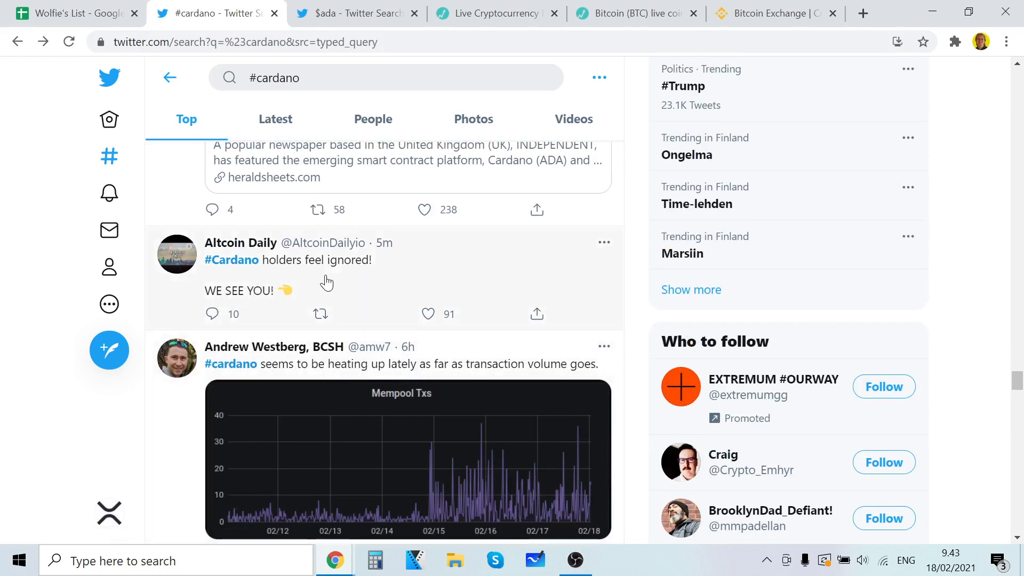
pyautogui.scroll(-3)
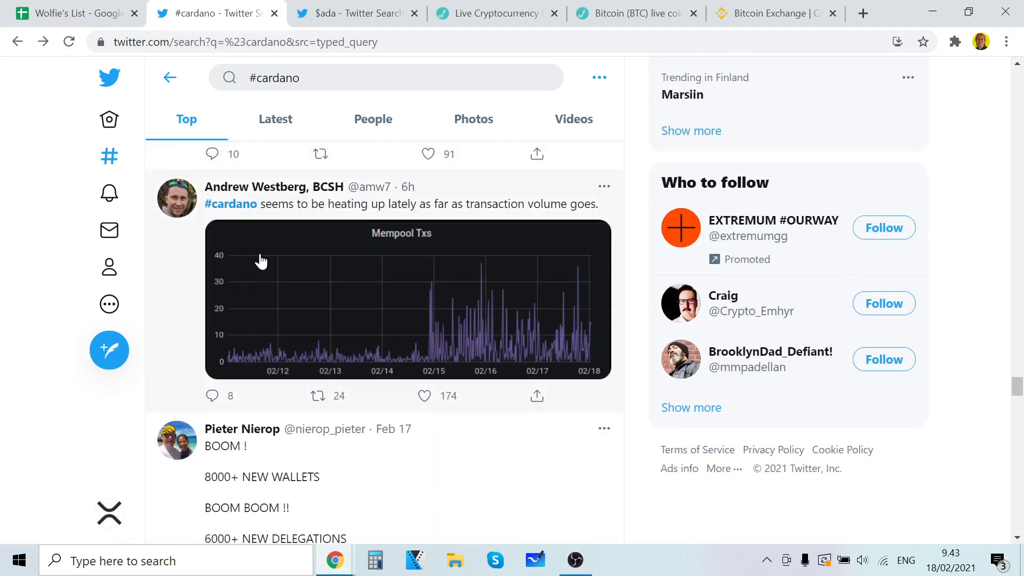
pyautogui.moveTo(405, 237)
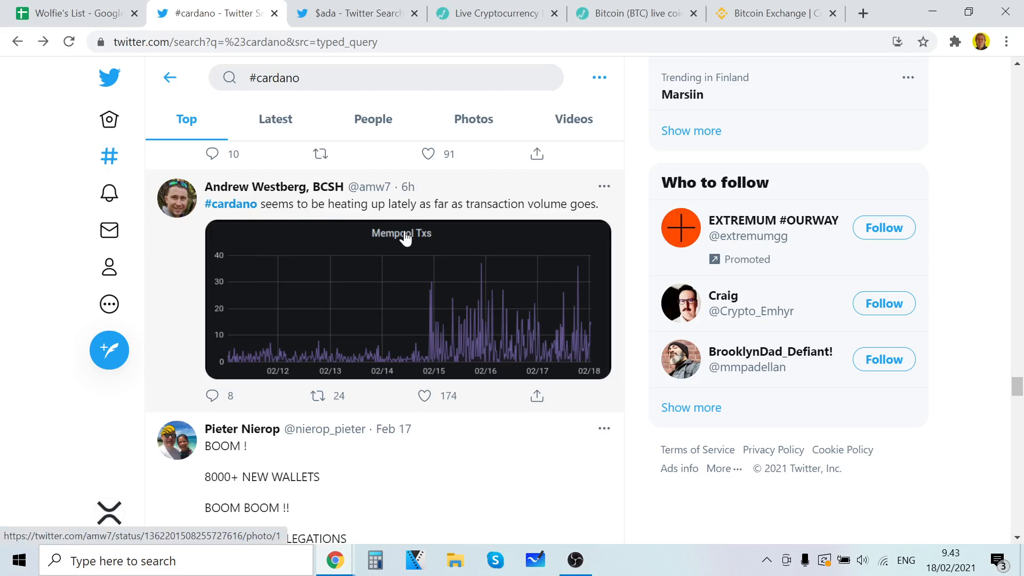
pyautogui.moveTo(492, 287)
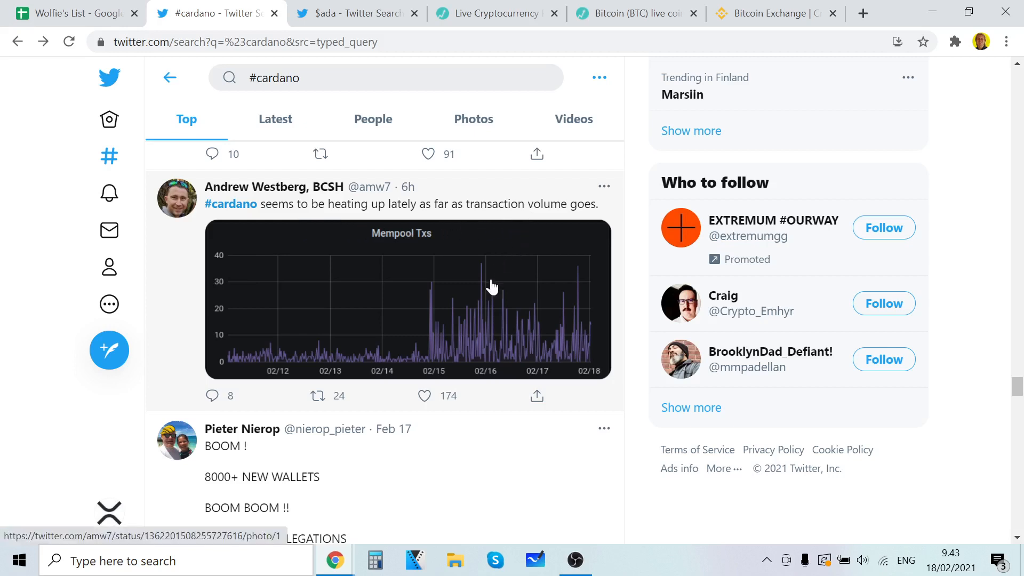
pyautogui.scroll(-3)
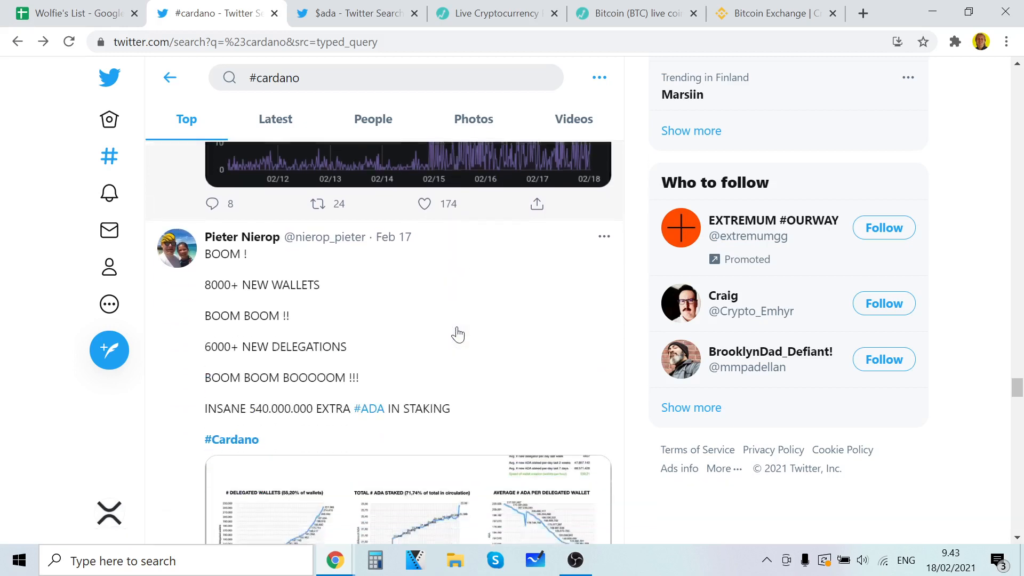
pyautogui.scroll(-3)
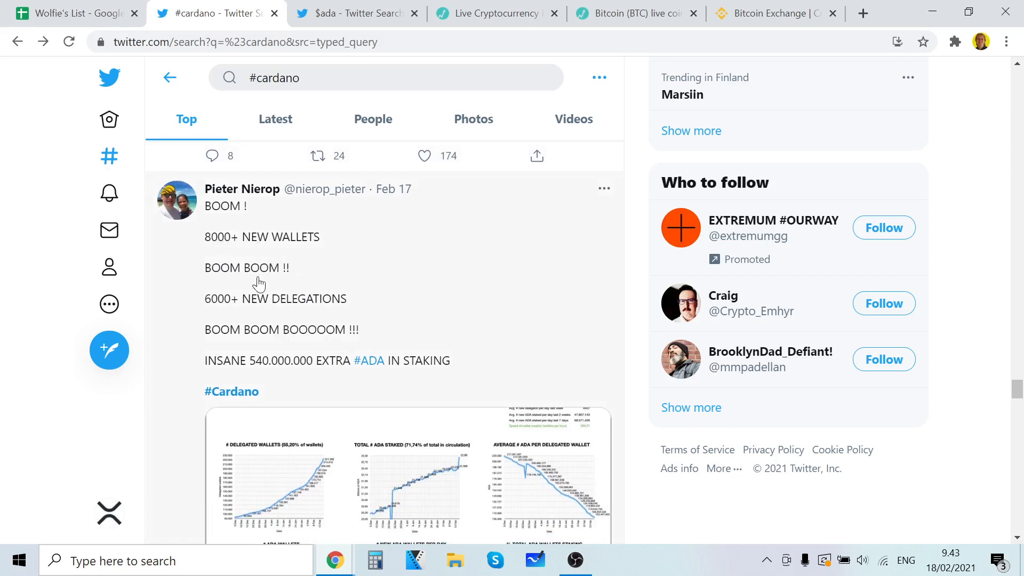
pyautogui.moveTo(254, 320)
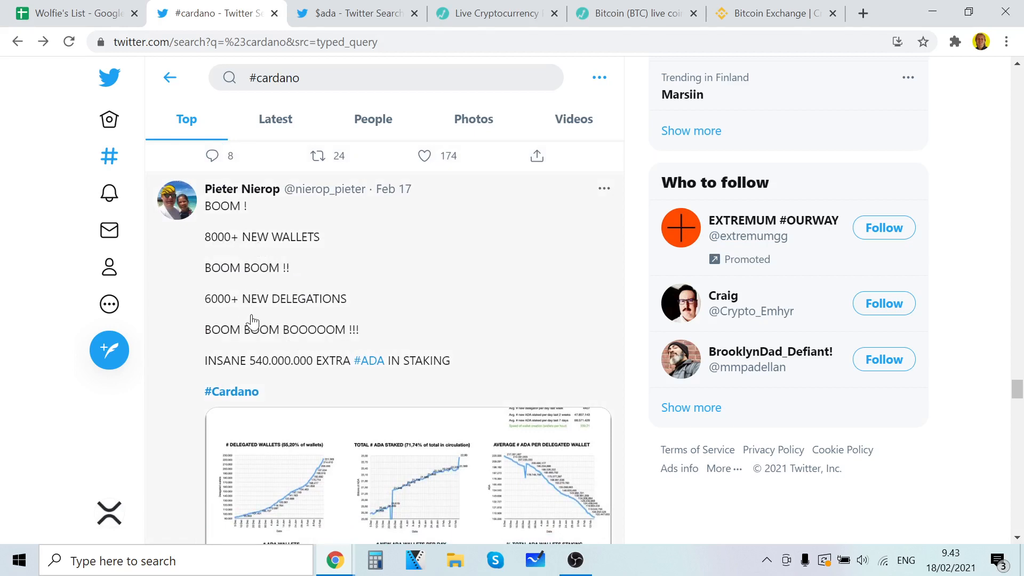
pyautogui.moveTo(228, 246)
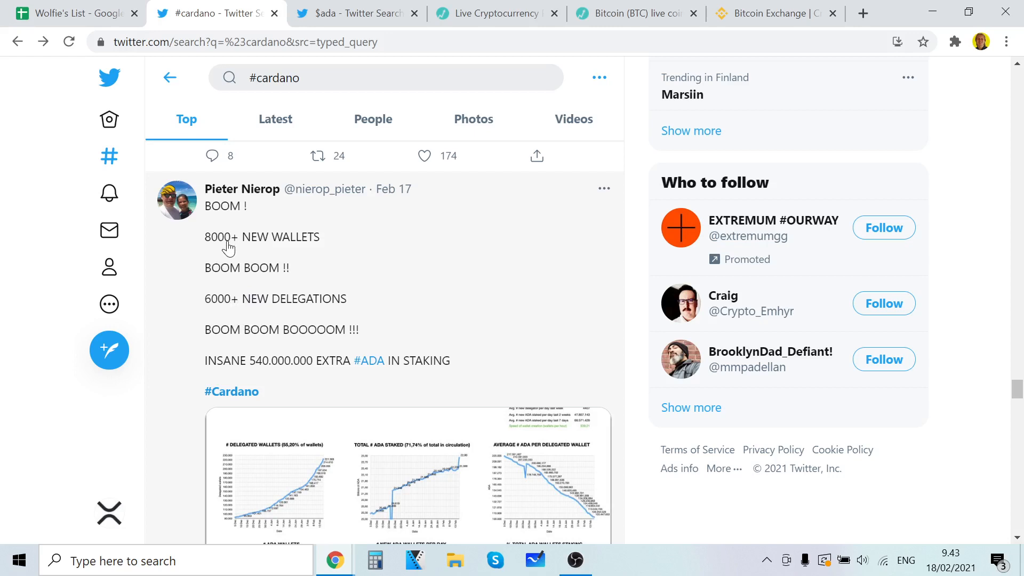
pyautogui.moveTo(272, 320)
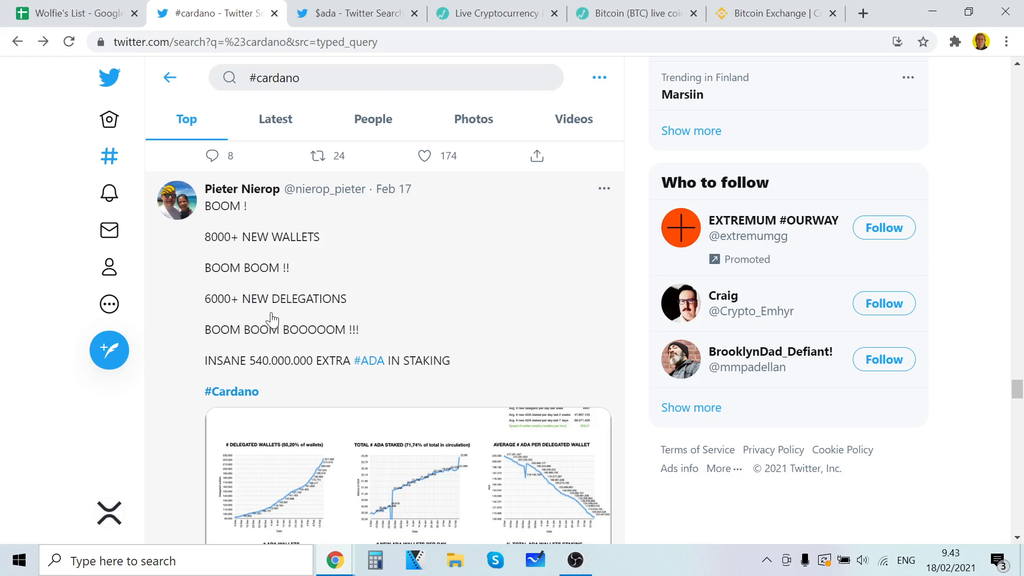
pyautogui.scroll(-3)
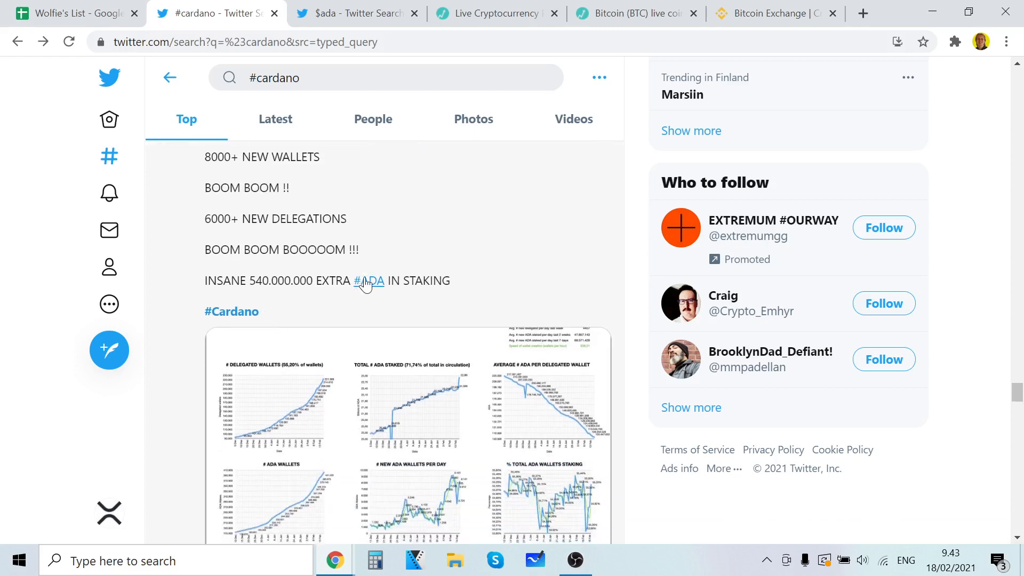
pyautogui.click(304, 345)
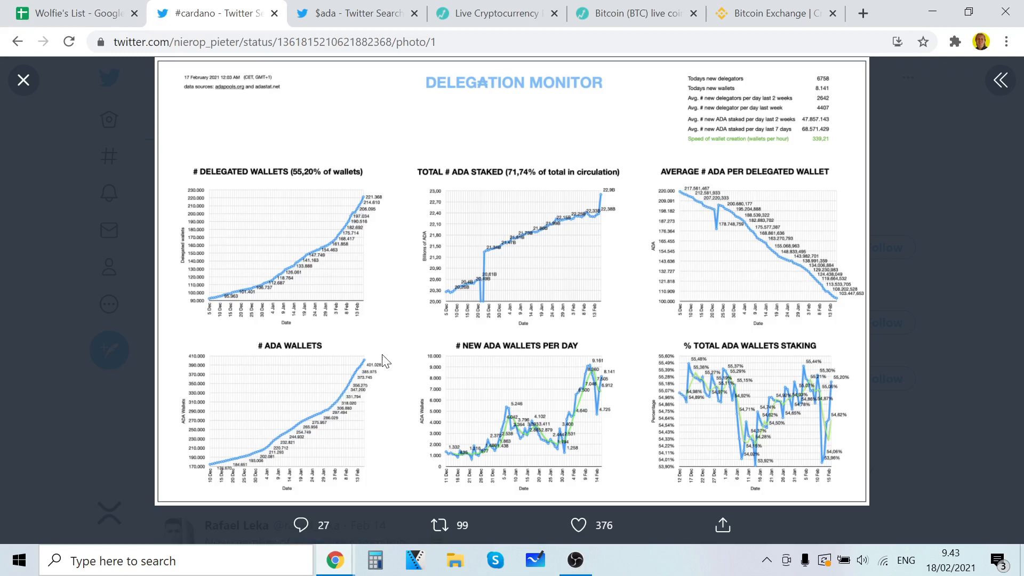
pyautogui.moveTo(470, 429)
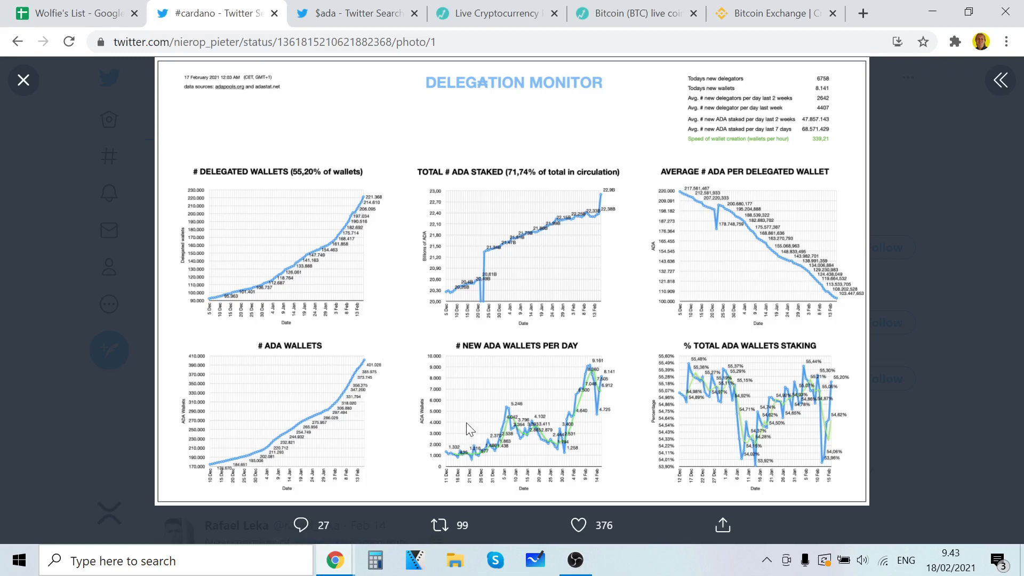
pyautogui.moveTo(553, 468)
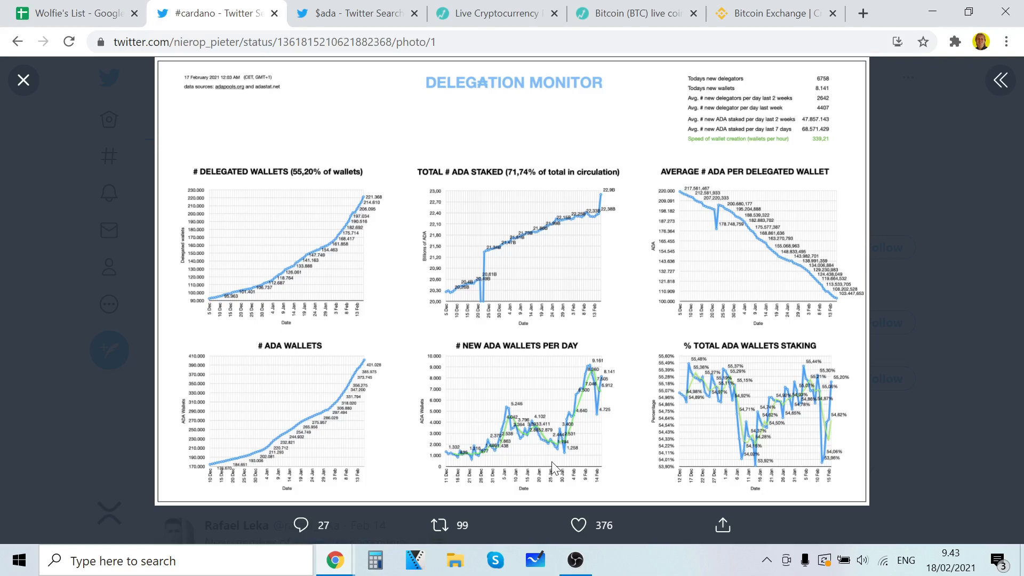
pyautogui.moveTo(712, 382)
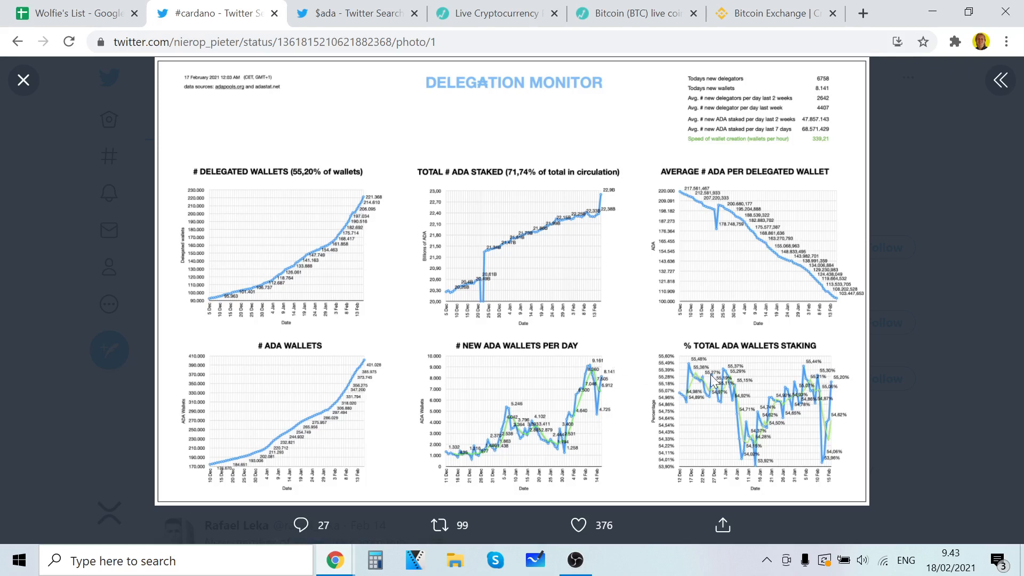
pyautogui.moveTo(829, 418)
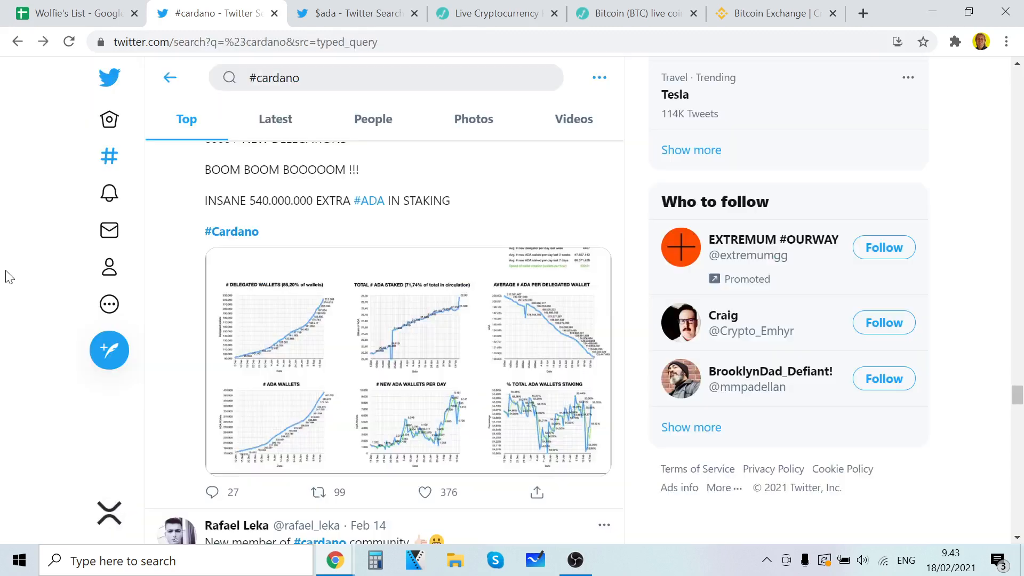
# - Glance at the $ada tab, return to #cardano and switch the search to Latest tweets
pyautogui.scroll(-3)
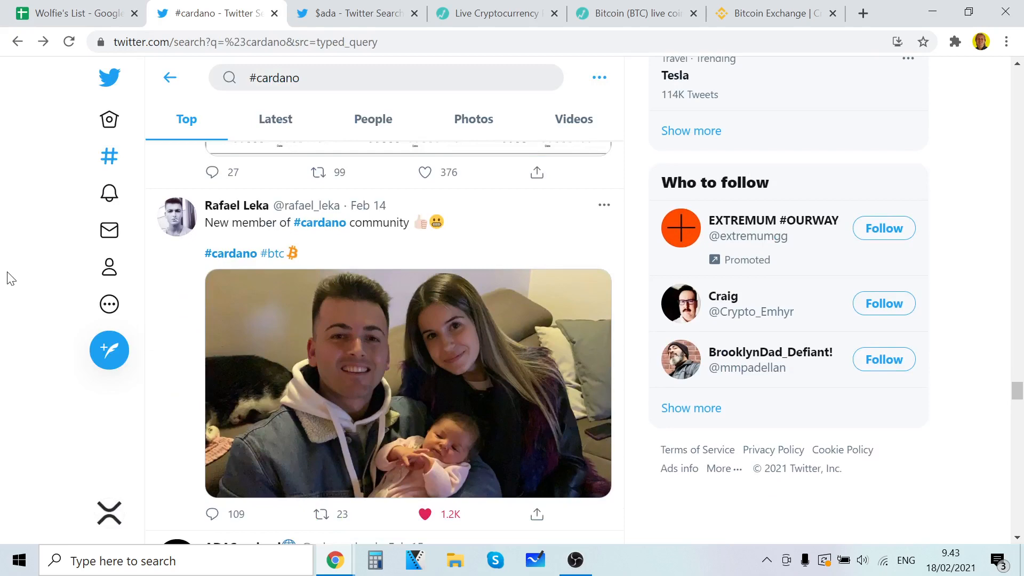
pyautogui.scroll(-3)
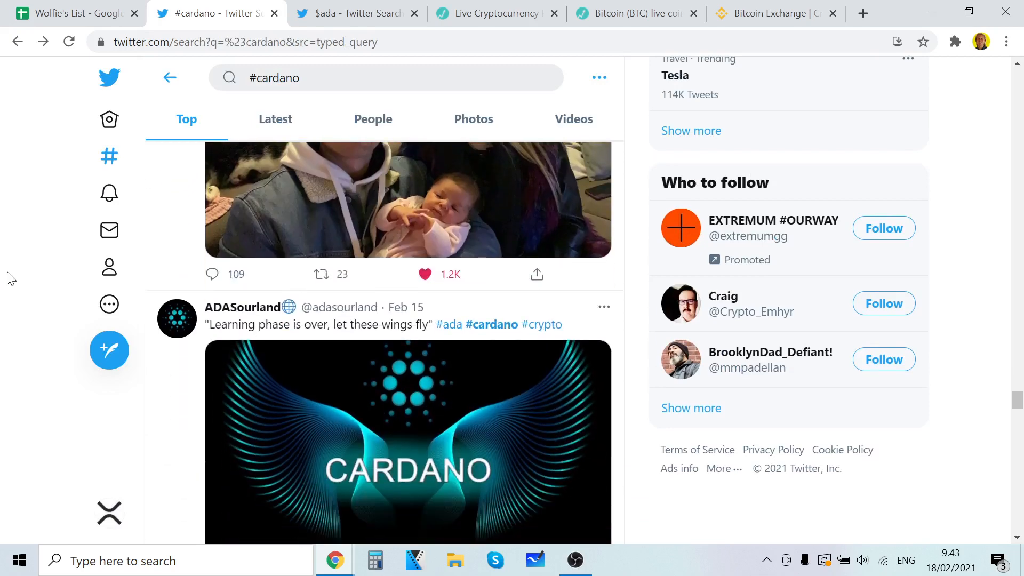
pyautogui.click(354, 13)
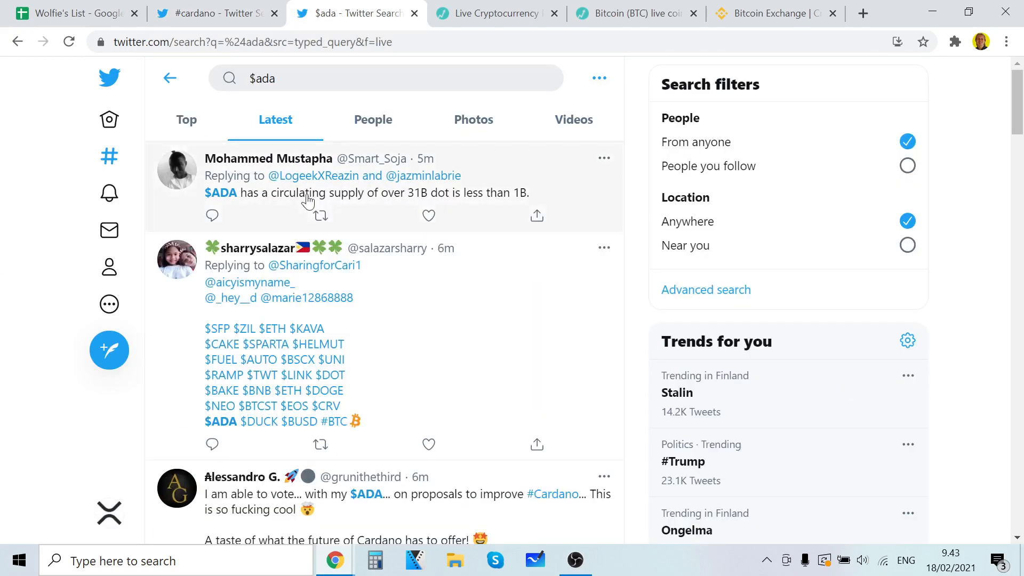
pyautogui.click(215, 13)
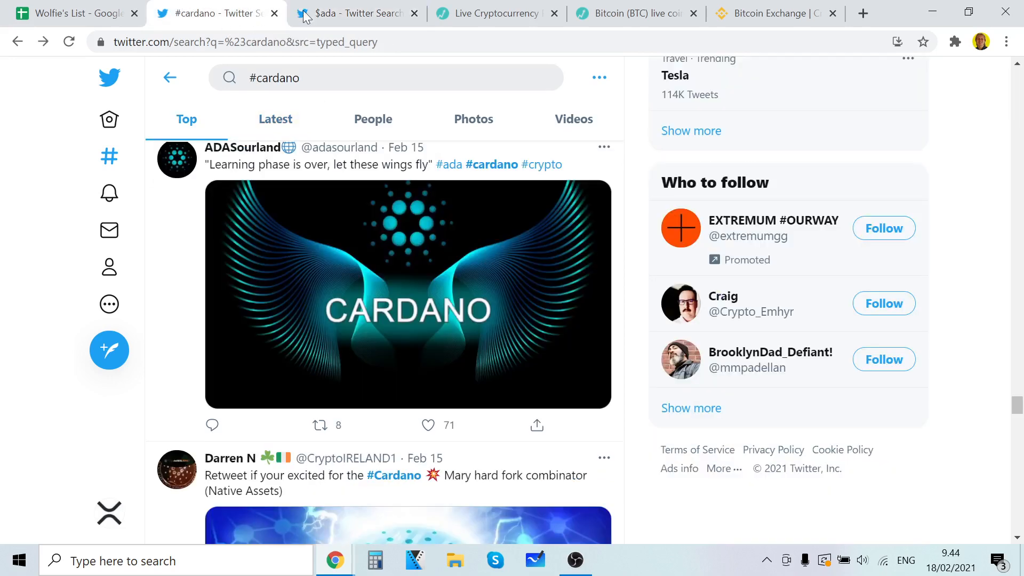
pyautogui.click(275, 118)
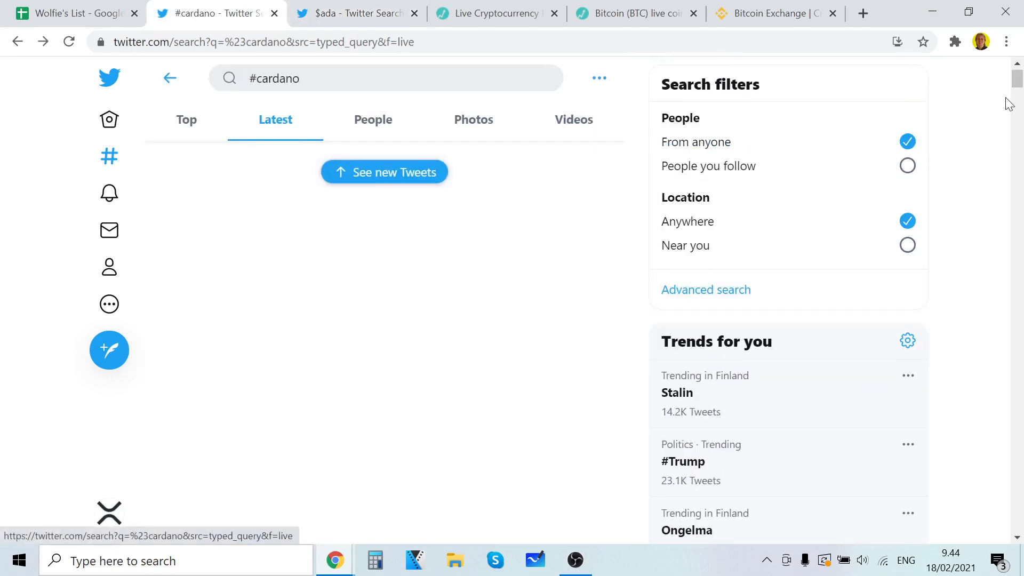
pyautogui.scroll(-3)
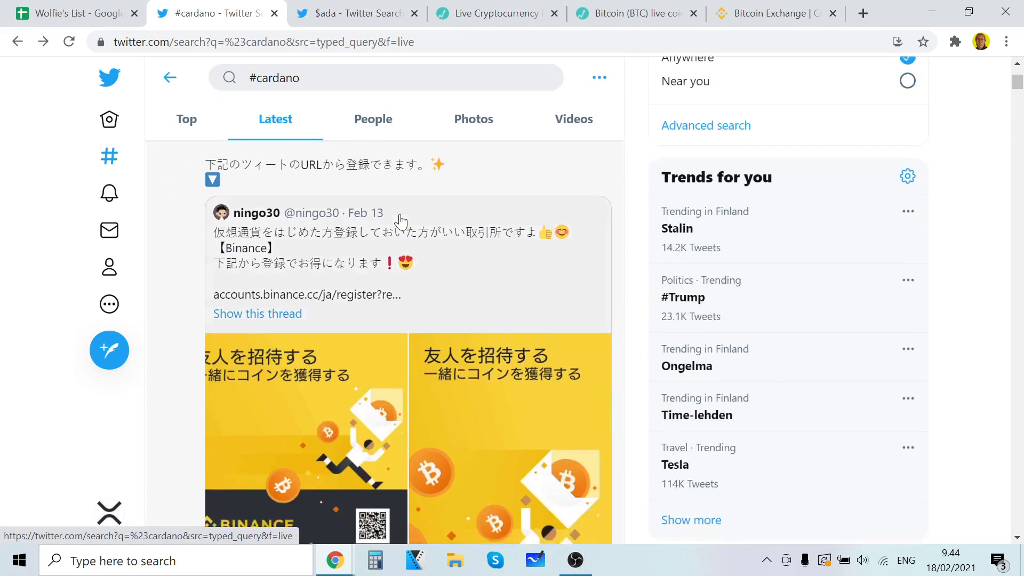
pyautogui.scroll(-3)
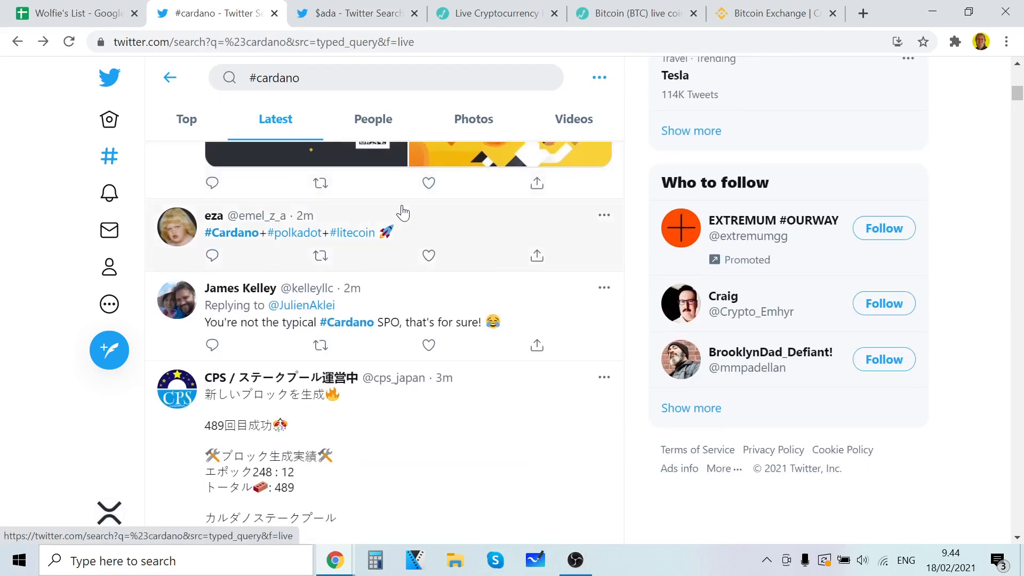
pyautogui.scroll(-3)
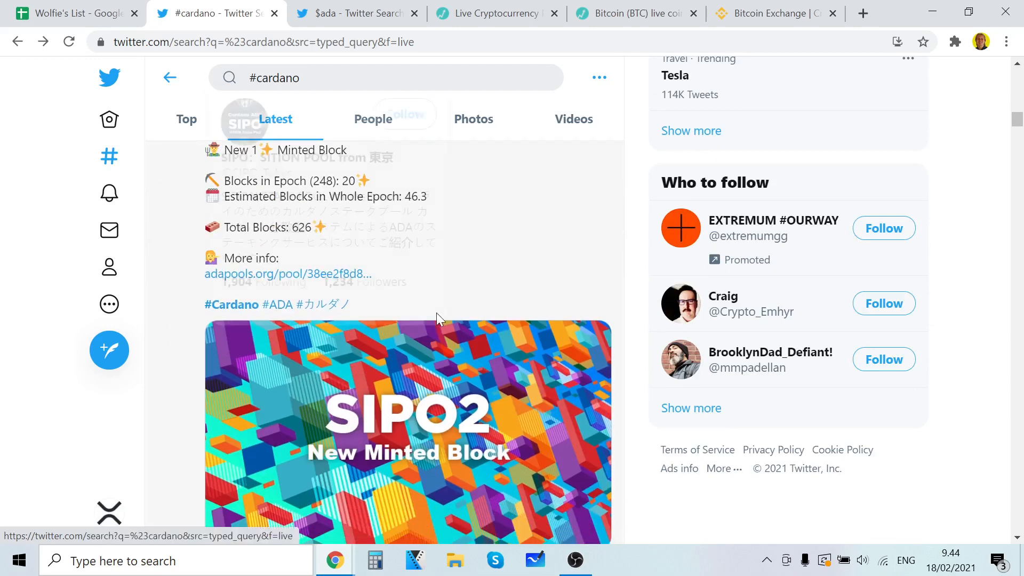
pyautogui.scroll(-3)
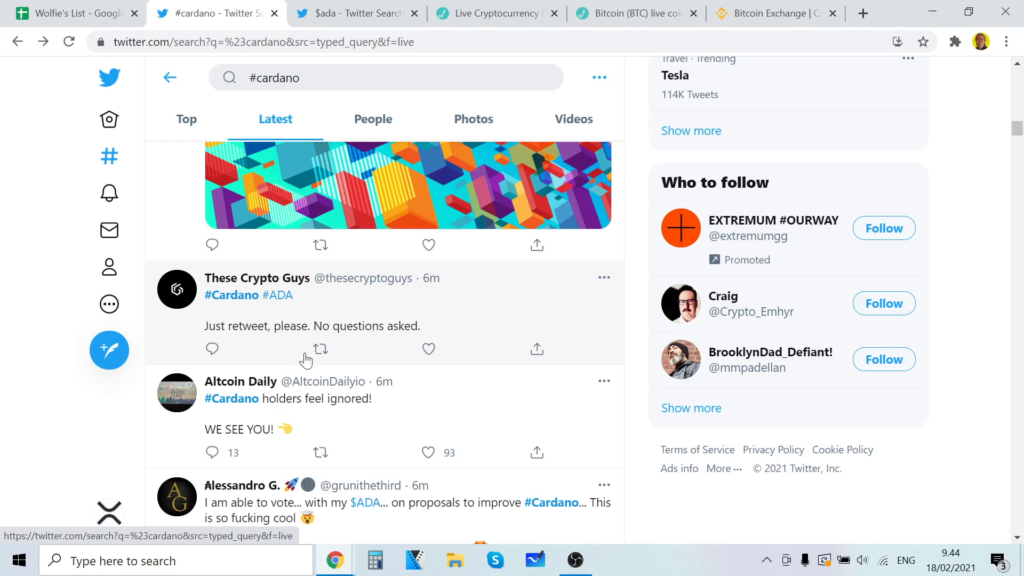
pyautogui.scroll(-3)
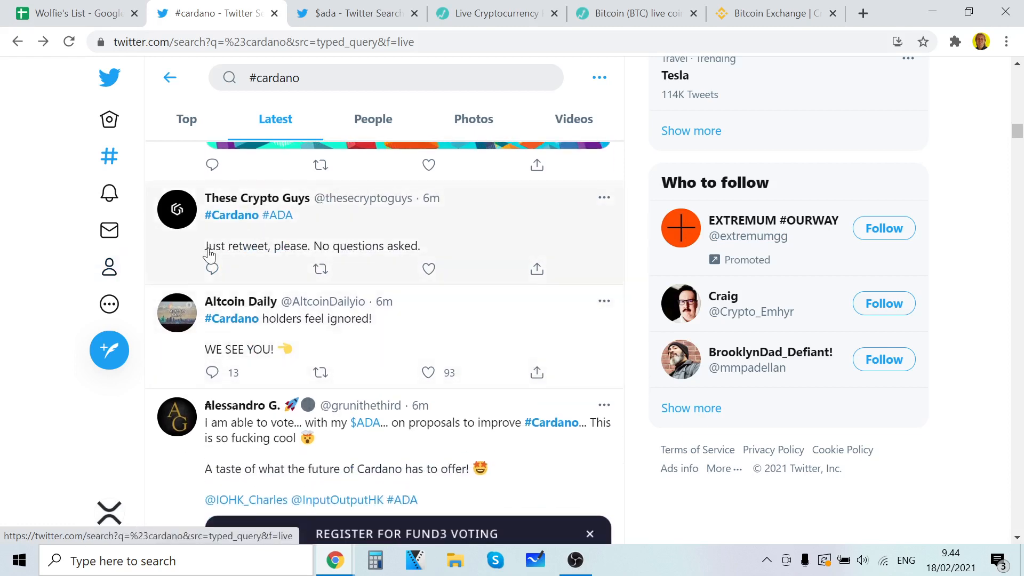
pyautogui.scroll(-3)
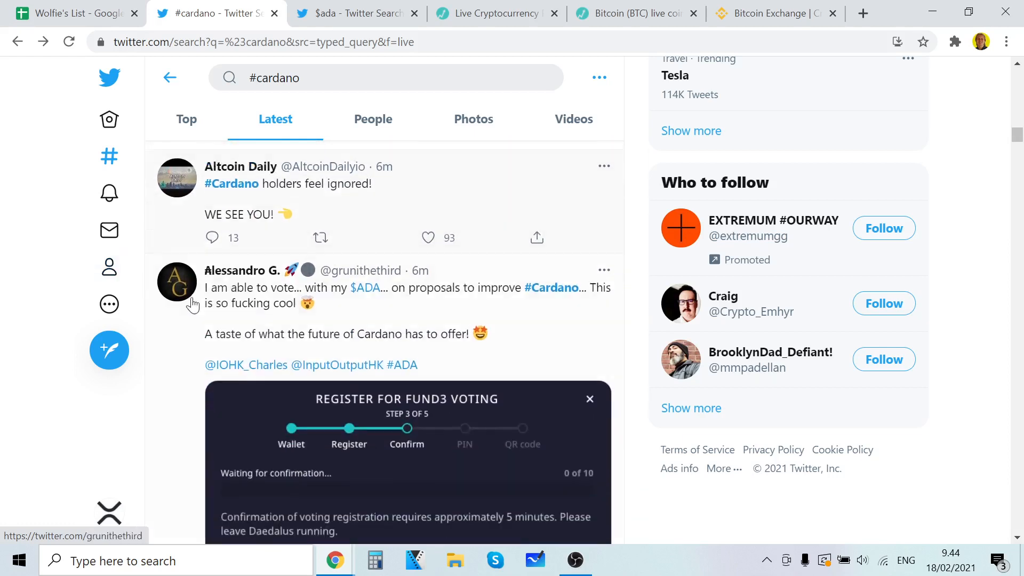
pyautogui.scroll(-3)
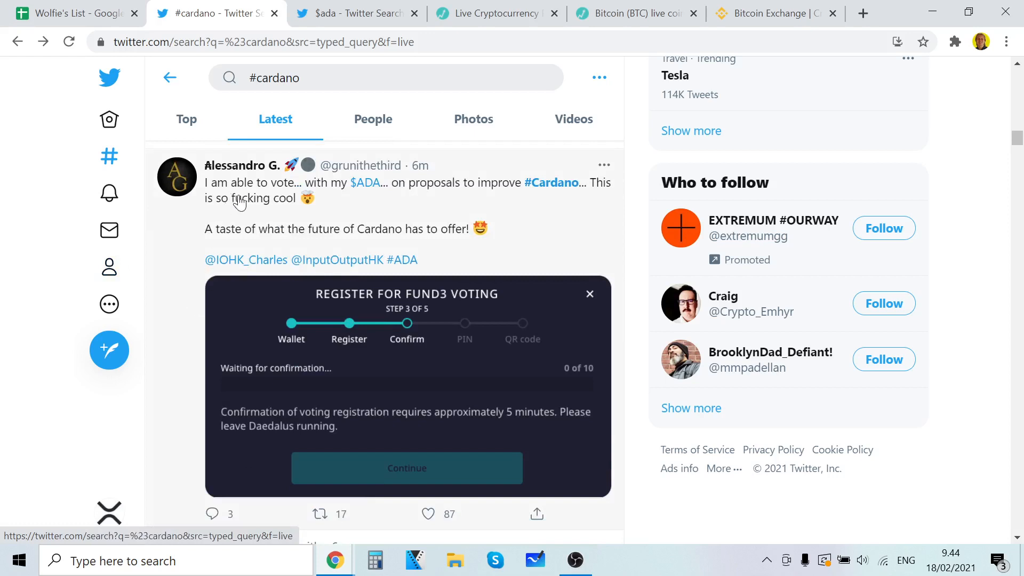
pyautogui.moveTo(477, 223)
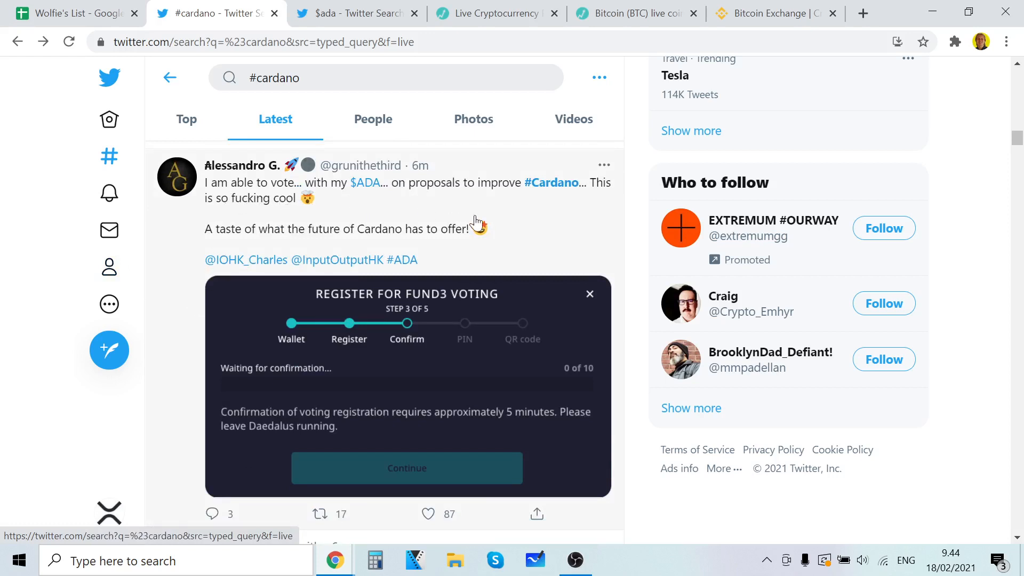
pyautogui.click(428, 514)
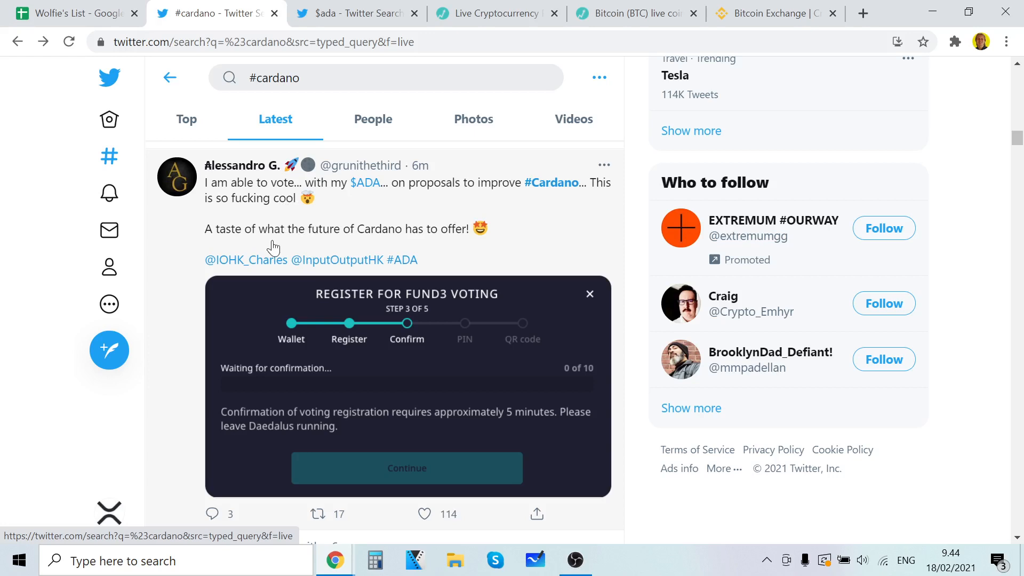
# - Continue down the Latest feed to ZANI's $ADA chart tweet and like it
pyautogui.scroll(-3)
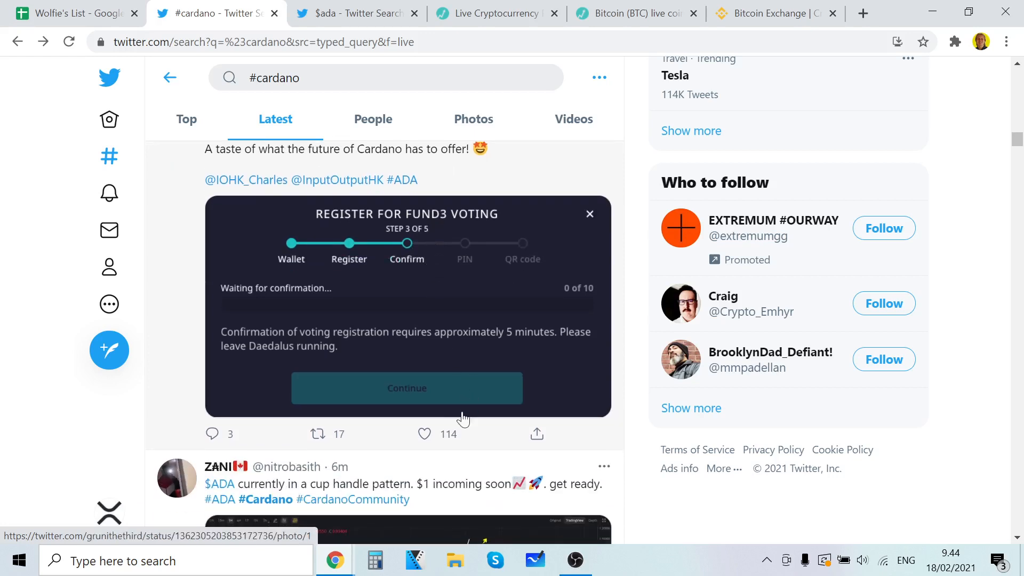
pyautogui.scroll(-3)
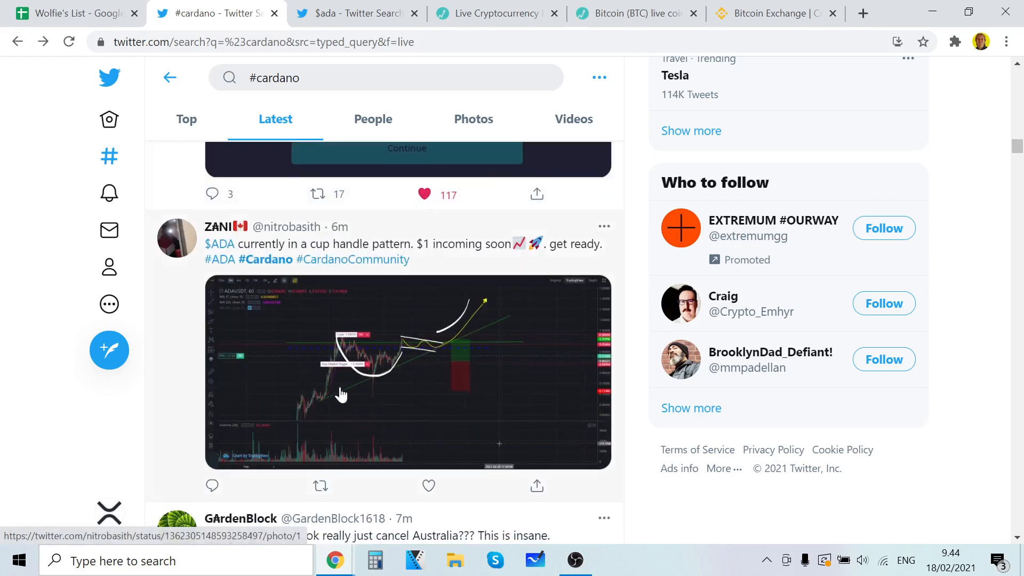
pyautogui.moveTo(335, 259)
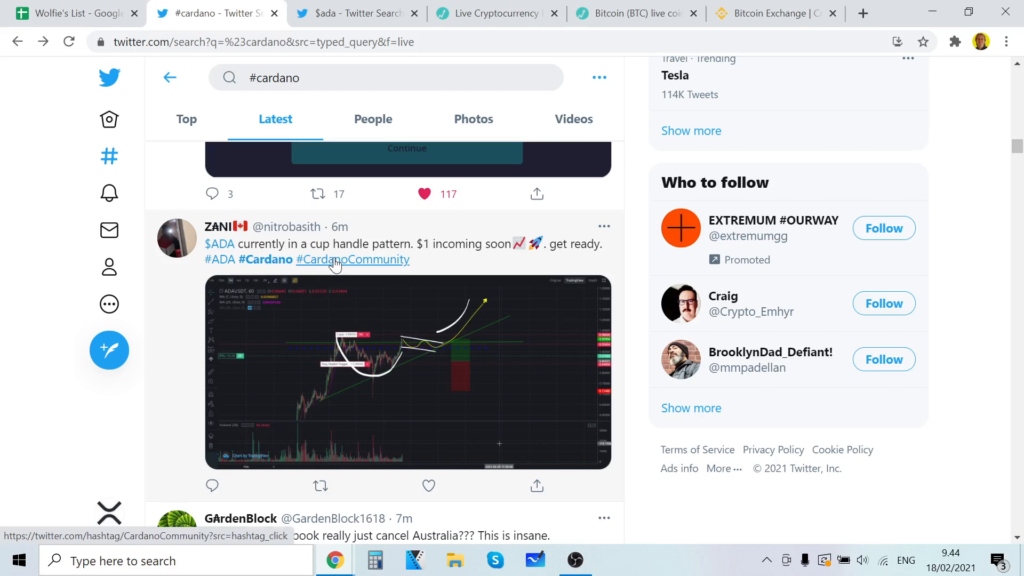
pyautogui.moveTo(441, 274)
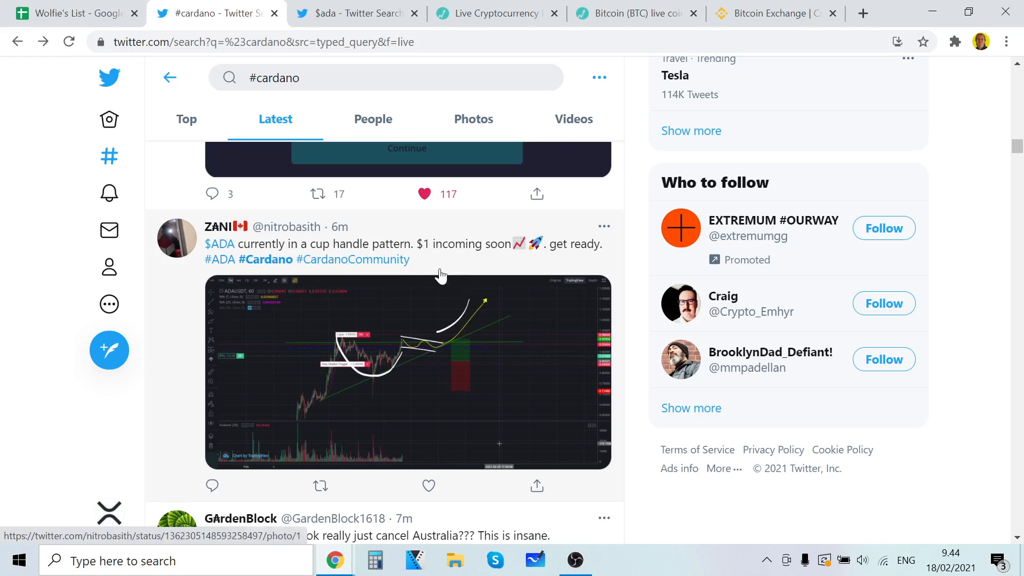
pyautogui.click(423, 195)
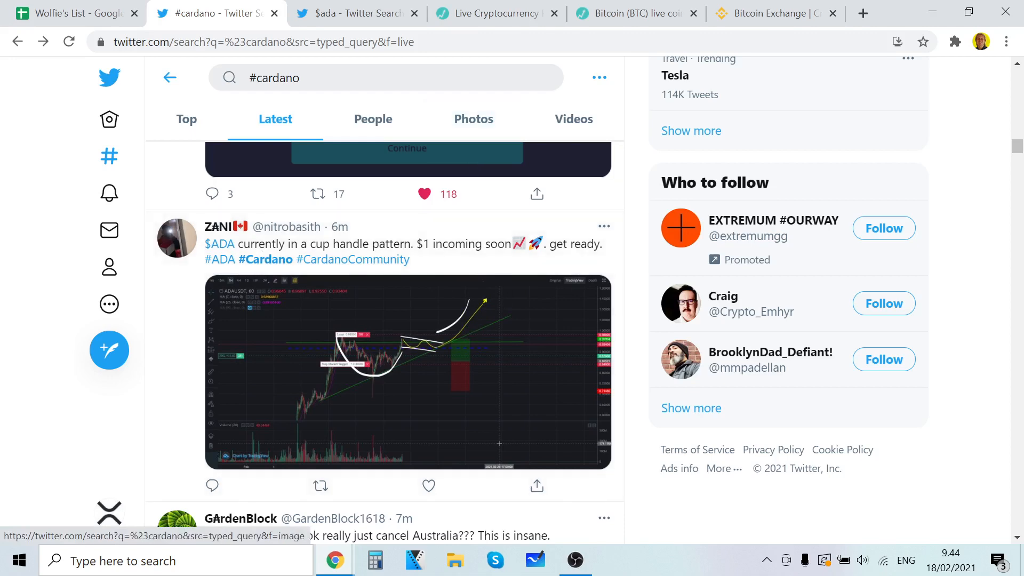
# - Open the Cardano (ADA) detail page on Live Coin Watch showing $0.934745 and its price chart, then return to Twitter
pyautogui.click(494, 13)
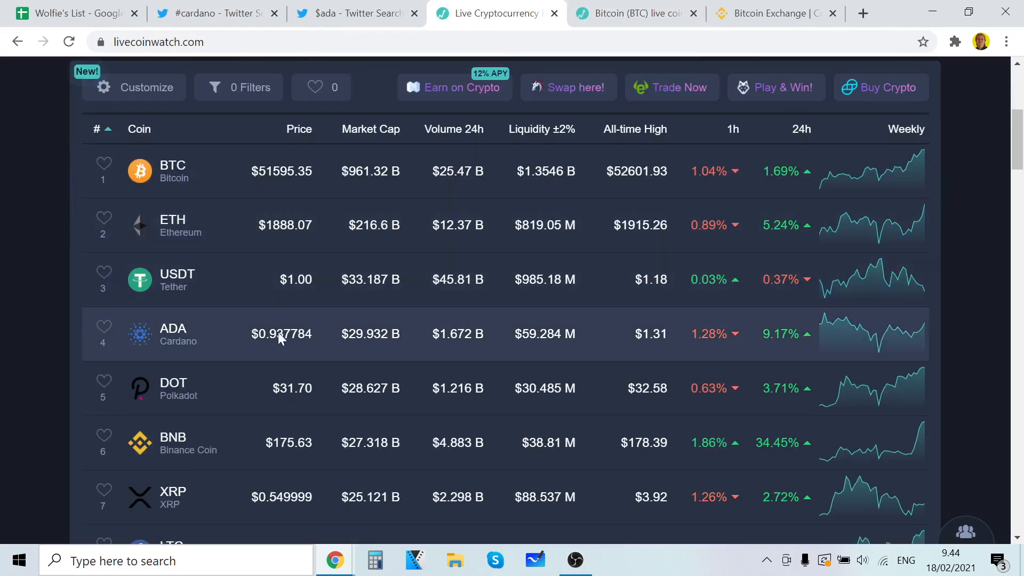
pyautogui.click(178, 334)
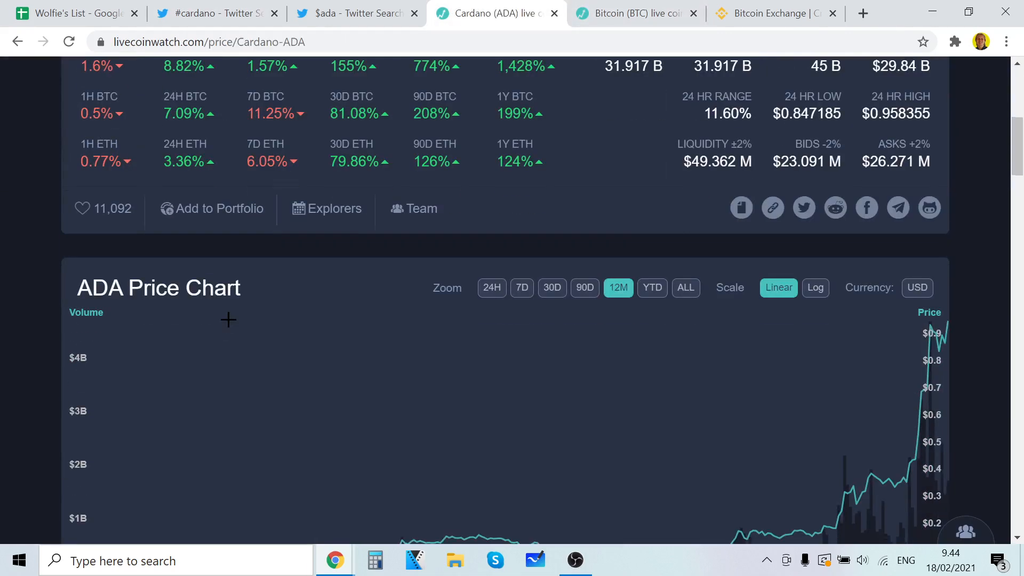
pyautogui.scroll(-3)
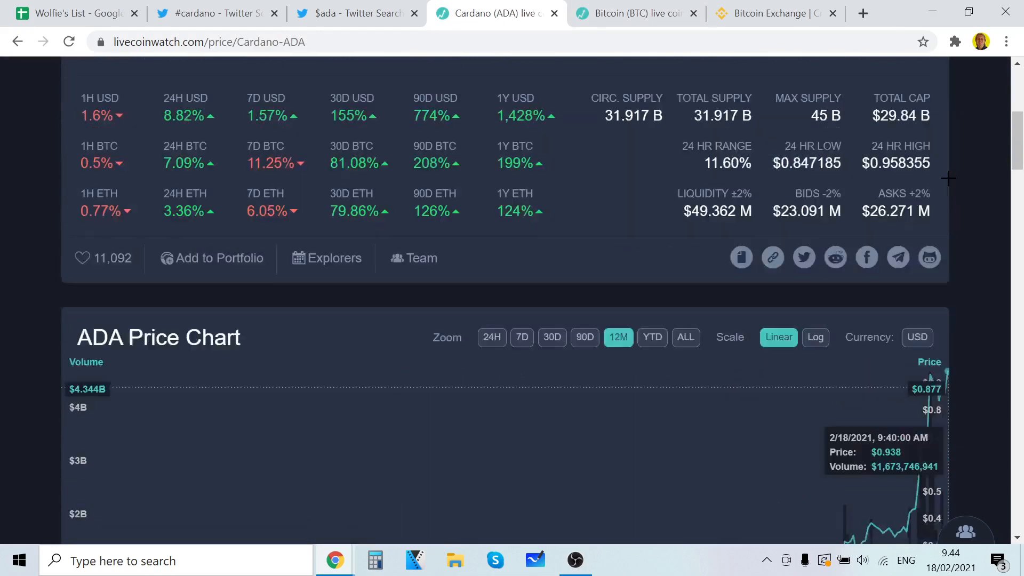
pyautogui.scroll(3)
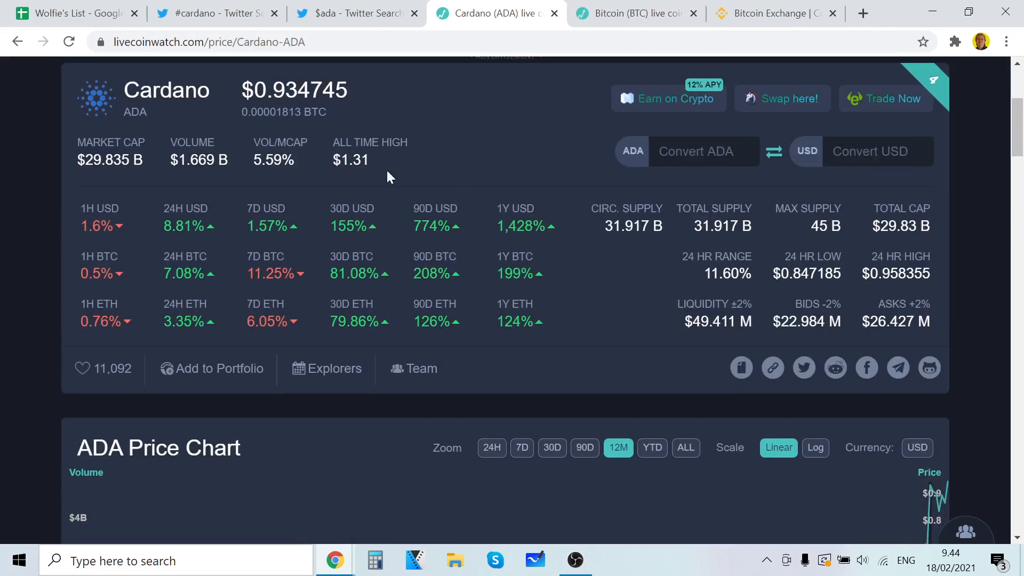
pyautogui.scroll(-3)
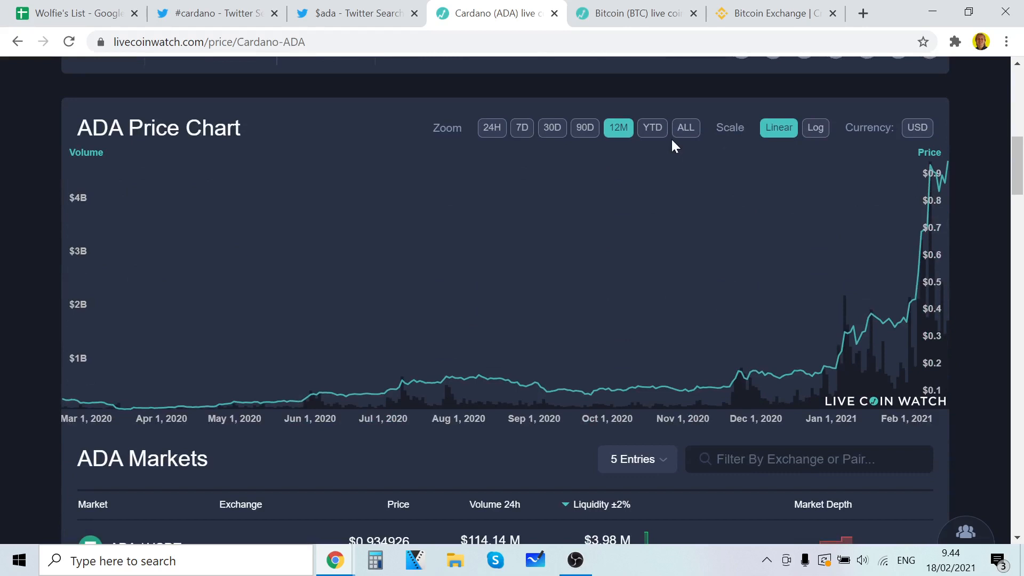
pyautogui.click(216, 13)
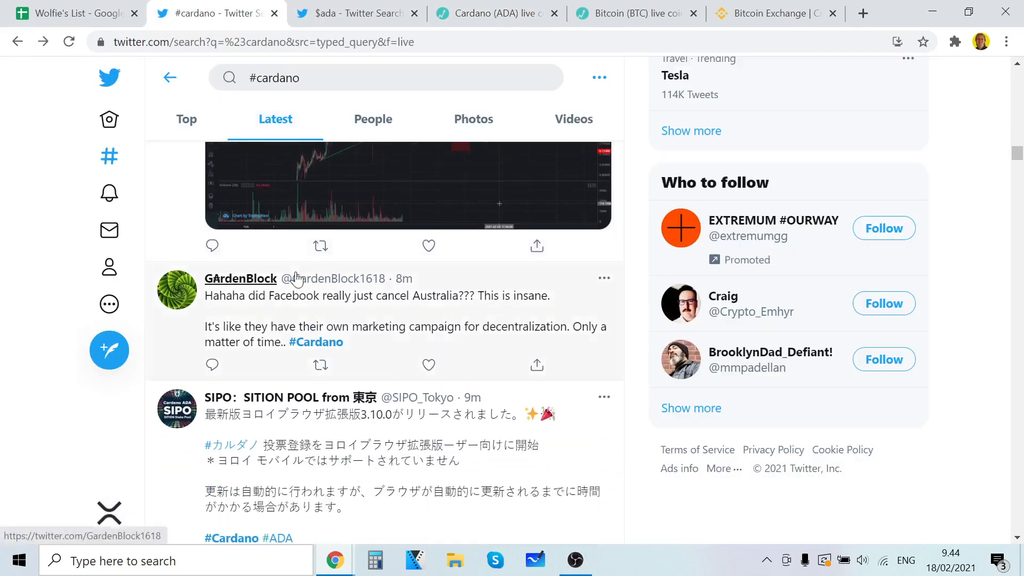
pyautogui.moveTo(487, 312)
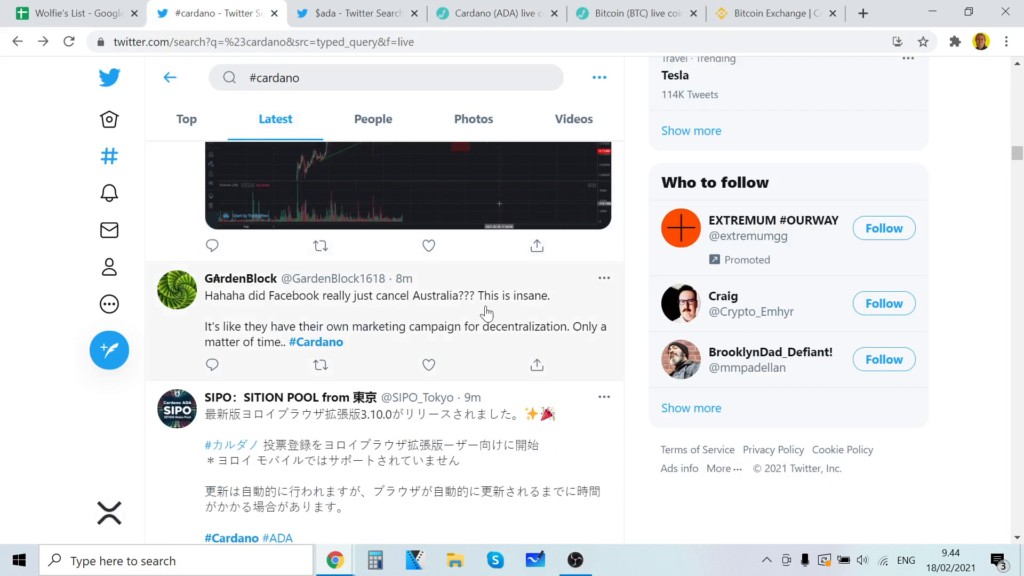
# - Read further down the #cardano Latest feed past crypthal's ADA/BTC chart tweet
pyautogui.scroll(-3)
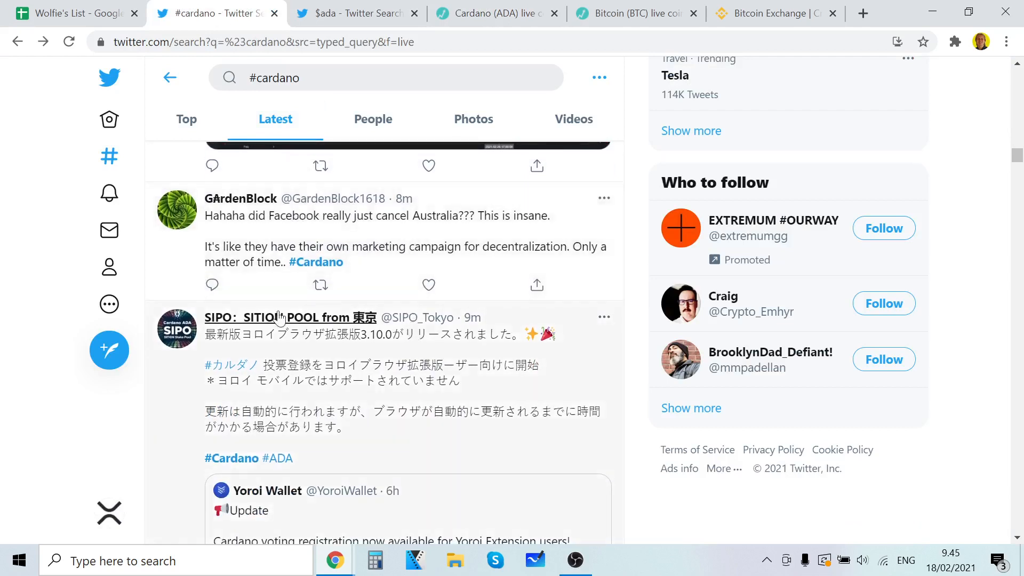
pyautogui.scroll(-3)
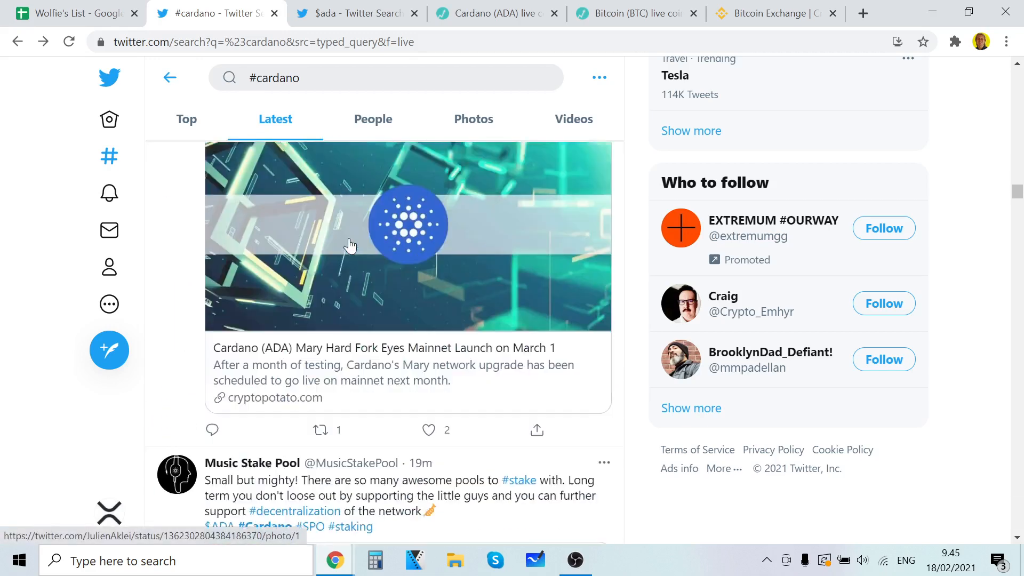
pyautogui.scroll(-3)
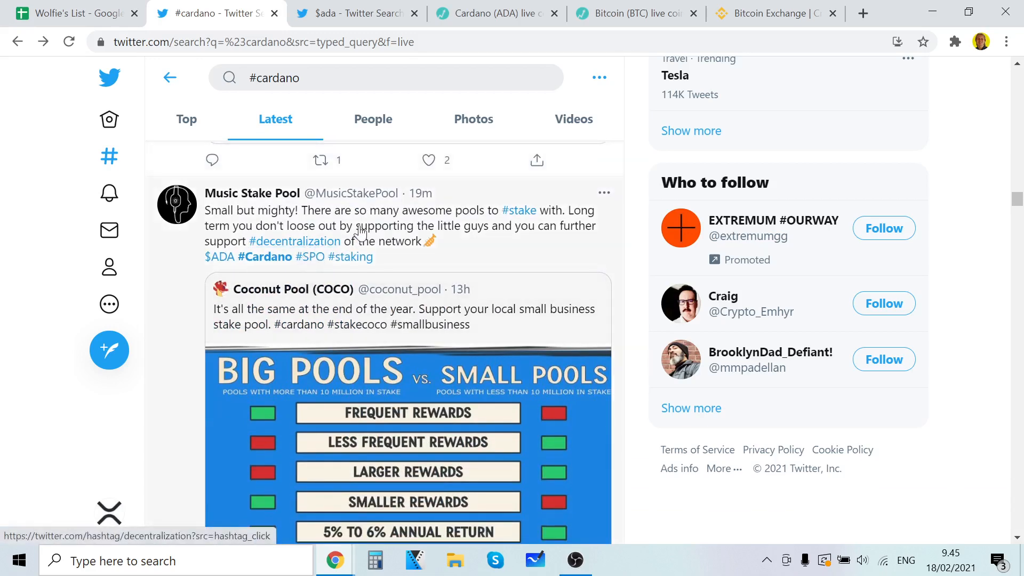
pyautogui.scroll(-3)
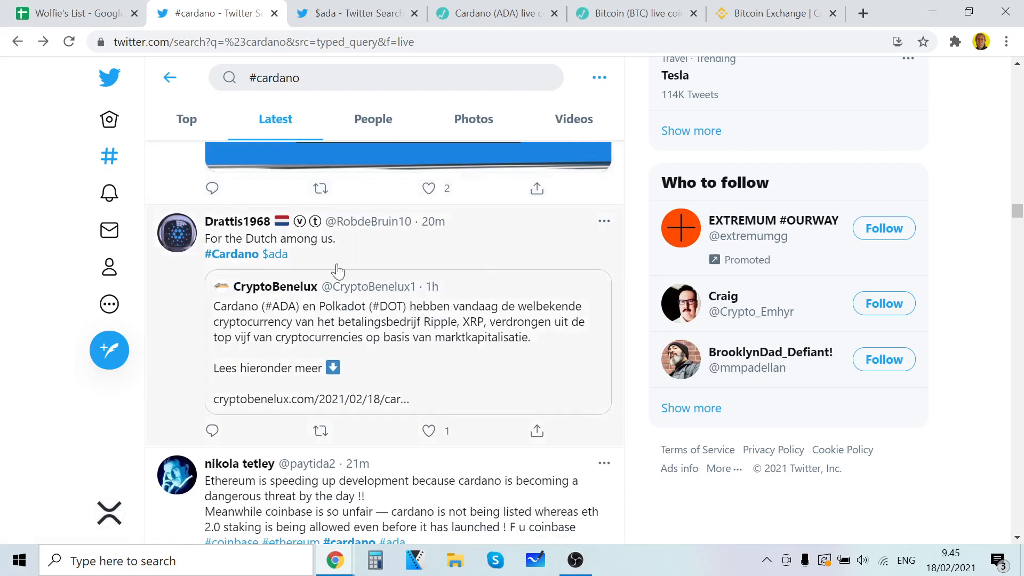
pyautogui.moveTo(320, 264)
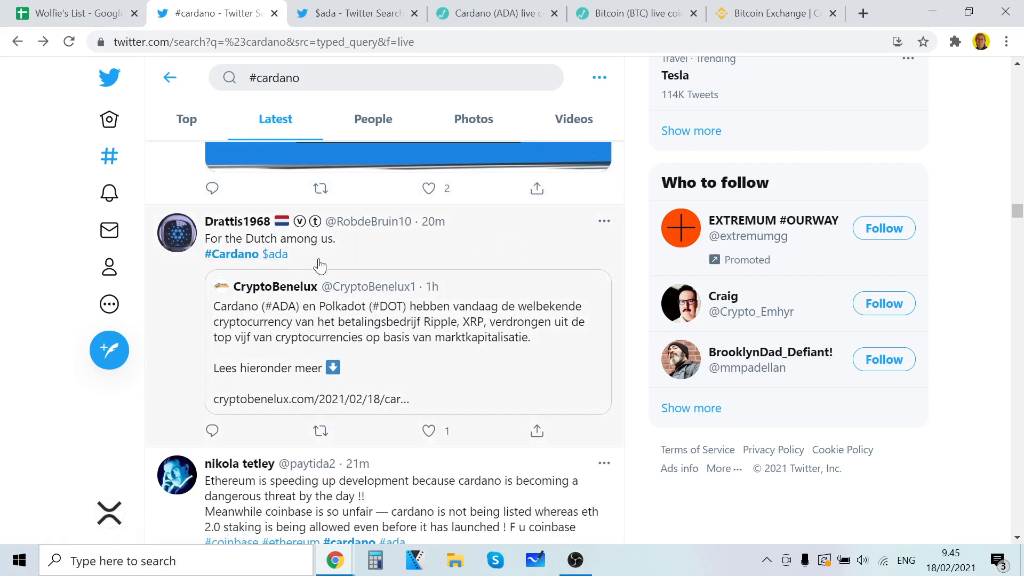
pyautogui.scroll(-3)
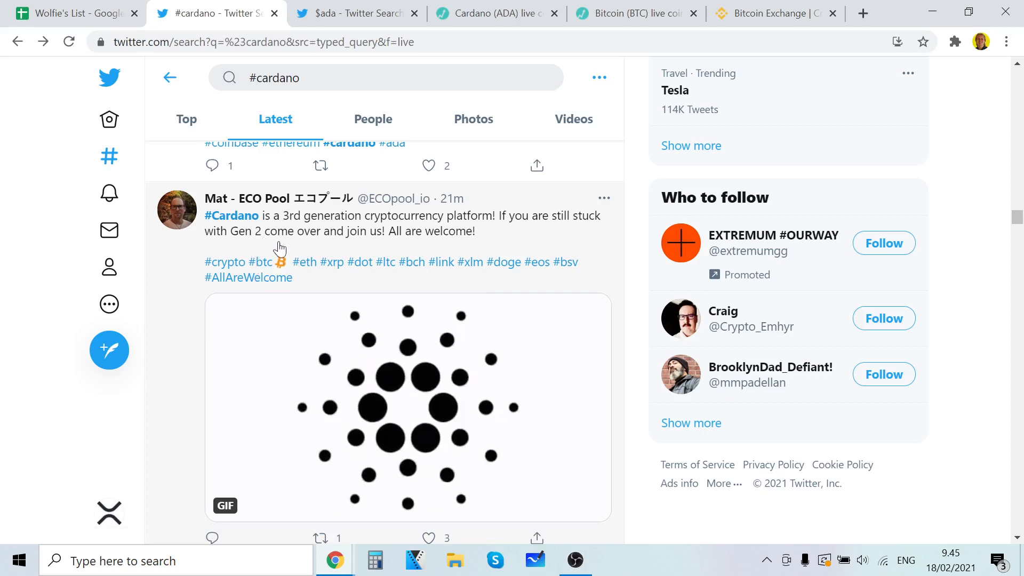
pyautogui.scroll(-3)
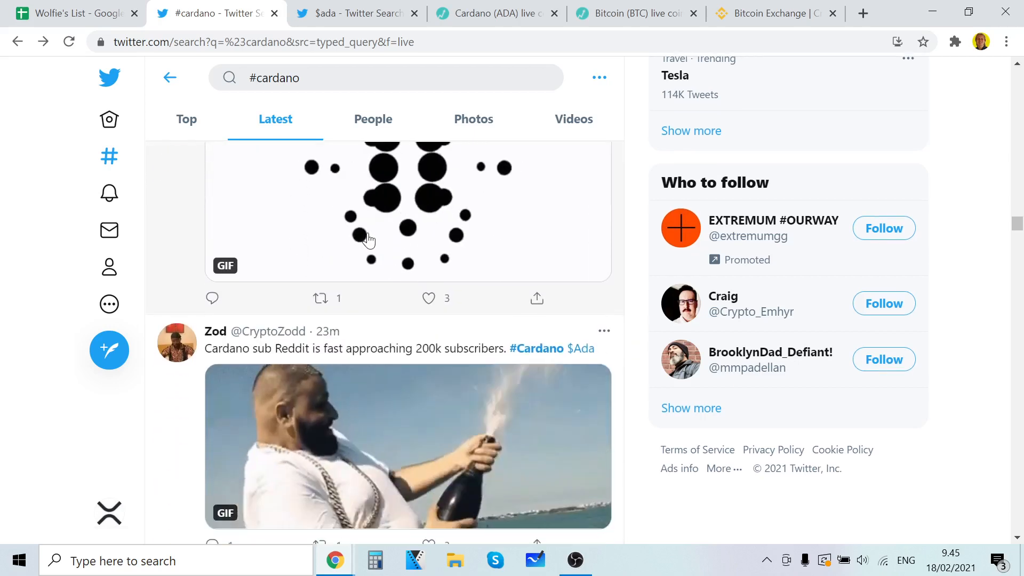
pyautogui.scroll(-3)
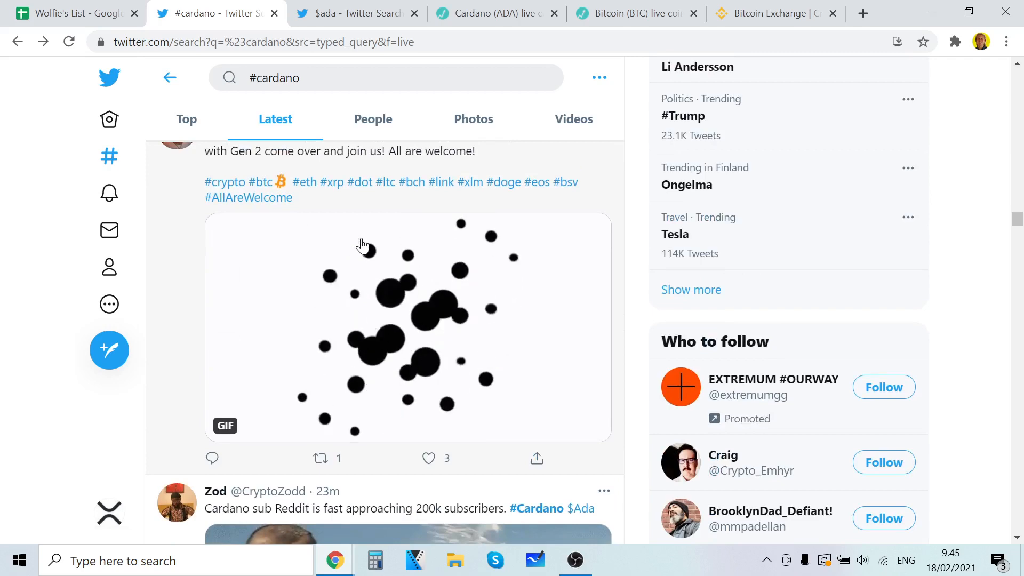
# - Scroll on to AFKnott's JPMorgan Bitcoin tweet, briefly checking the ADA live price page
pyautogui.scroll(-3)
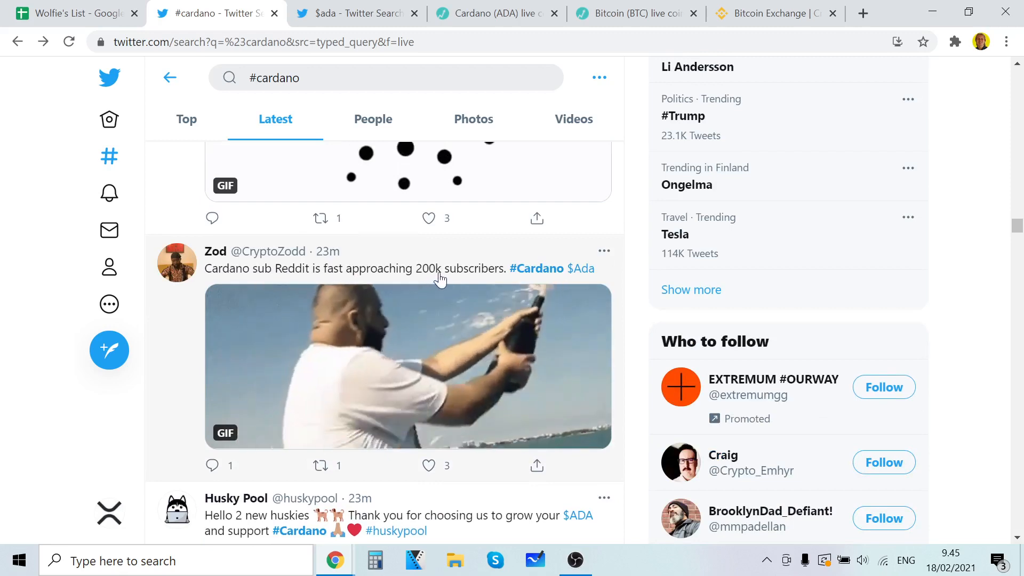
pyautogui.scroll(-3)
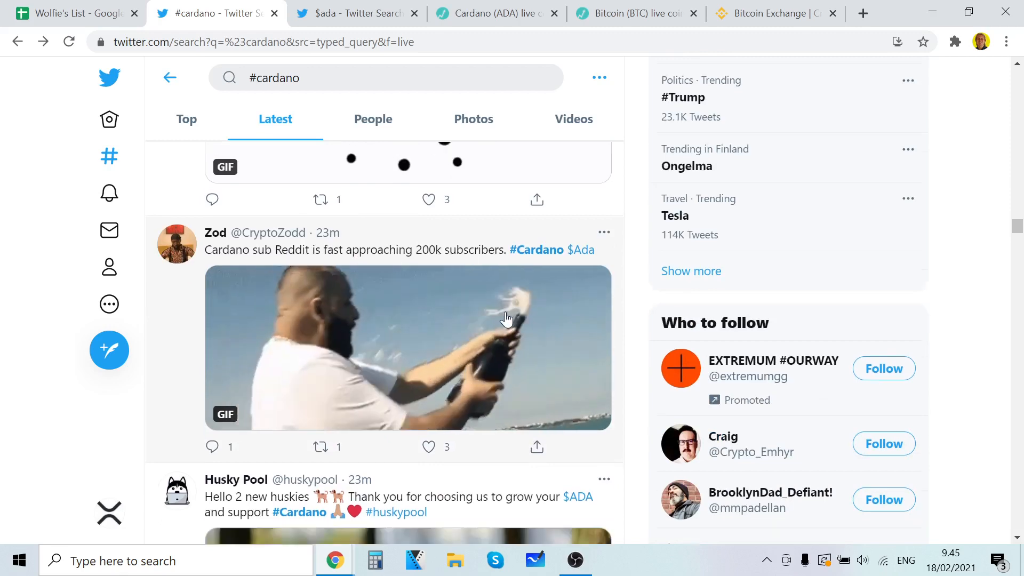
pyautogui.scroll(-3)
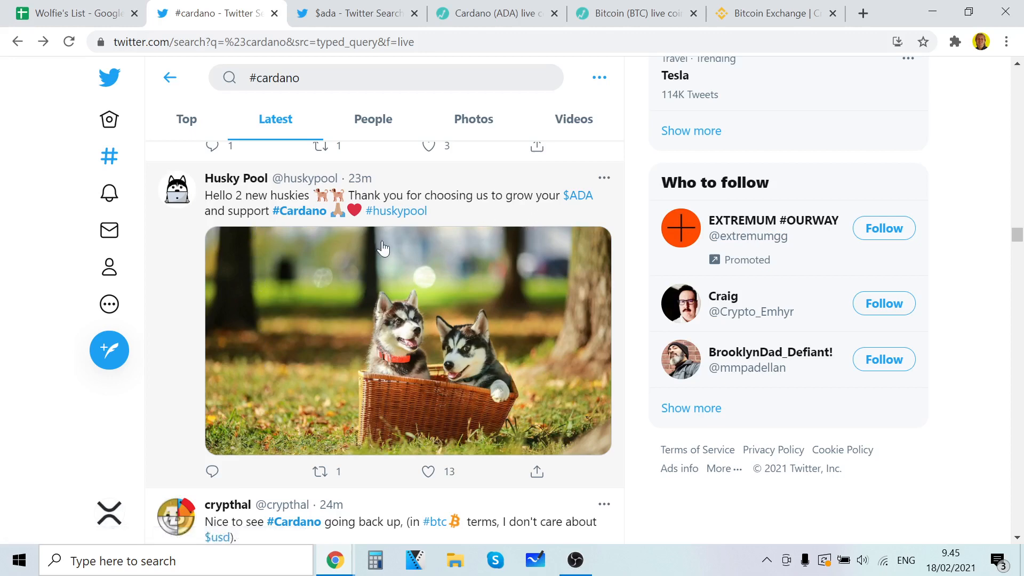
pyautogui.scroll(-3)
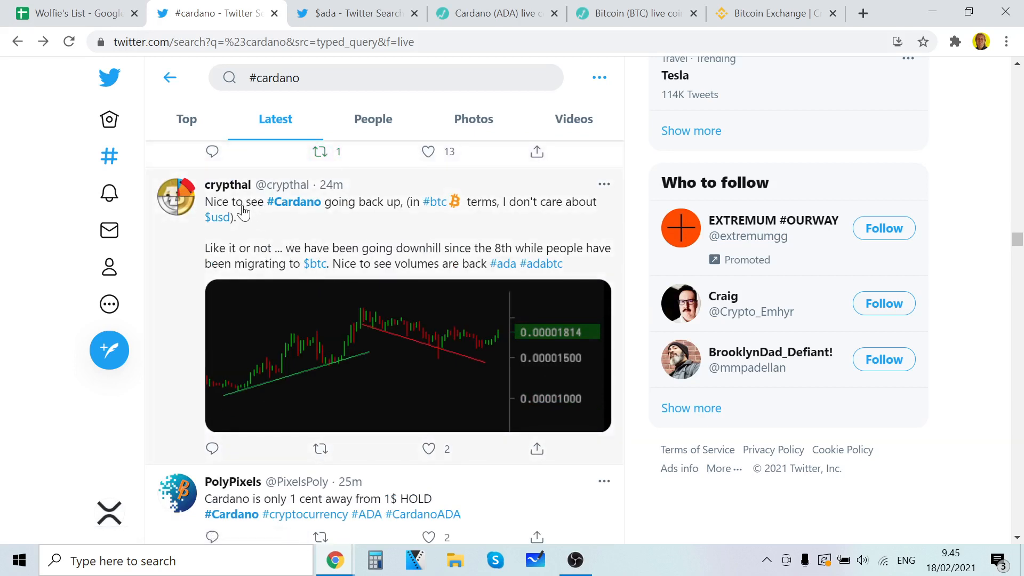
pyautogui.moveTo(335, 219)
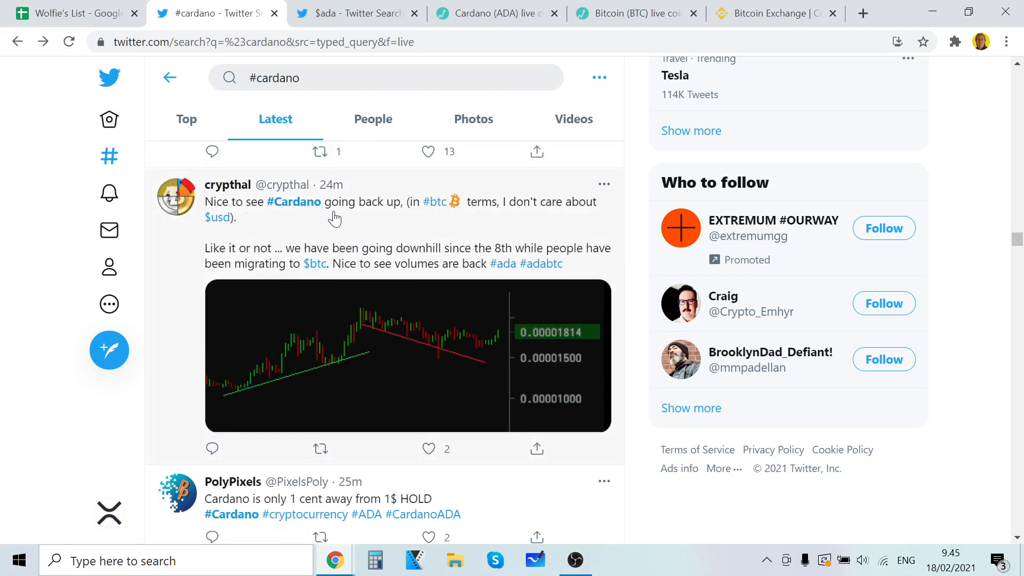
pyautogui.moveTo(376, 265)
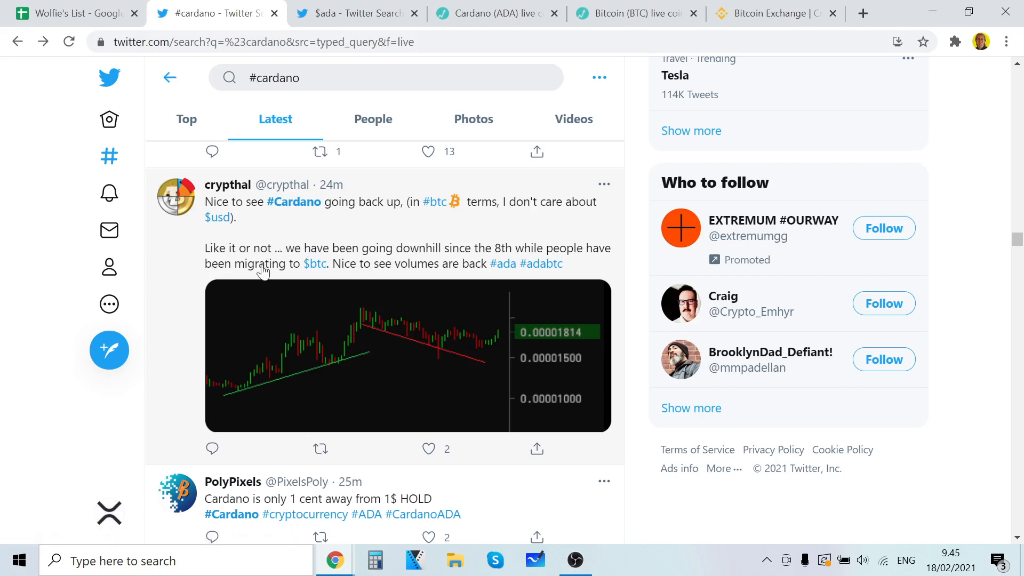
pyautogui.moveTo(470, 260)
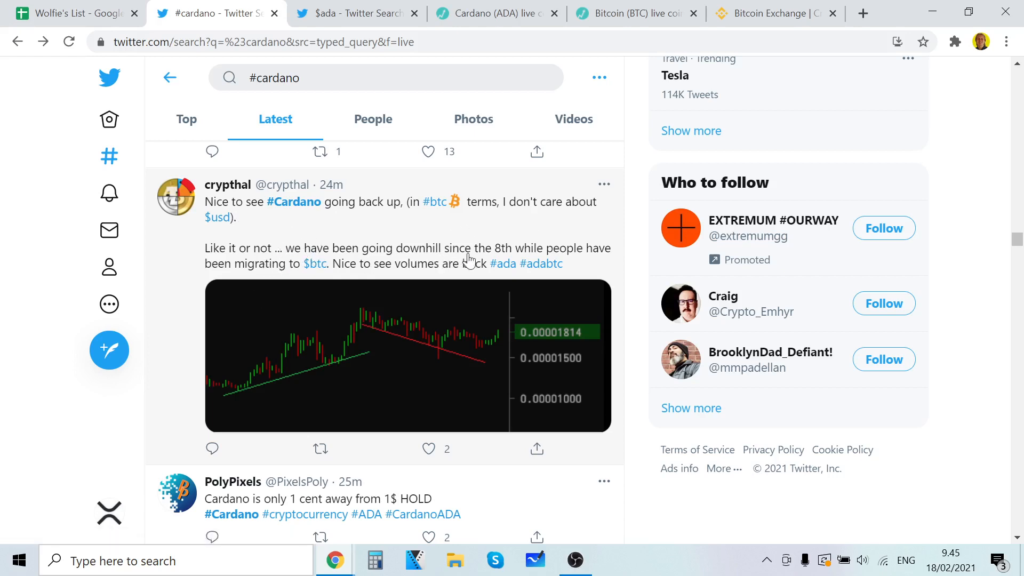
pyautogui.moveTo(563, 258)
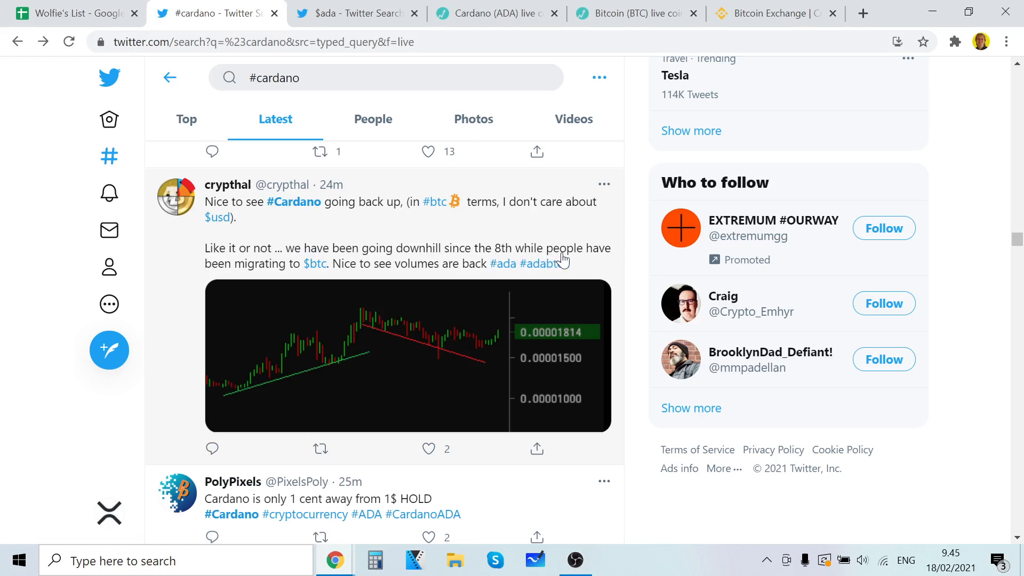
pyautogui.moveTo(353, 274)
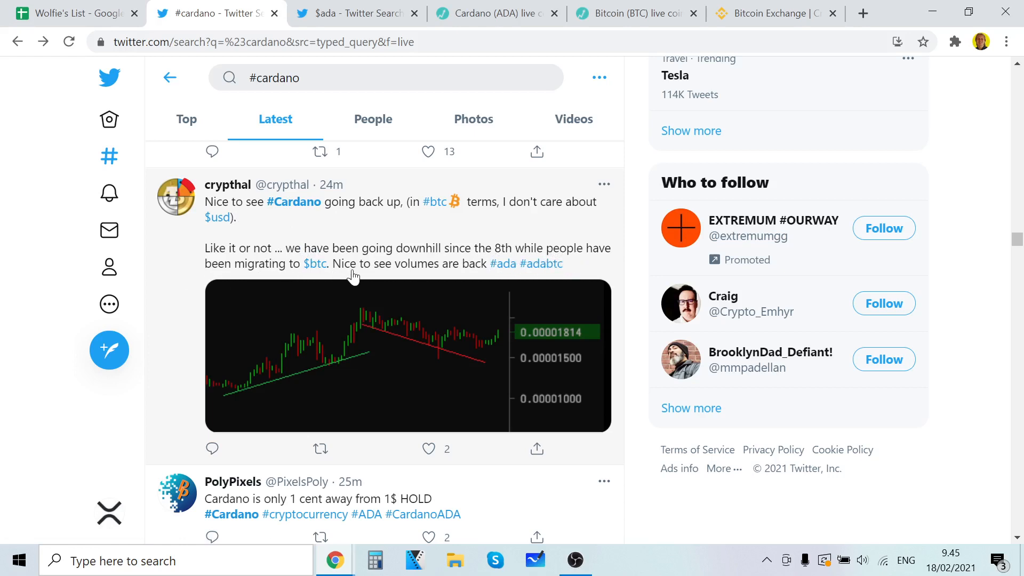
pyautogui.scroll(-3)
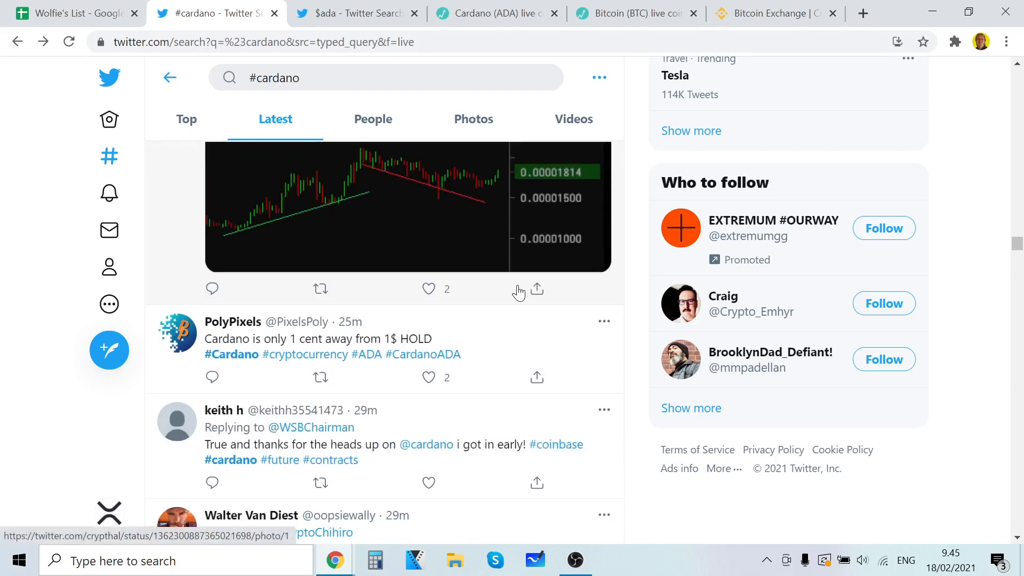
pyautogui.click(495, 13)
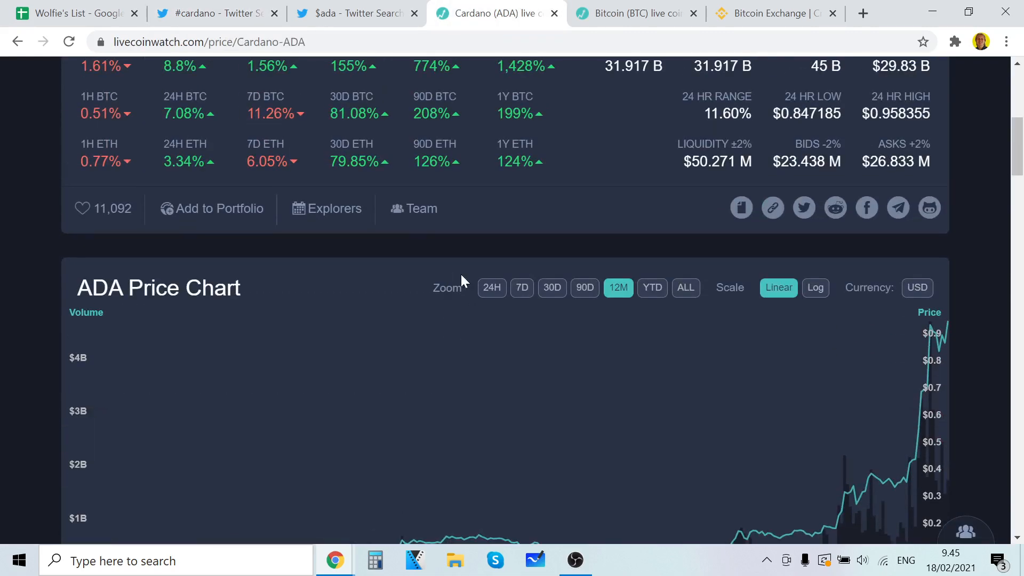
pyautogui.click(215, 12)
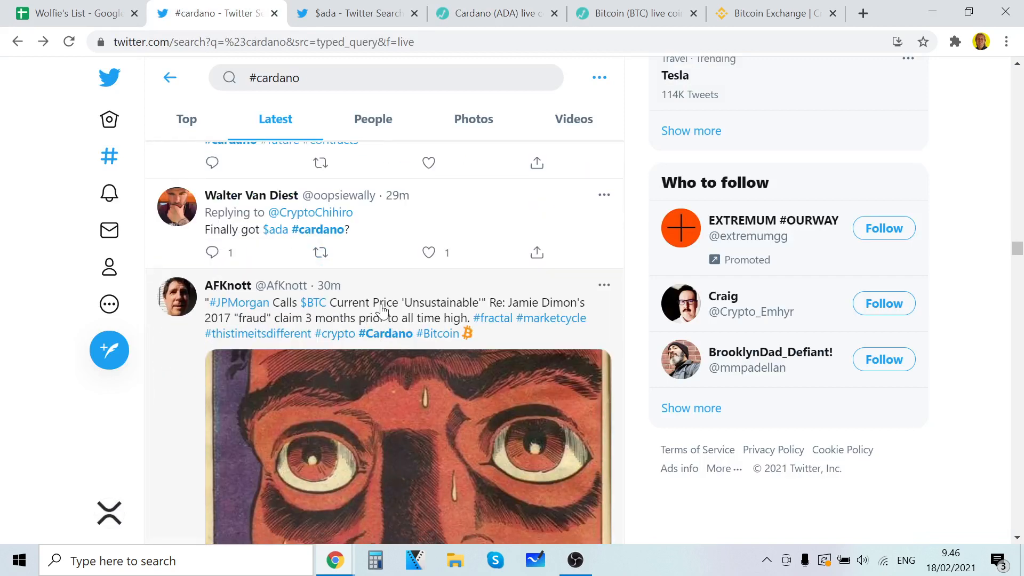
# - Scroll the #cardano Latest feed to older tweets including the XRP, Litecoin and Bitcoin Cash price list
pyautogui.scroll(-3)
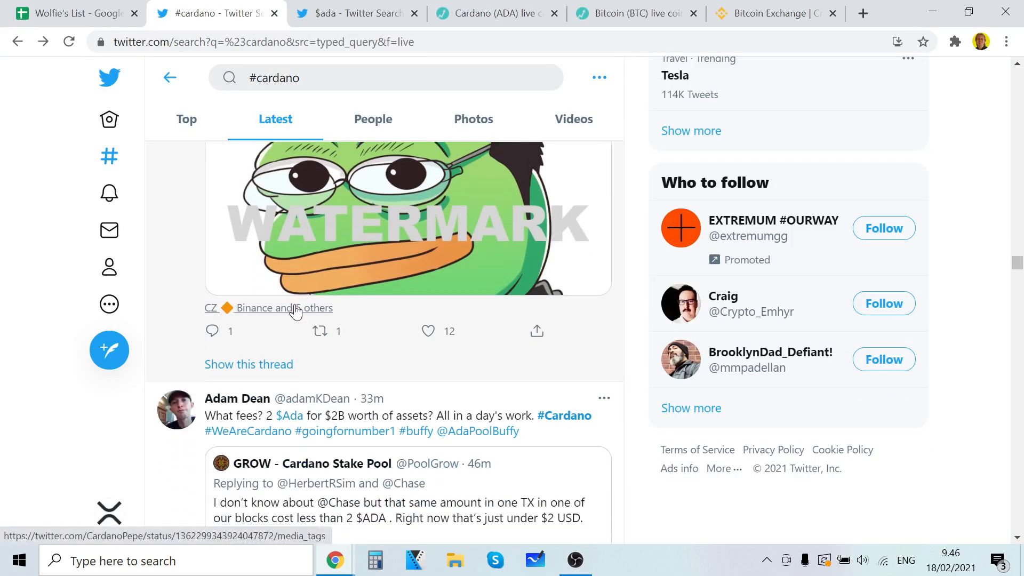
pyautogui.scroll(-3)
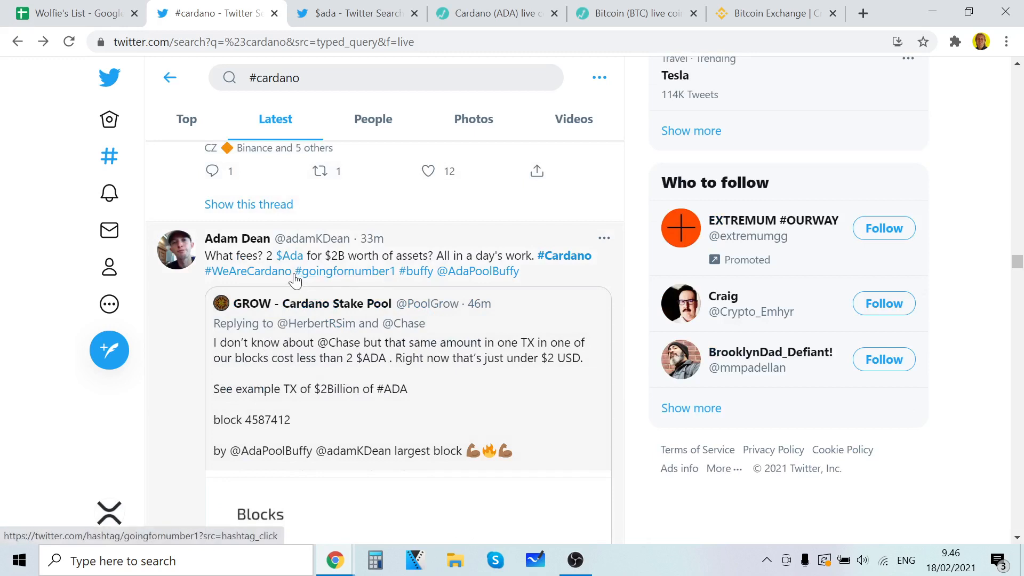
pyautogui.moveTo(289, 255)
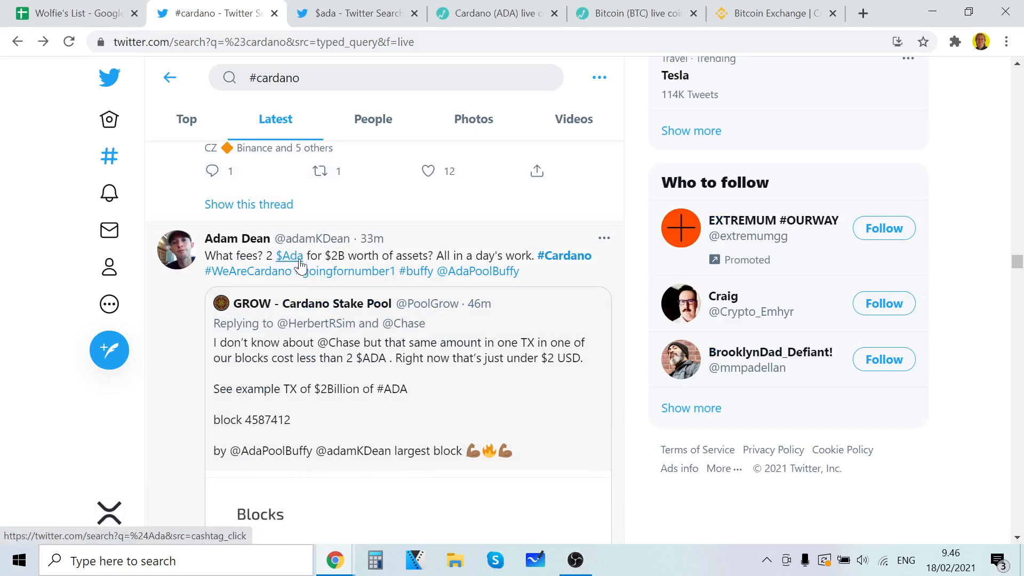
pyautogui.moveTo(455, 266)
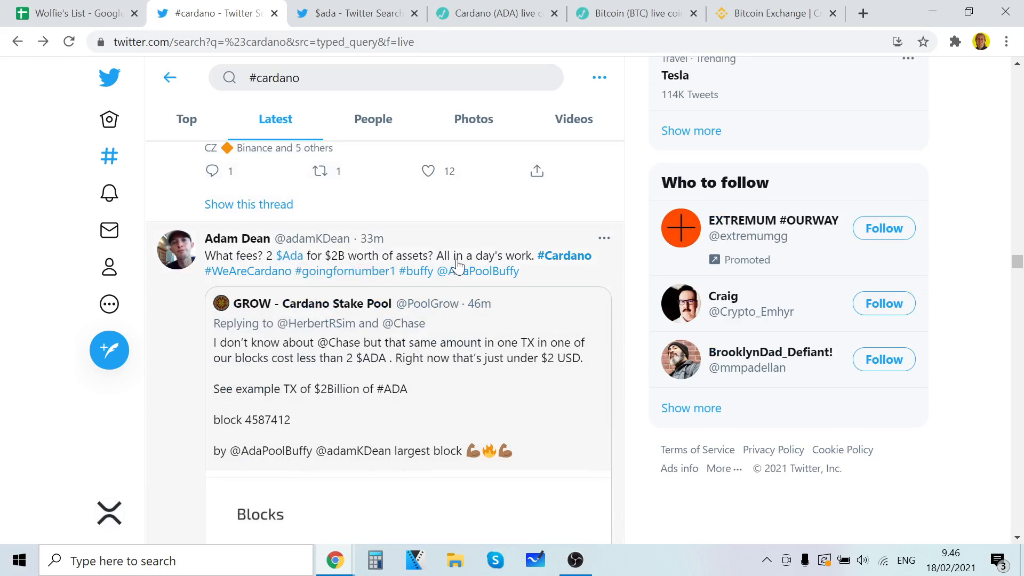
pyautogui.scroll(-3)
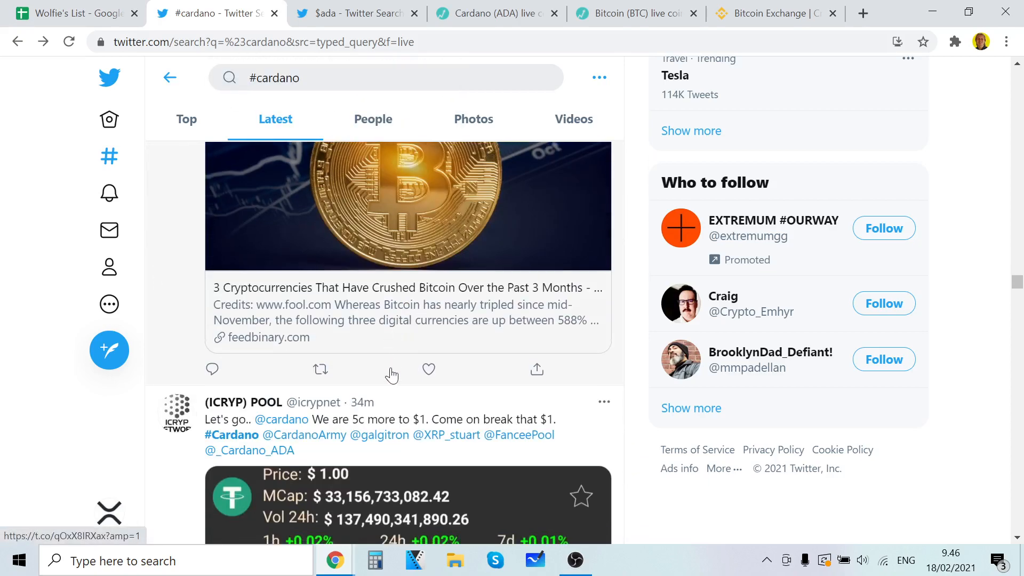
pyautogui.scroll(-3)
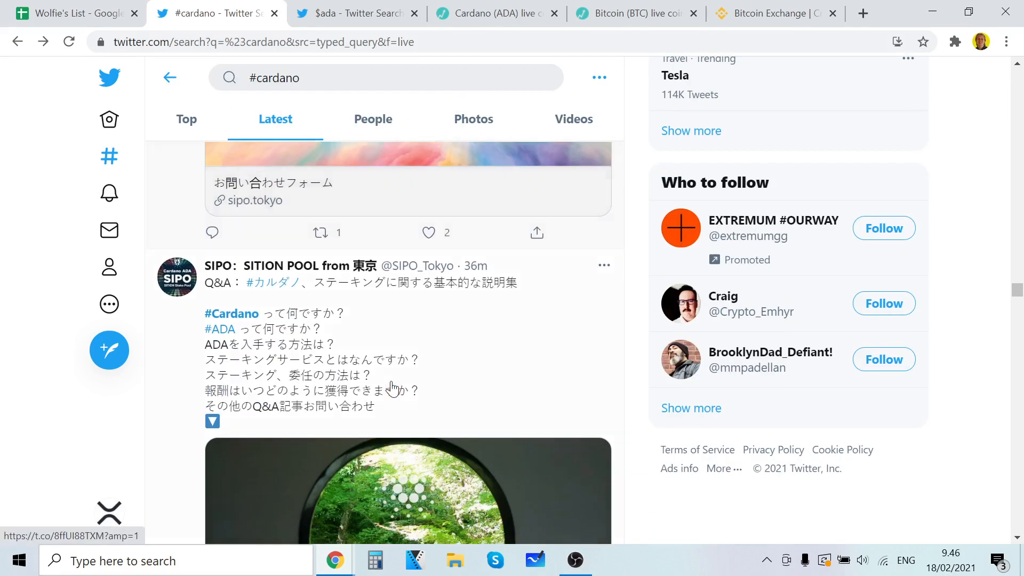
pyautogui.scroll(-3)
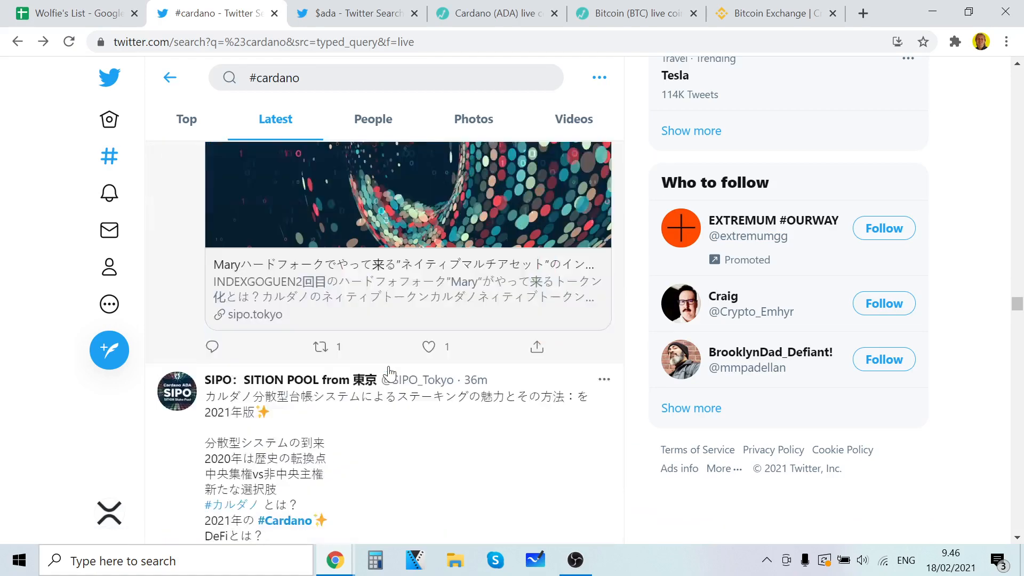
pyautogui.scroll(-3)
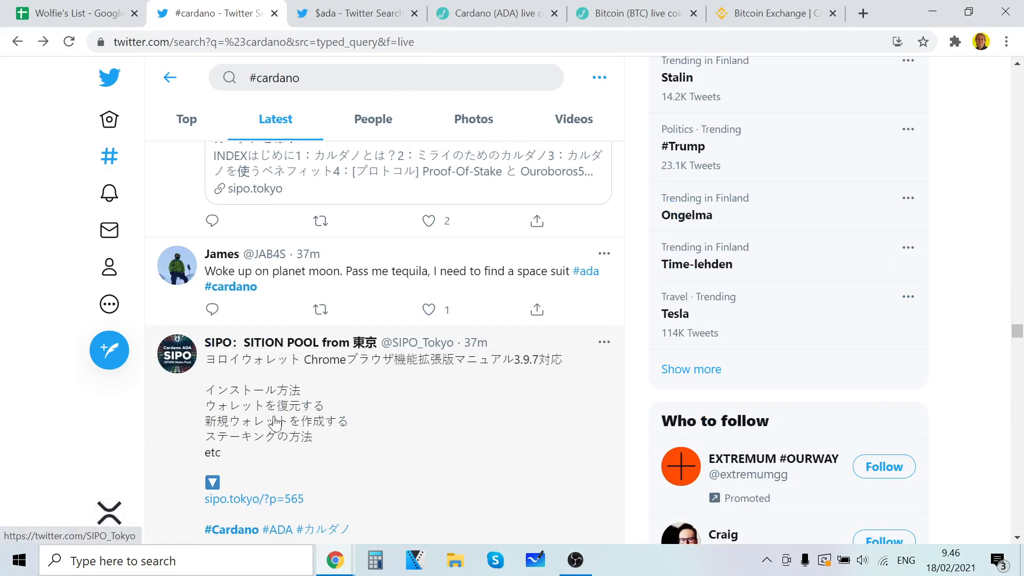
pyautogui.scroll(-3)
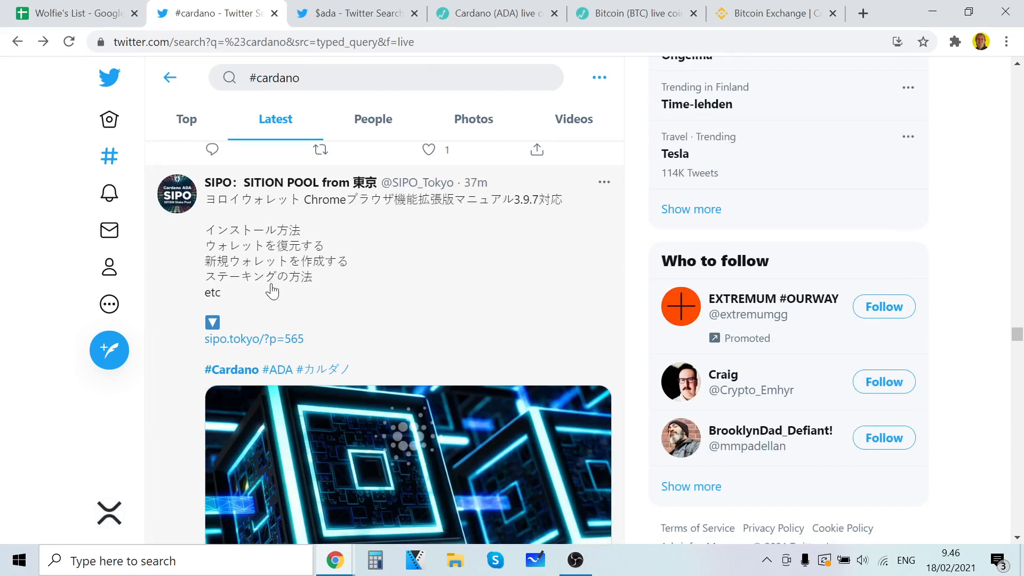
pyautogui.scroll(-3)
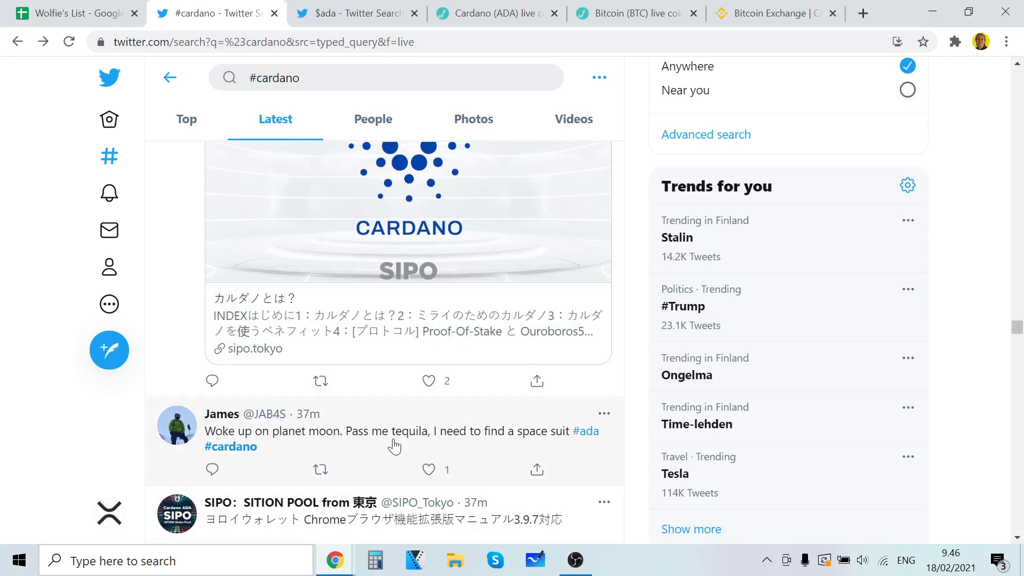
pyautogui.moveTo(537, 449)
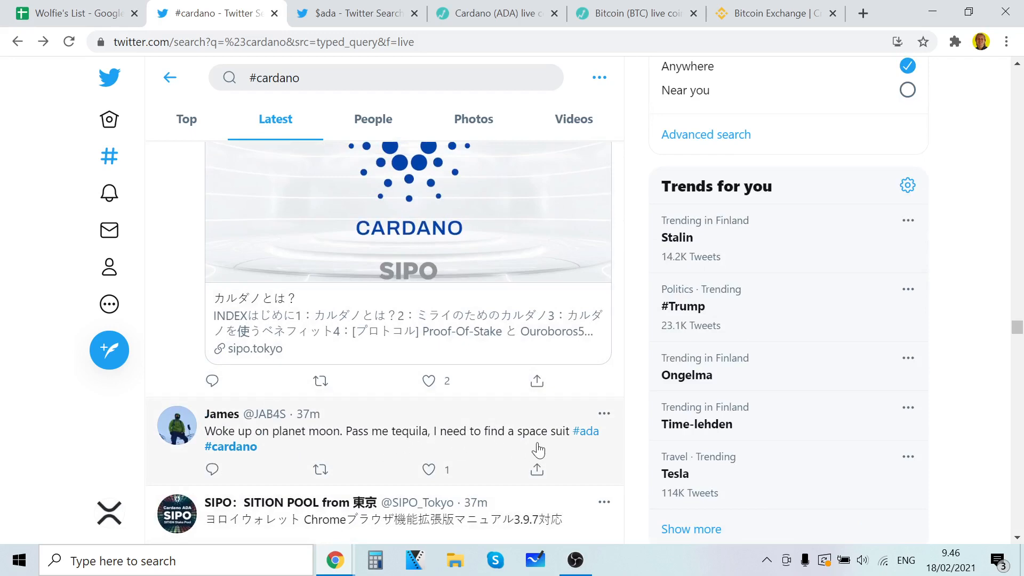
pyautogui.scroll(-3)
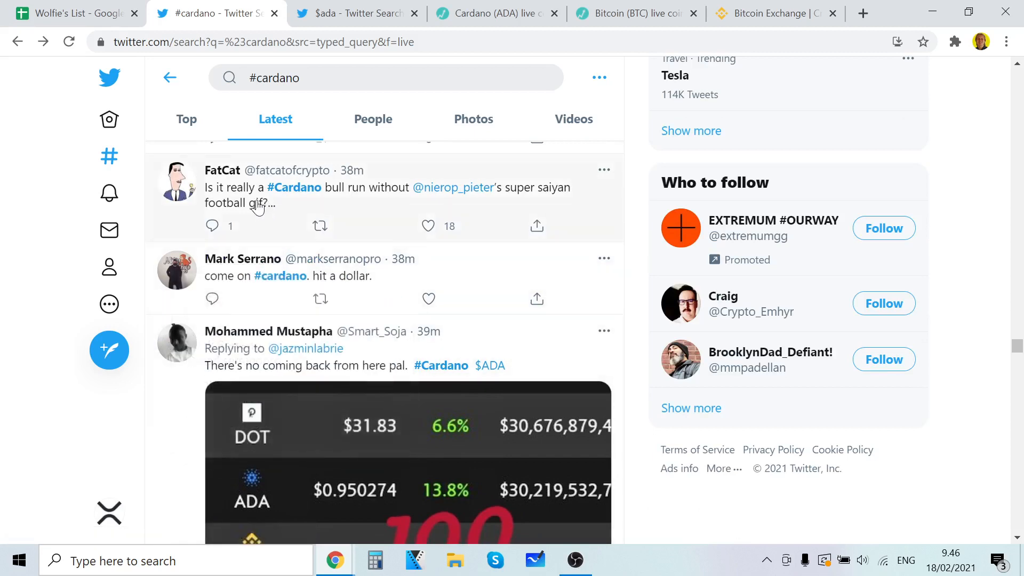
pyautogui.moveTo(452, 188)
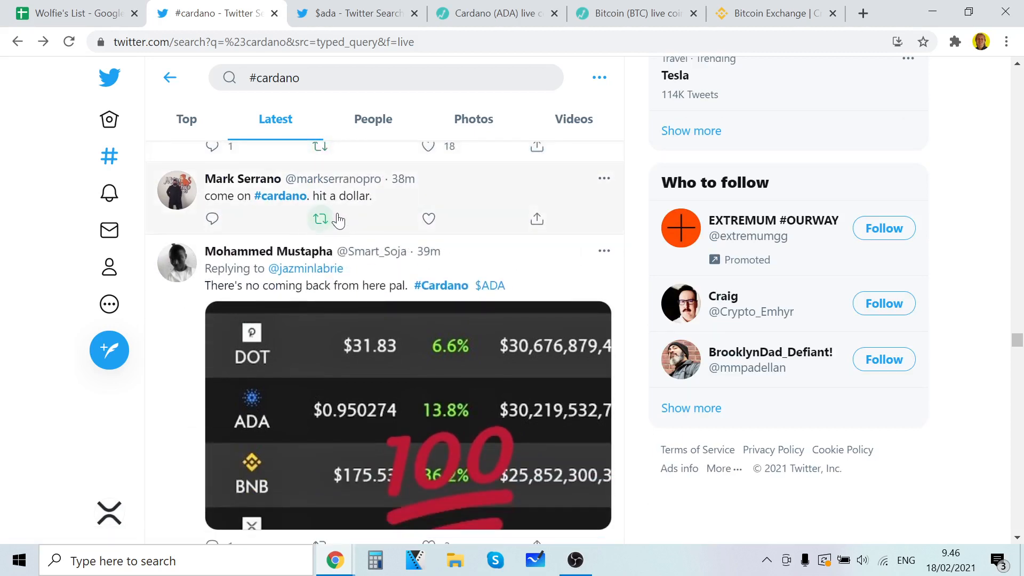
pyautogui.scroll(-3)
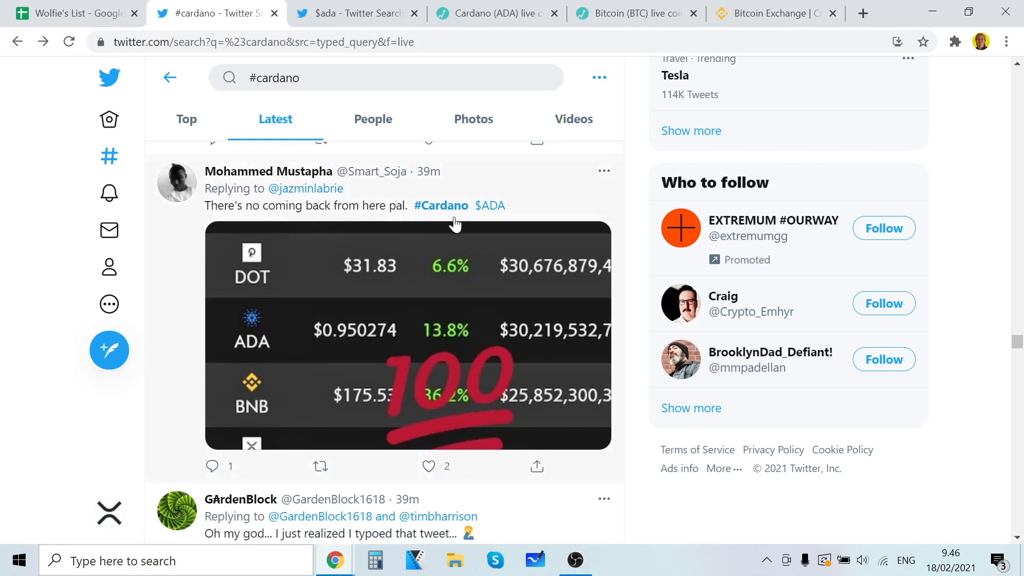
pyautogui.scroll(-3)
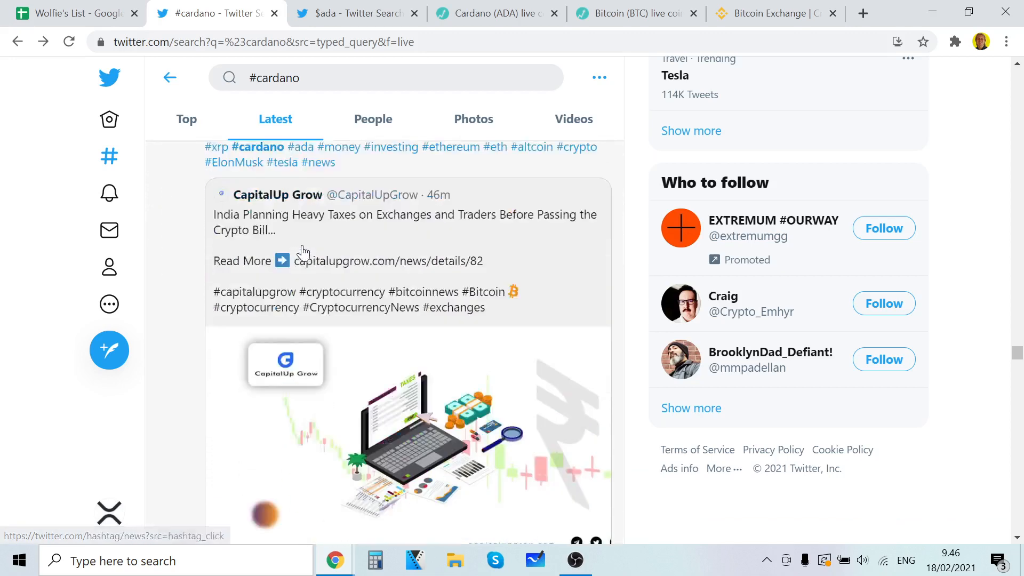
# - Continue to Craig's tweet about flipping Bitcoin with ADA or DOT, briefly checking the Bitcoin price page
pyautogui.scroll(-3)
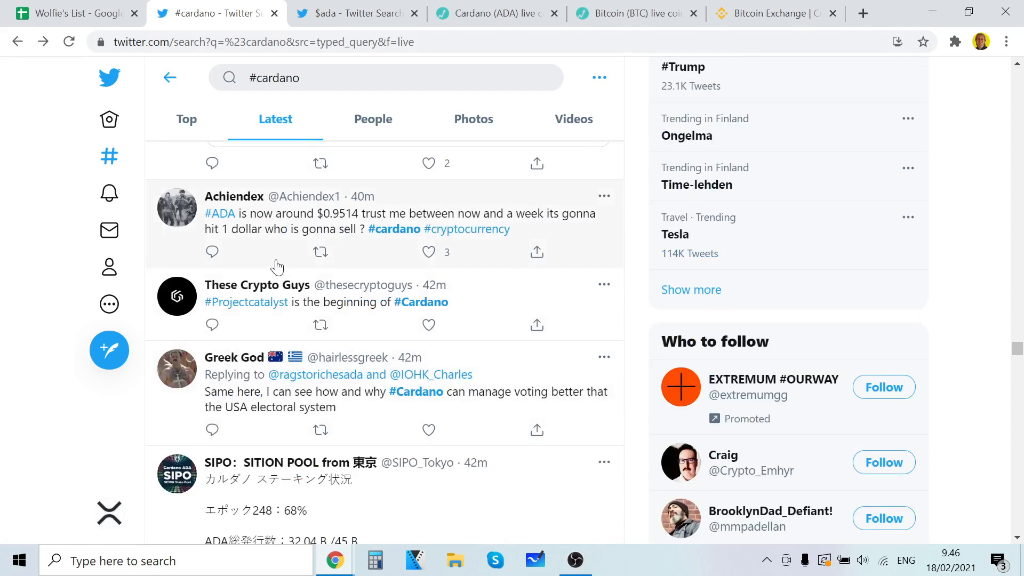
pyautogui.moveTo(338, 228)
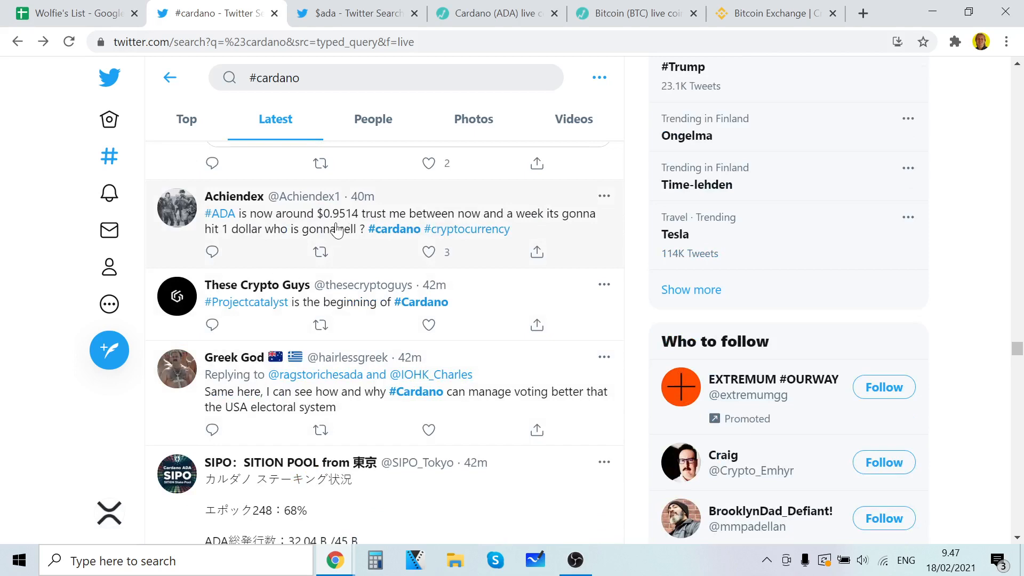
pyautogui.moveTo(354, 230)
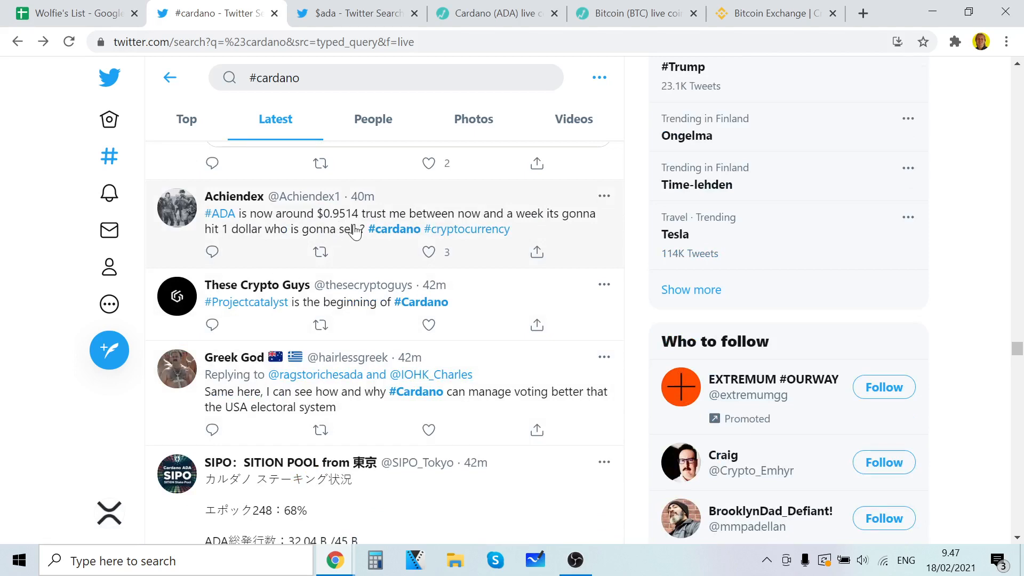
pyautogui.moveTo(318, 251)
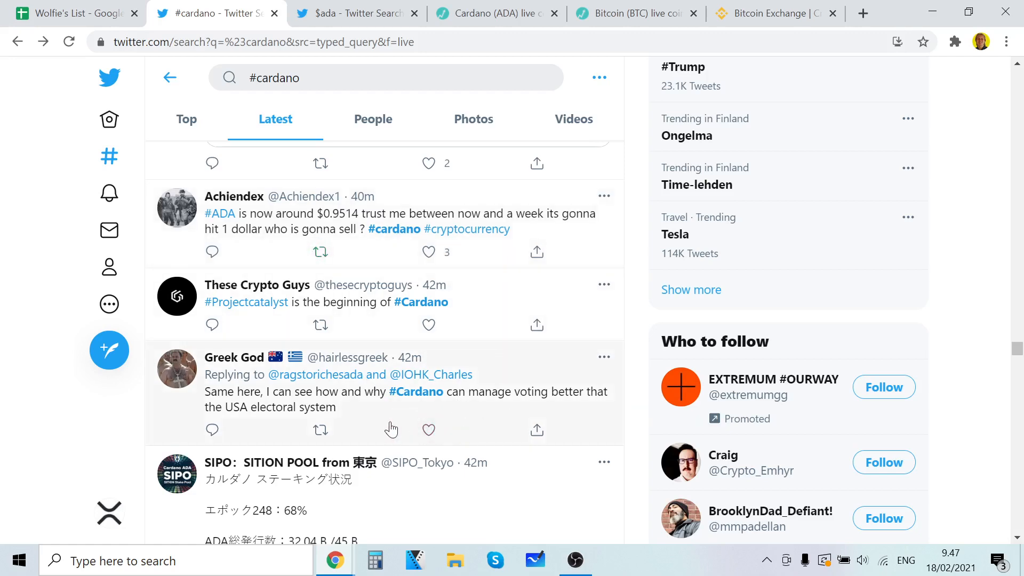
pyautogui.scroll(-3)
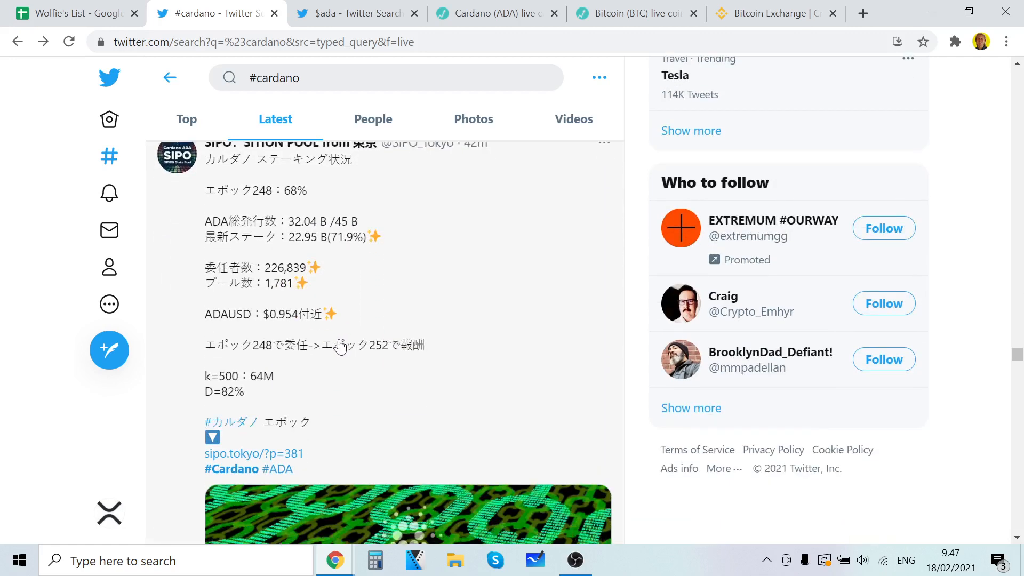
pyautogui.scroll(3)
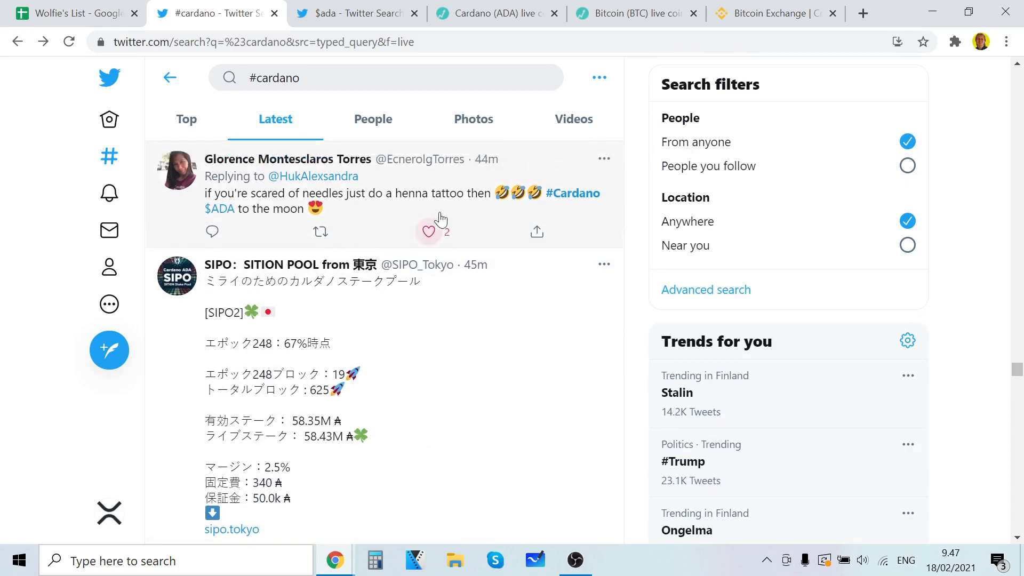
pyautogui.scroll(-3)
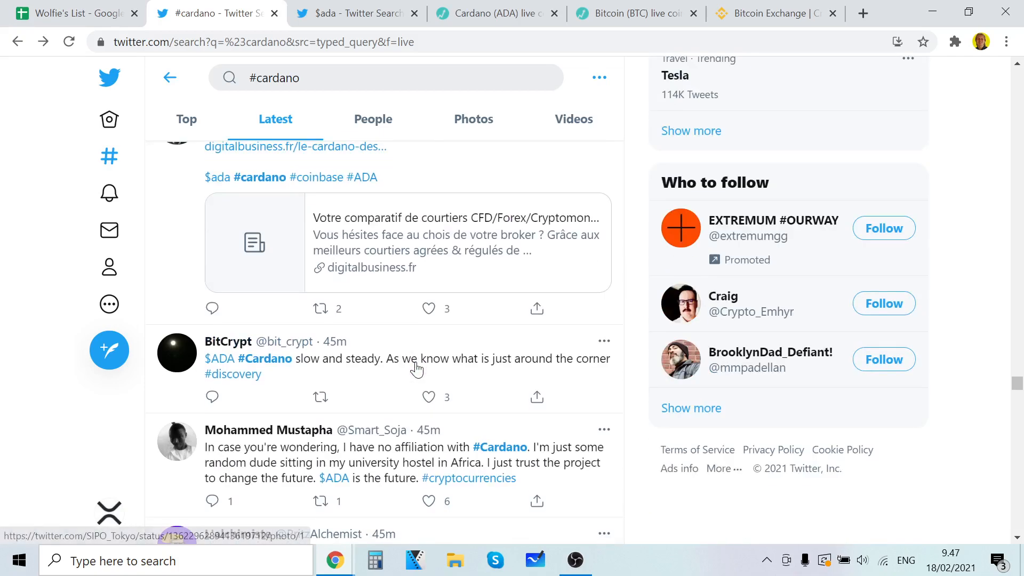
pyautogui.scroll(-3)
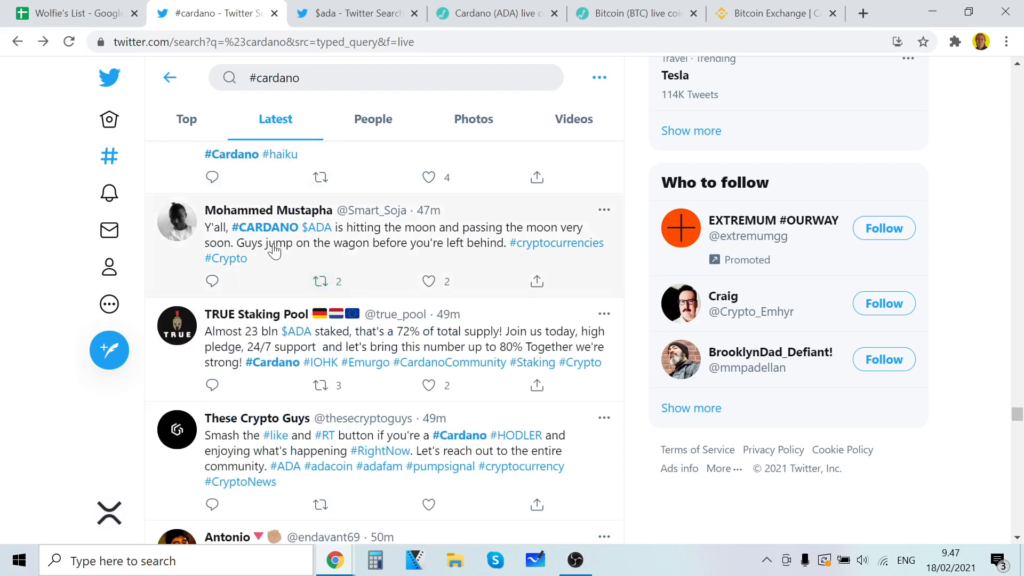
pyautogui.moveTo(273, 256)
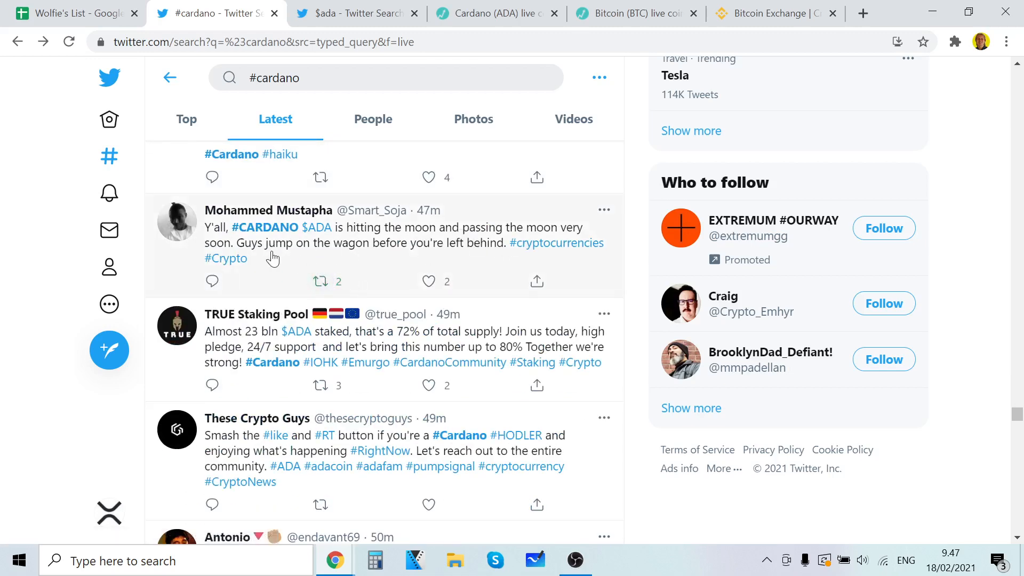
pyautogui.moveTo(460, 267)
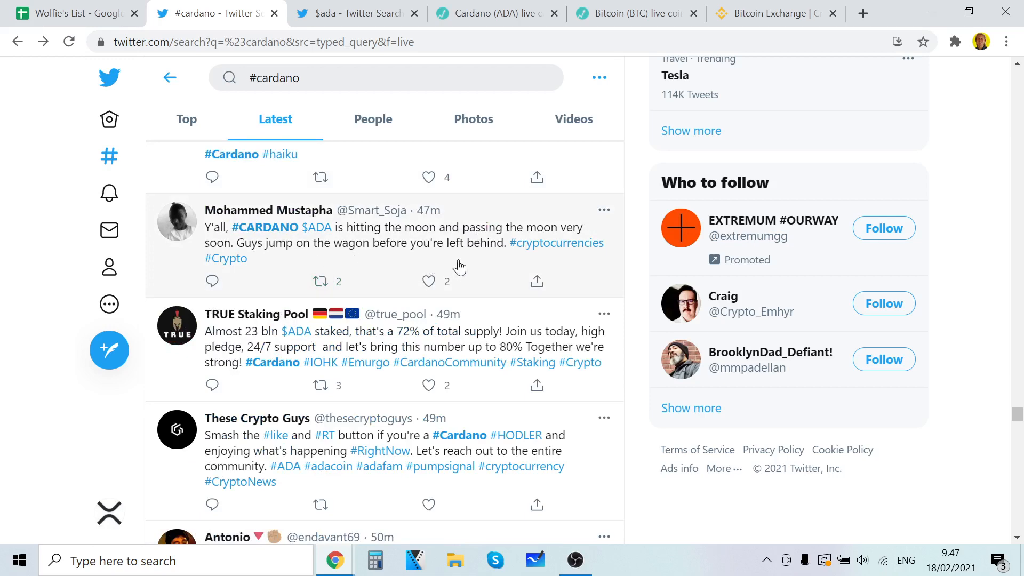
pyautogui.scroll(-3)
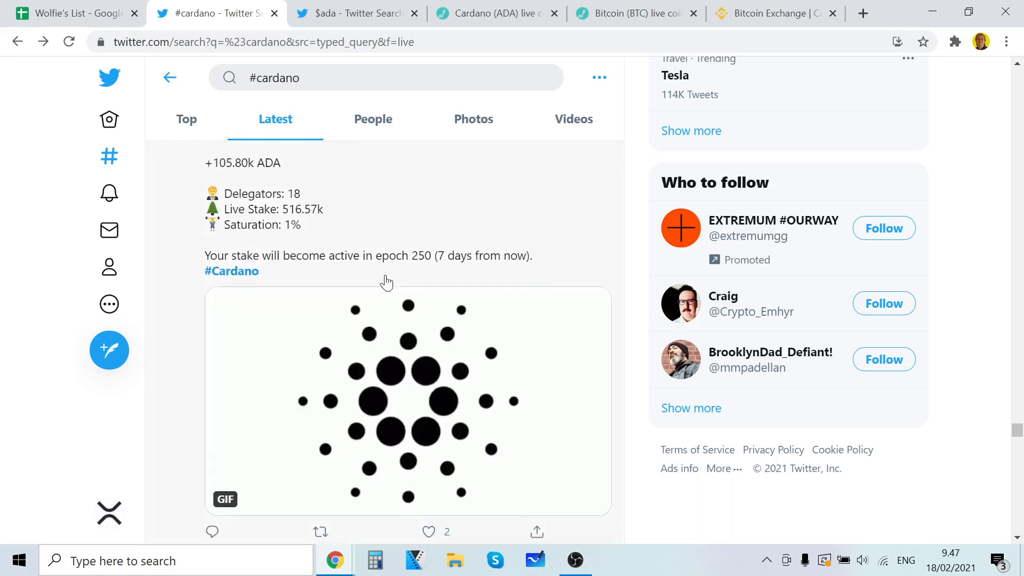
pyautogui.scroll(-3)
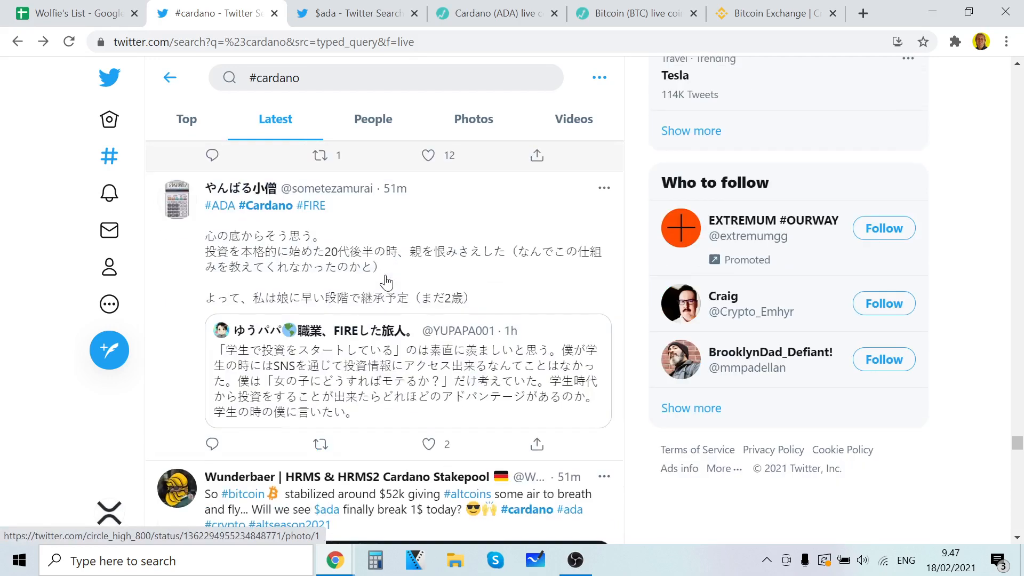
pyautogui.scroll(-3)
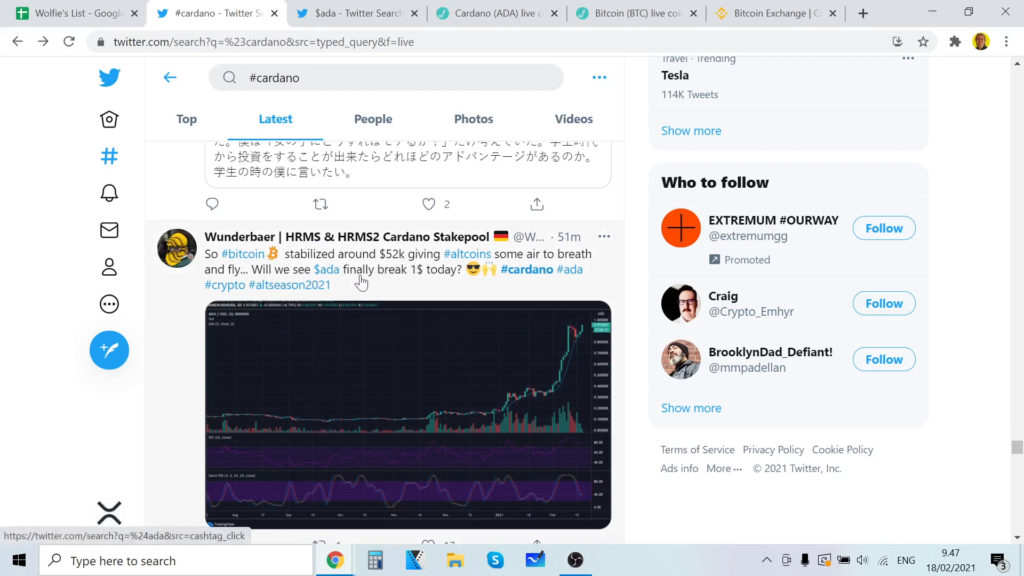
pyautogui.scroll(-3)
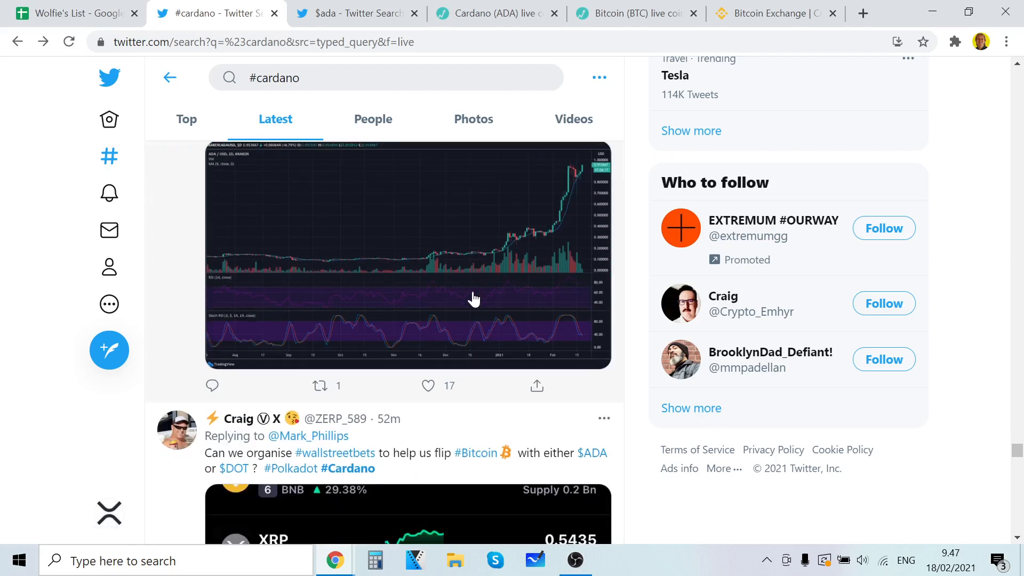
pyautogui.scroll(-3)
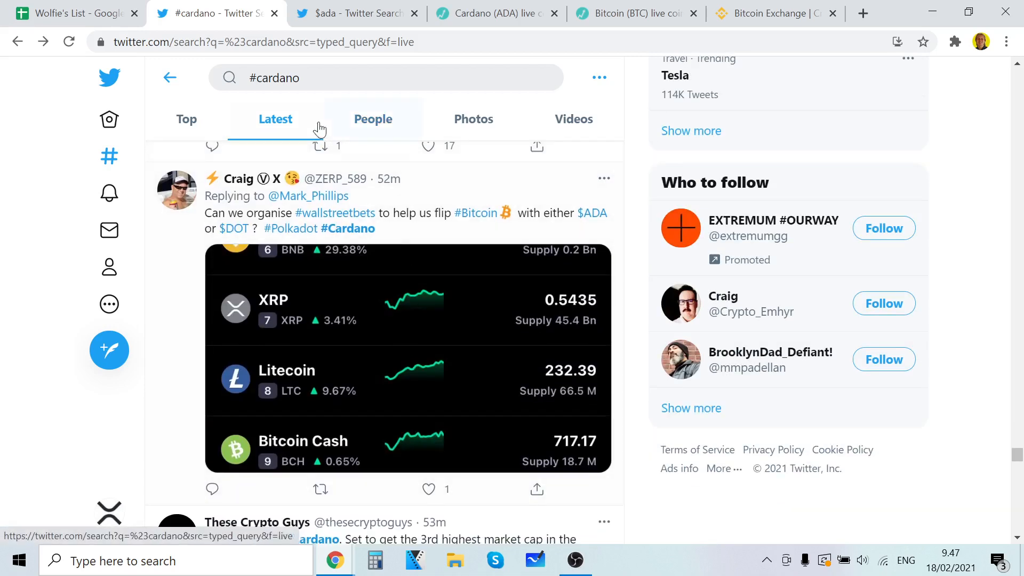
pyautogui.click(632, 13)
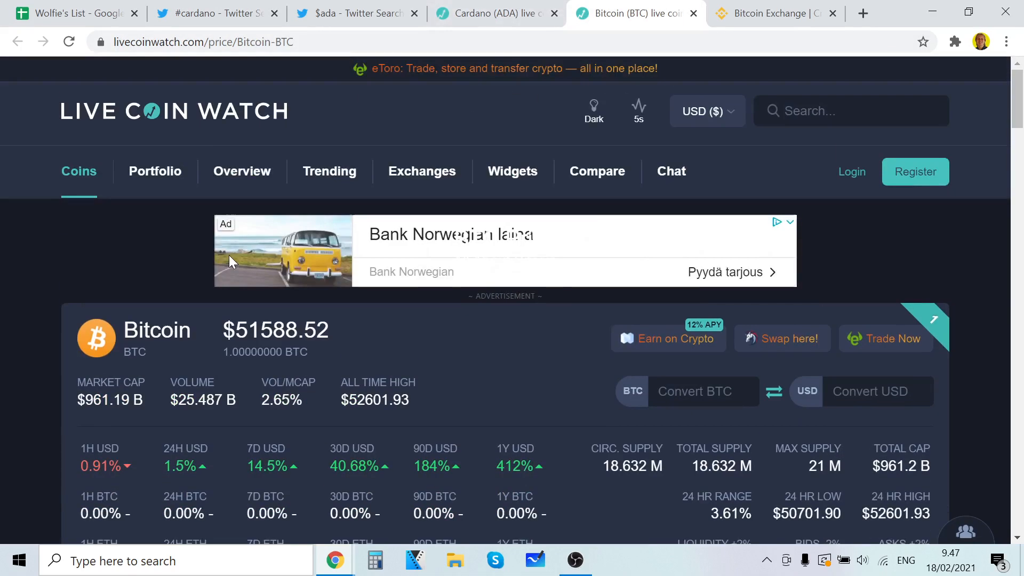
pyautogui.scroll(-3)
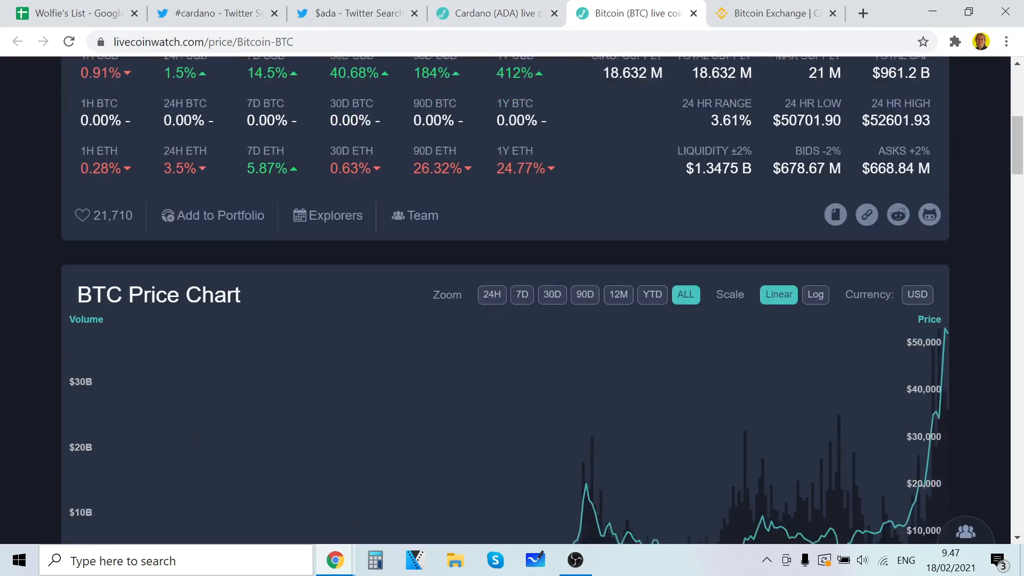
pyautogui.click(216, 13)
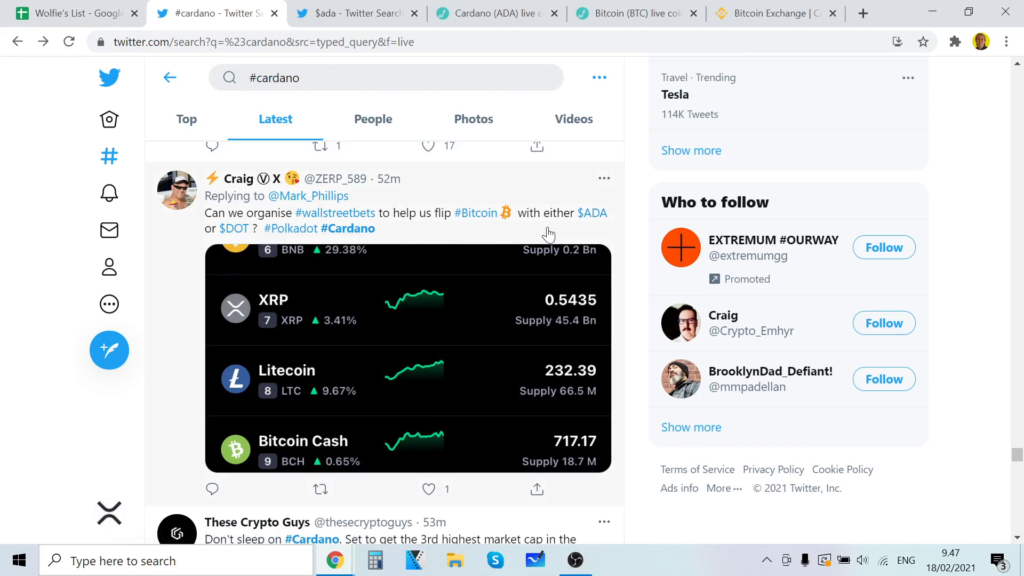
pyautogui.moveTo(304, 254)
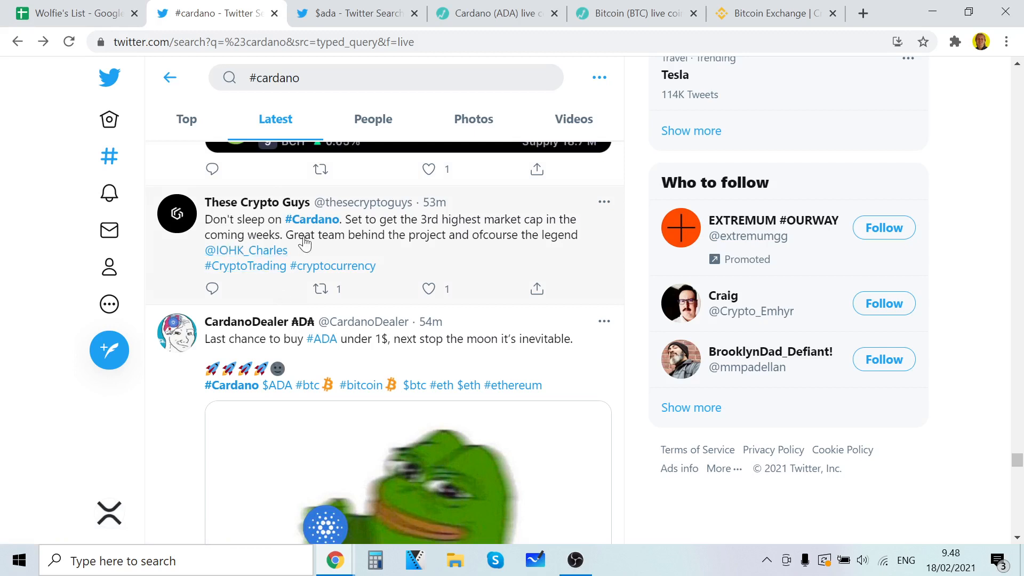
pyautogui.moveTo(492, 233)
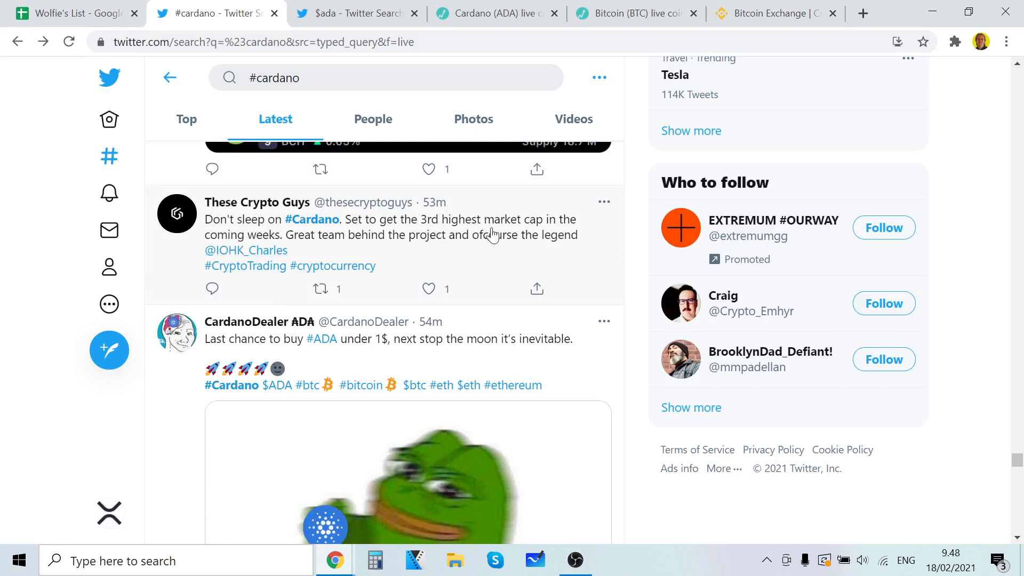
pyautogui.moveTo(379, 252)
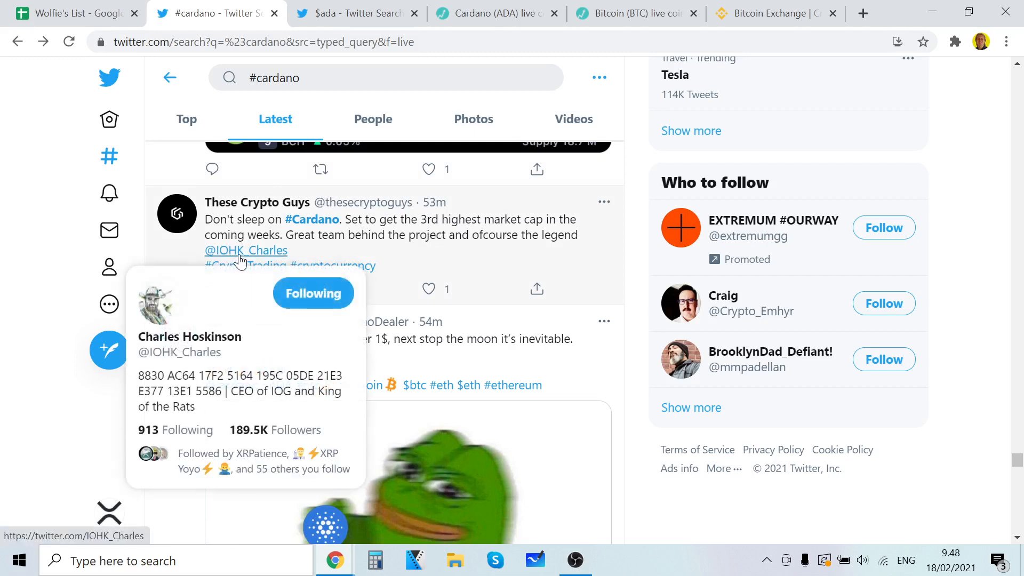
pyautogui.moveTo(250, 253)
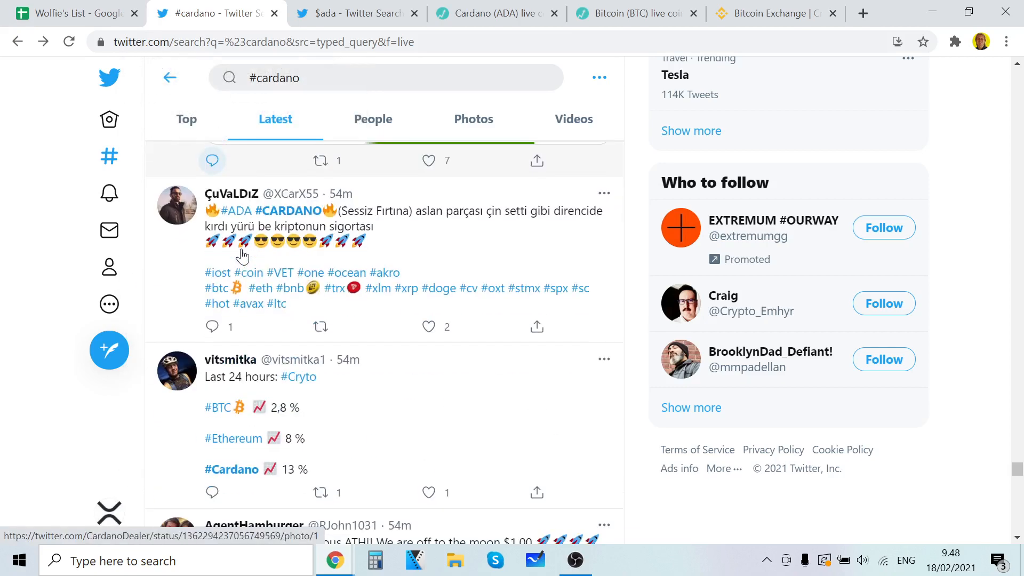
# - Reload the #cardano Latest feed to its newest tweets, topped by POWER Stake Pool's 'Update on Mary' post
pyautogui.click(574, 560)
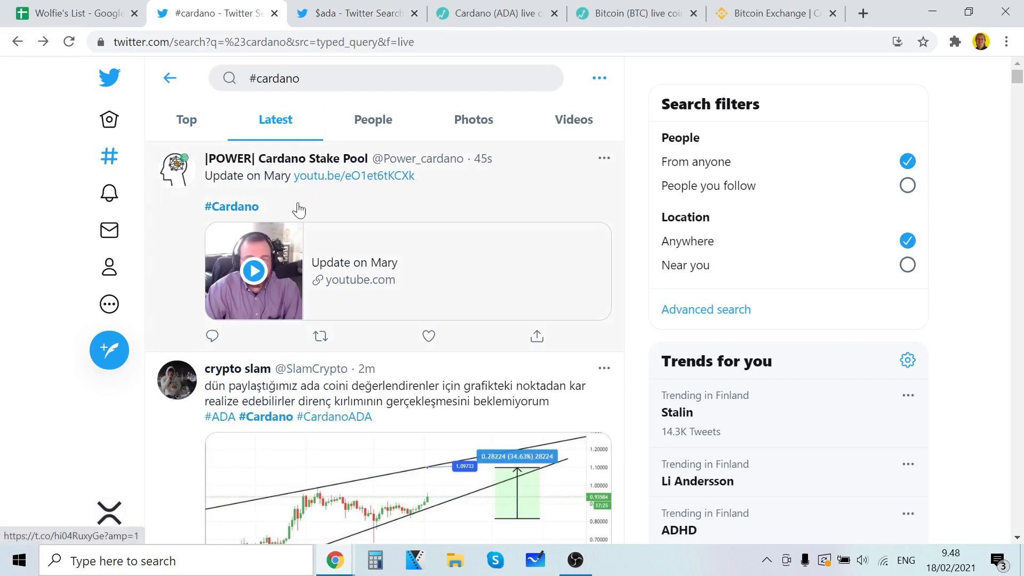
pyautogui.scroll(-3)
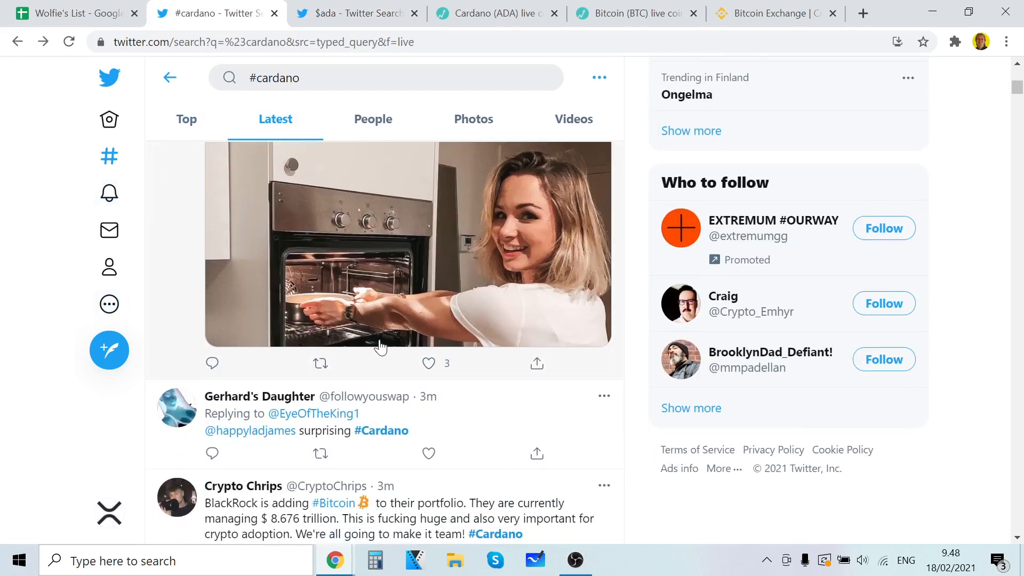
pyautogui.scroll(-3)
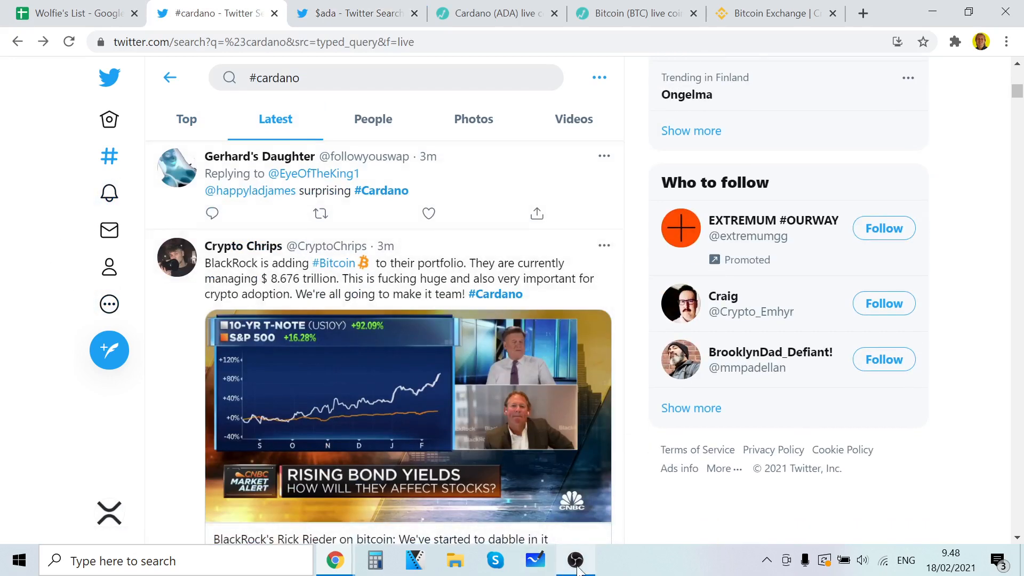
pyautogui.moveTo(574, 560)
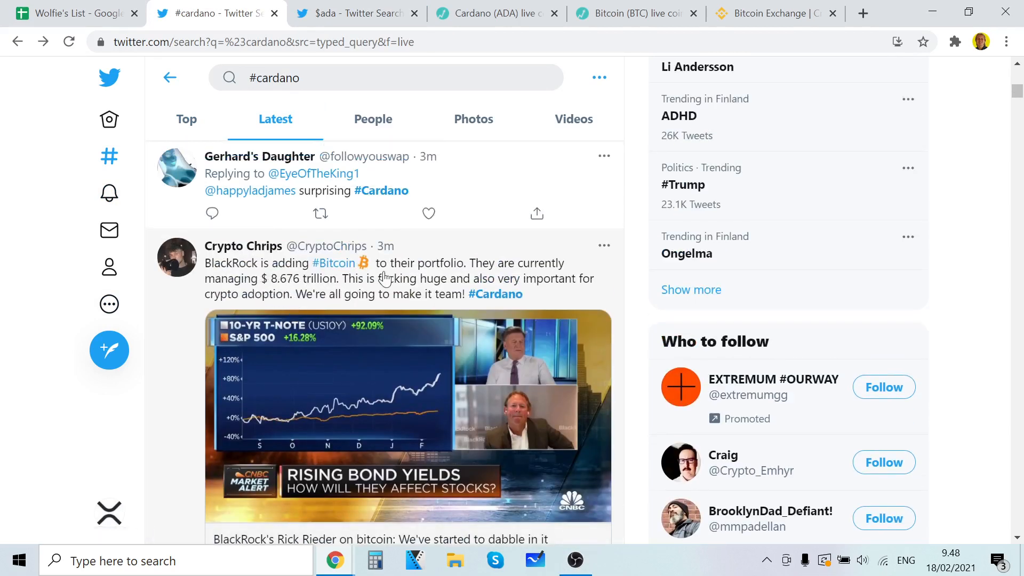
pyautogui.moveTo(266, 292)
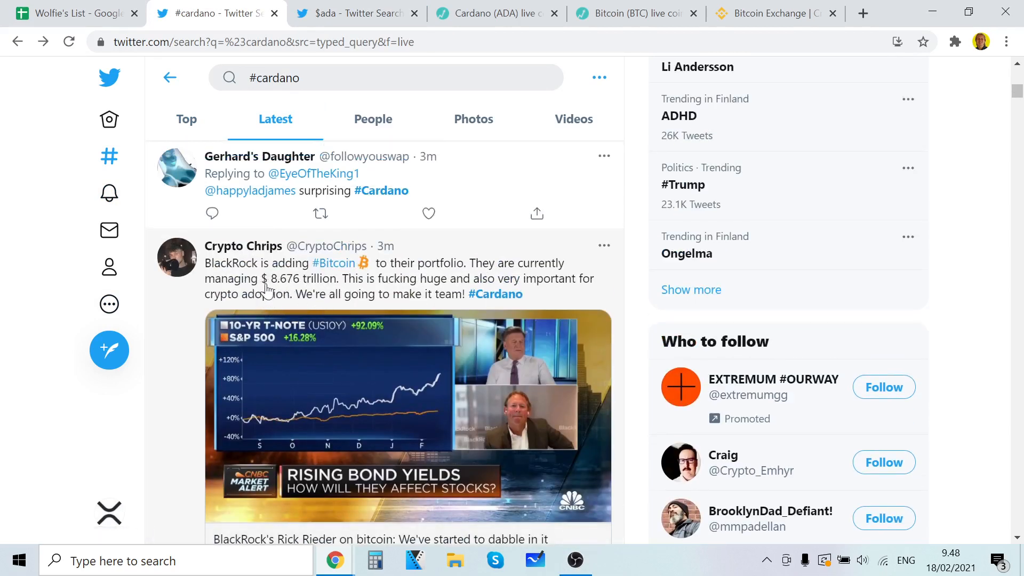
pyautogui.moveTo(447, 293)
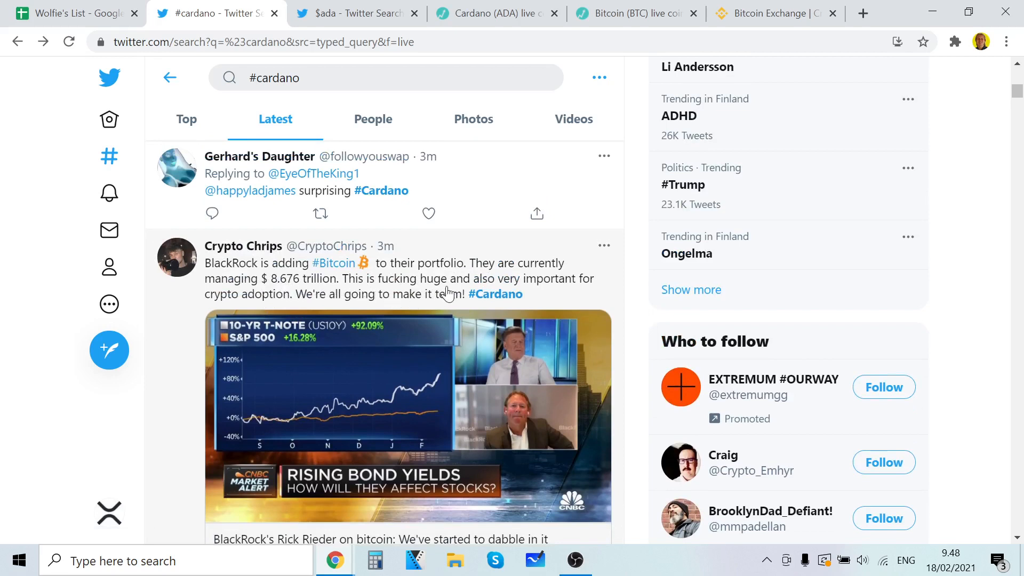
pyautogui.moveTo(304, 304)
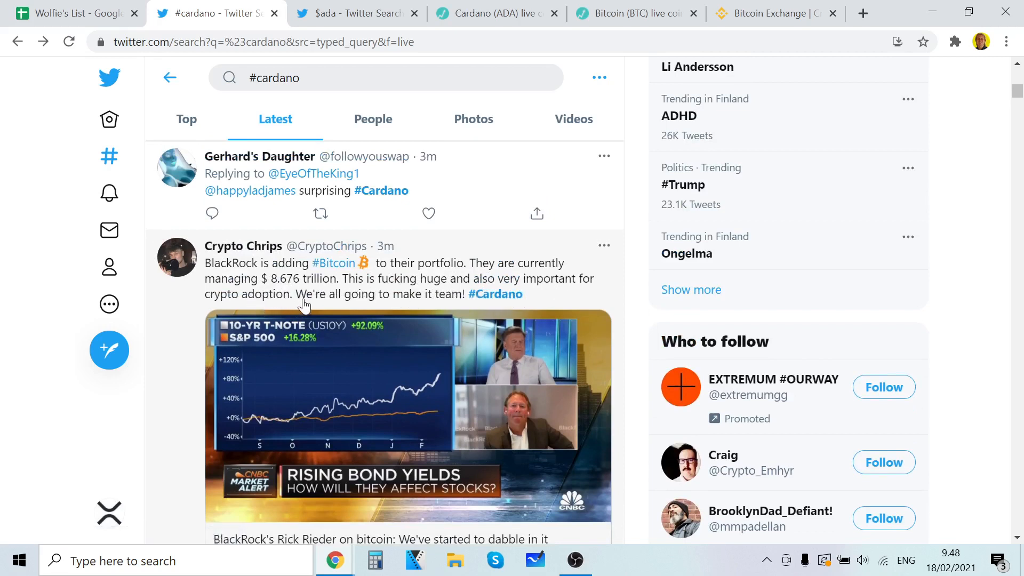
pyautogui.moveTo(461, 309)
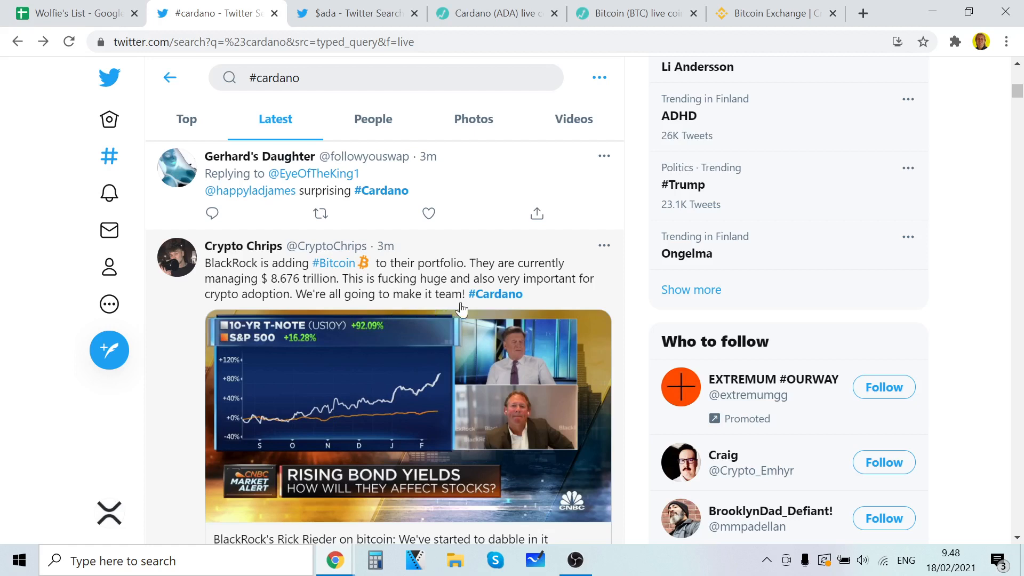
pyautogui.moveTo(418, 359)
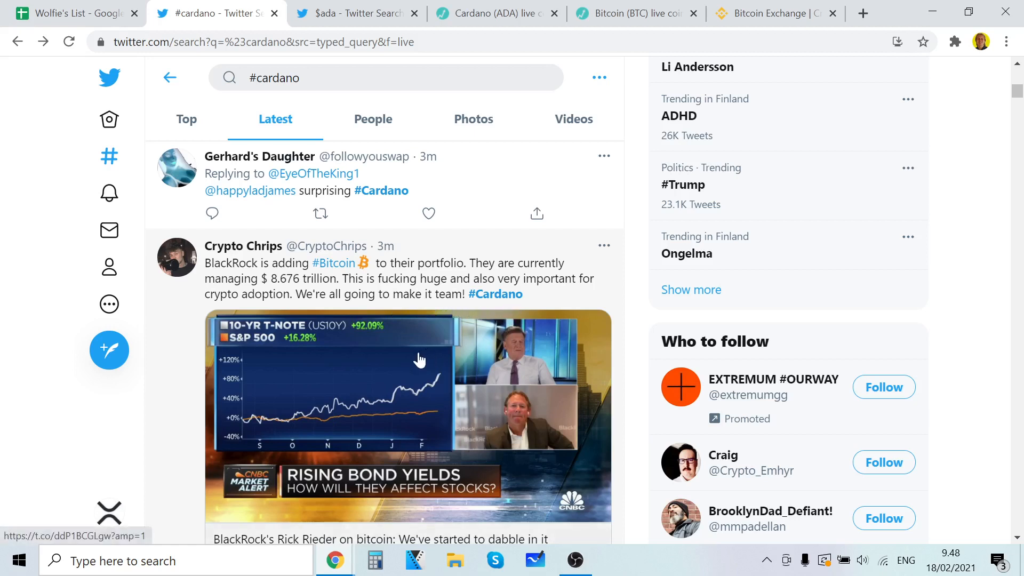
pyautogui.moveTo(364, 518)
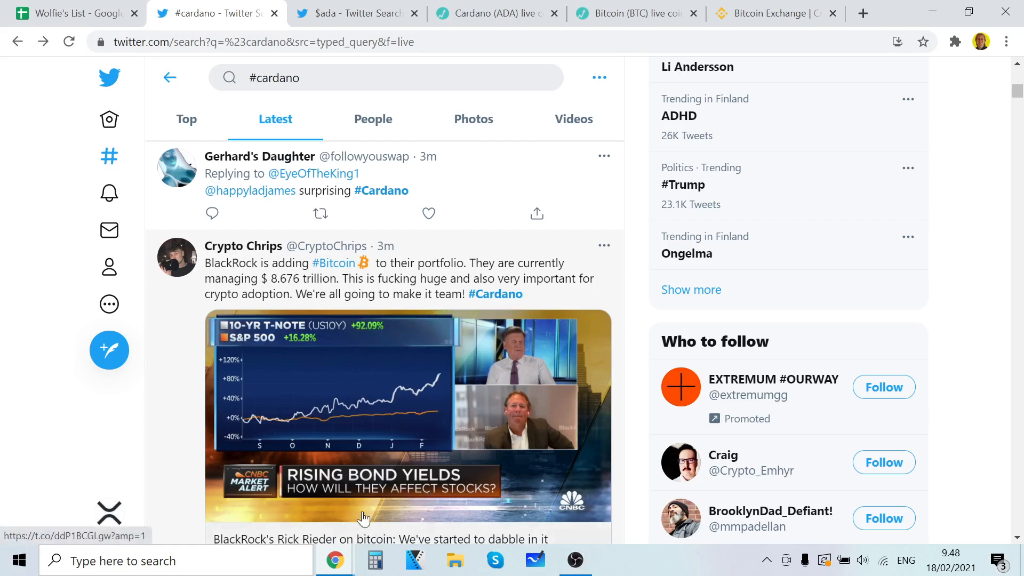
pyautogui.scroll(-3)
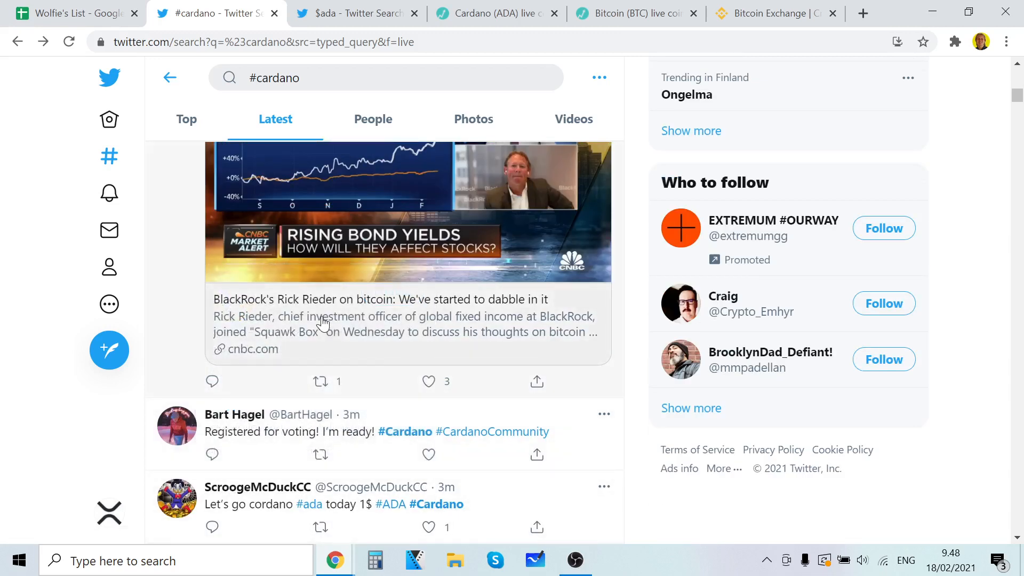
pyautogui.moveTo(480, 316)
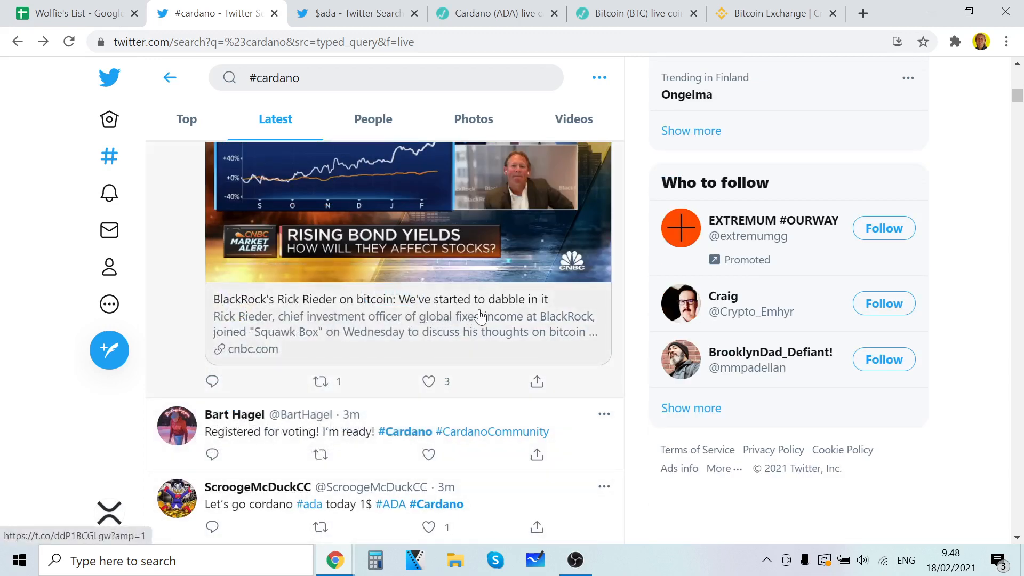